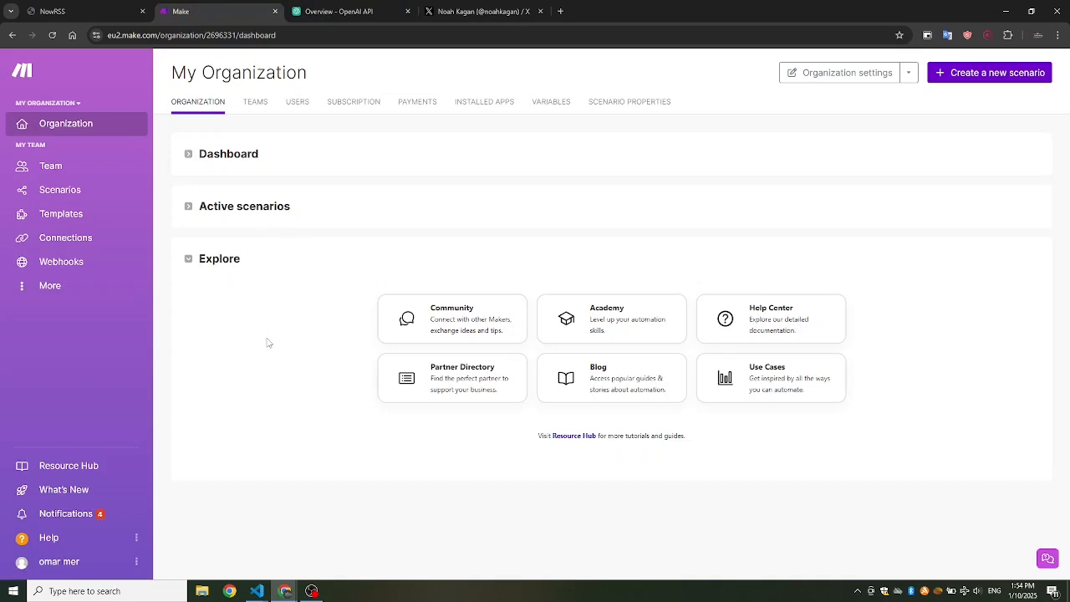
# Look over the OpenAI platform docs and Noah Kagan's X profile tabs
pyautogui.click(351, 11)
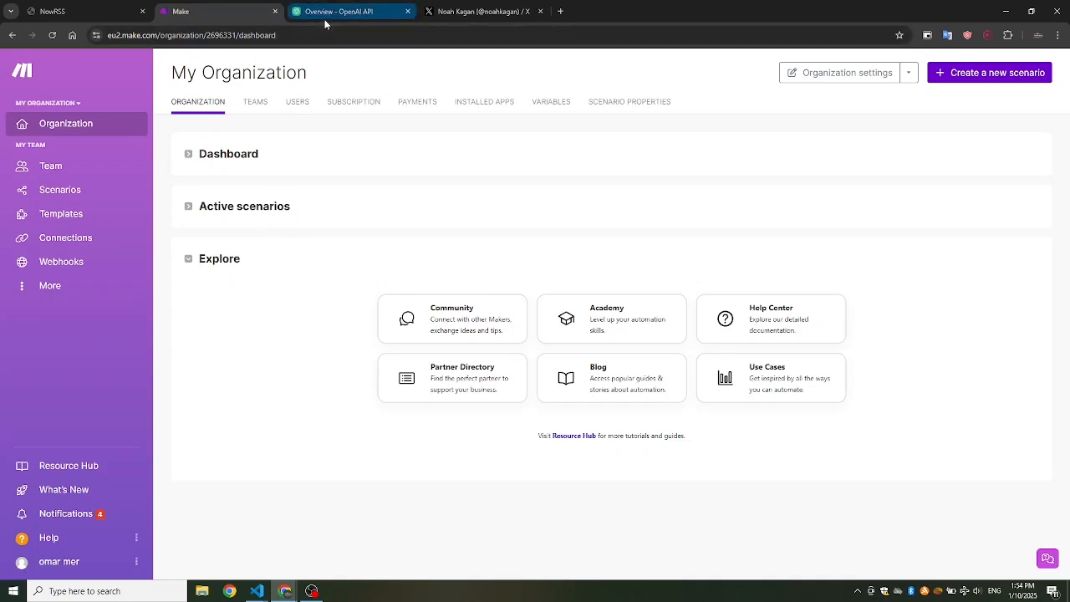
pyautogui.click(351, 11)
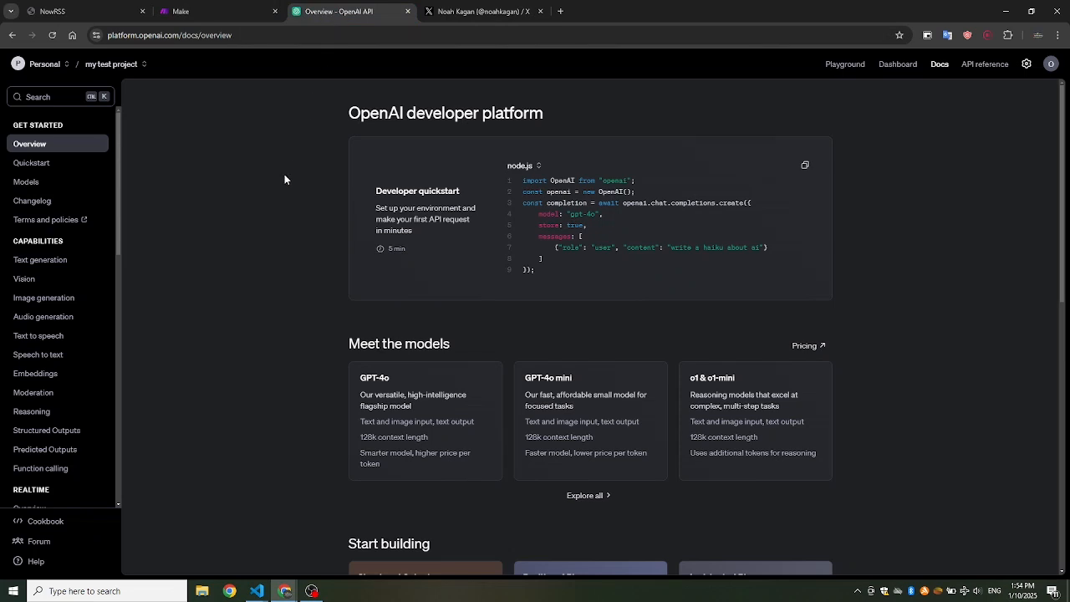
pyautogui.moveTo(266, 217)
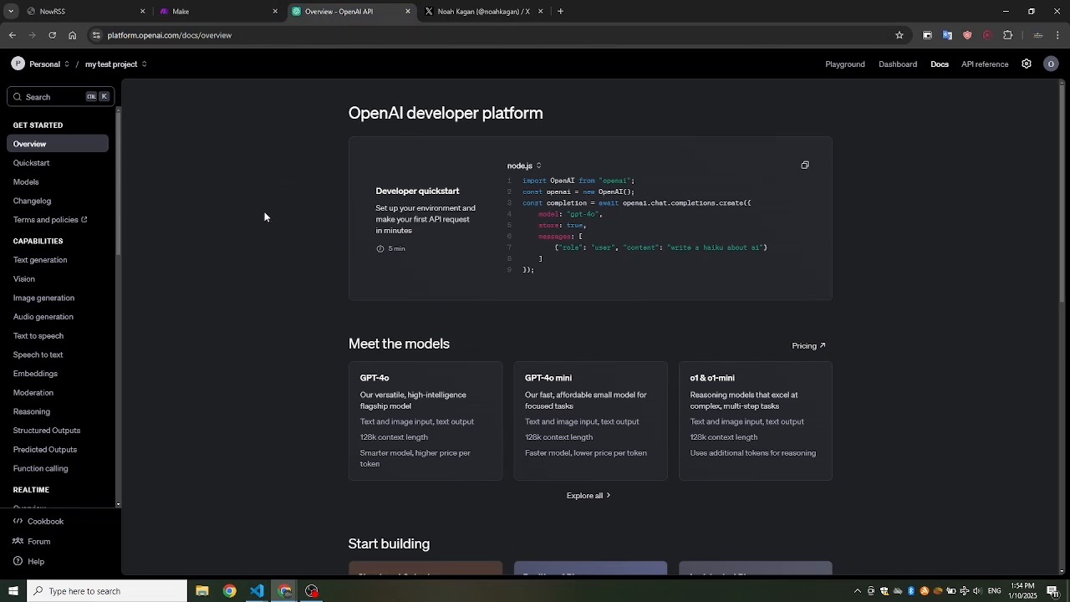
pyautogui.click(480, 11)
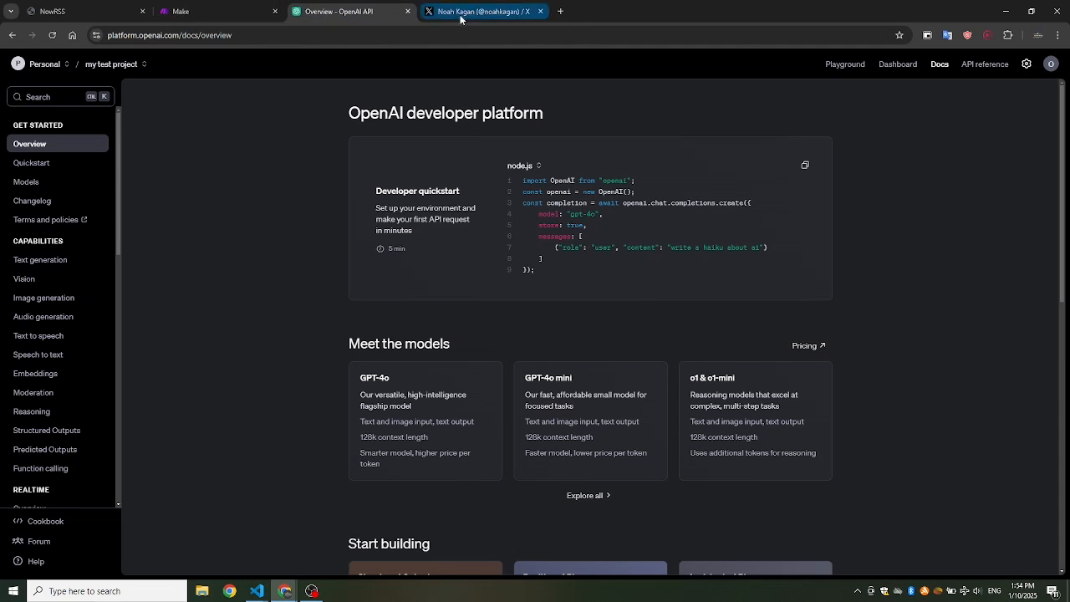
pyautogui.click(485, 11)
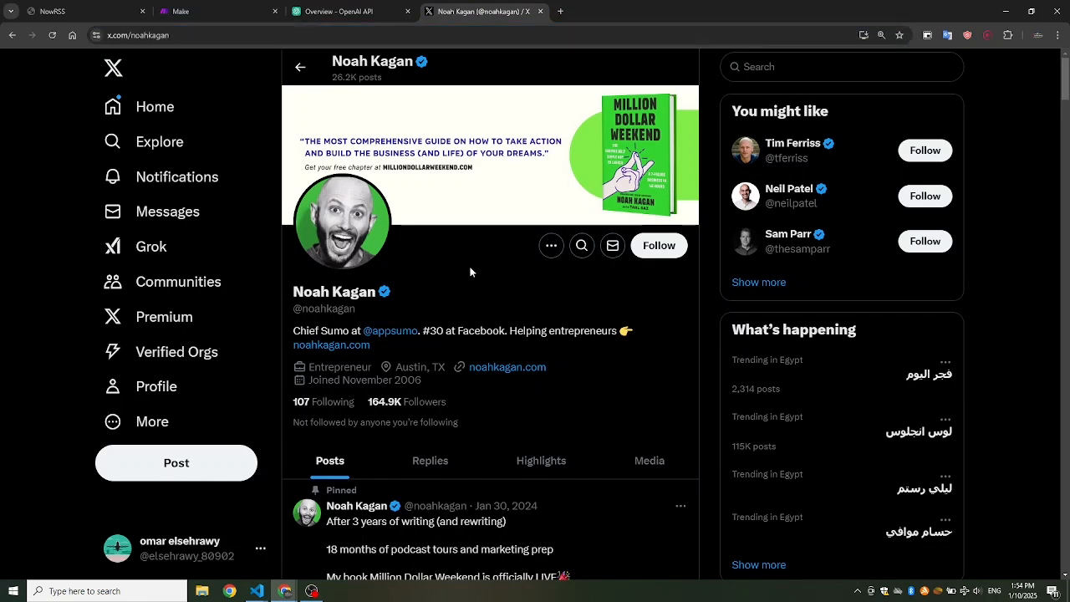
pyautogui.moveTo(402, 260)
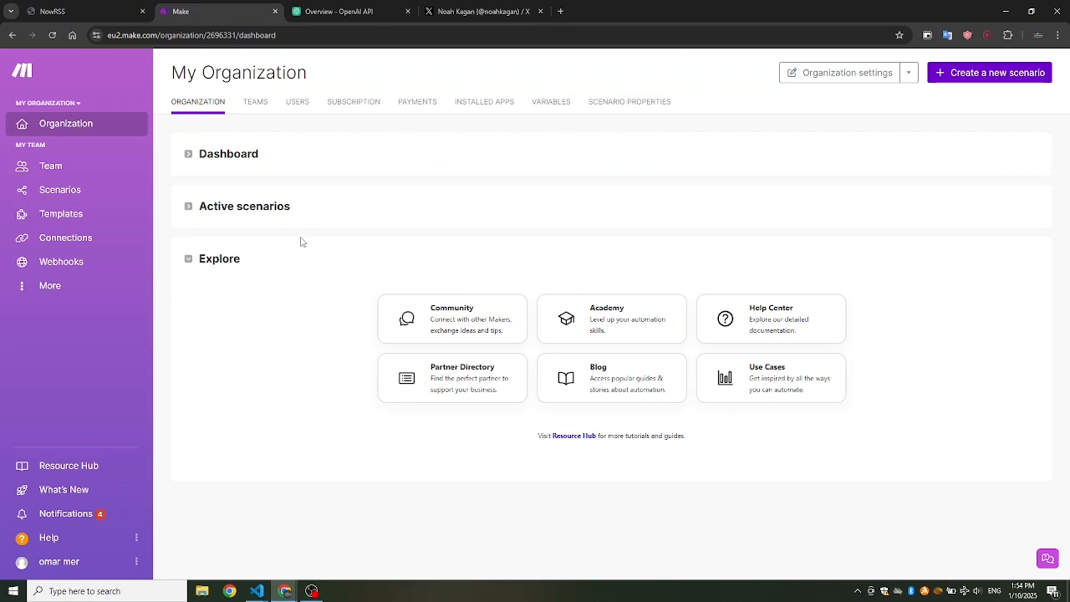
# Start a new scenario with a Custom webhook trigger named 'My gateway-webhook webhook'
pyautogui.click(990, 73)
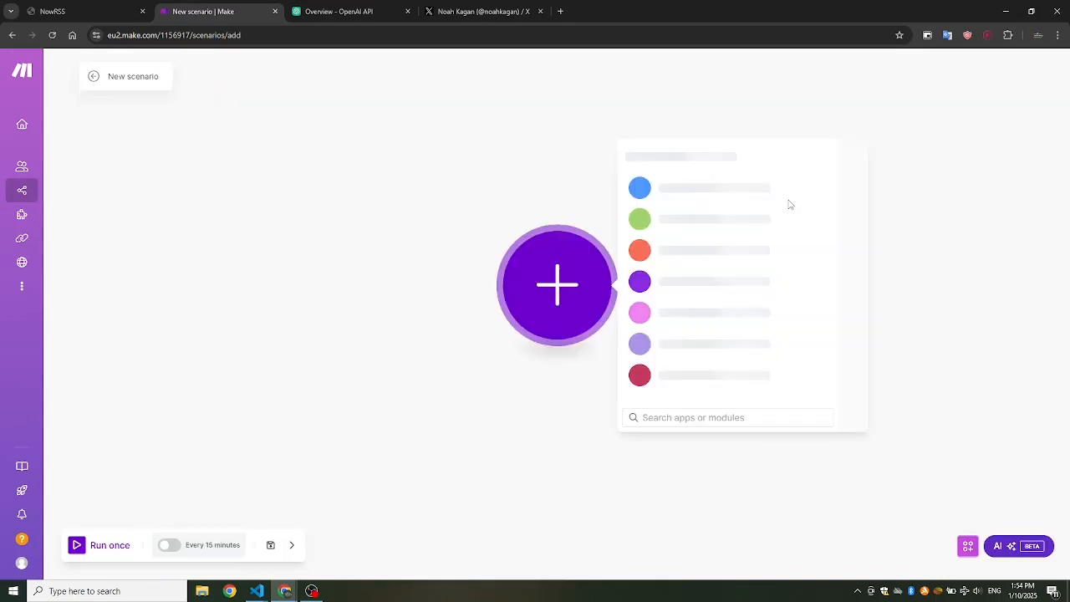
pyautogui.moveTo(689, 243)
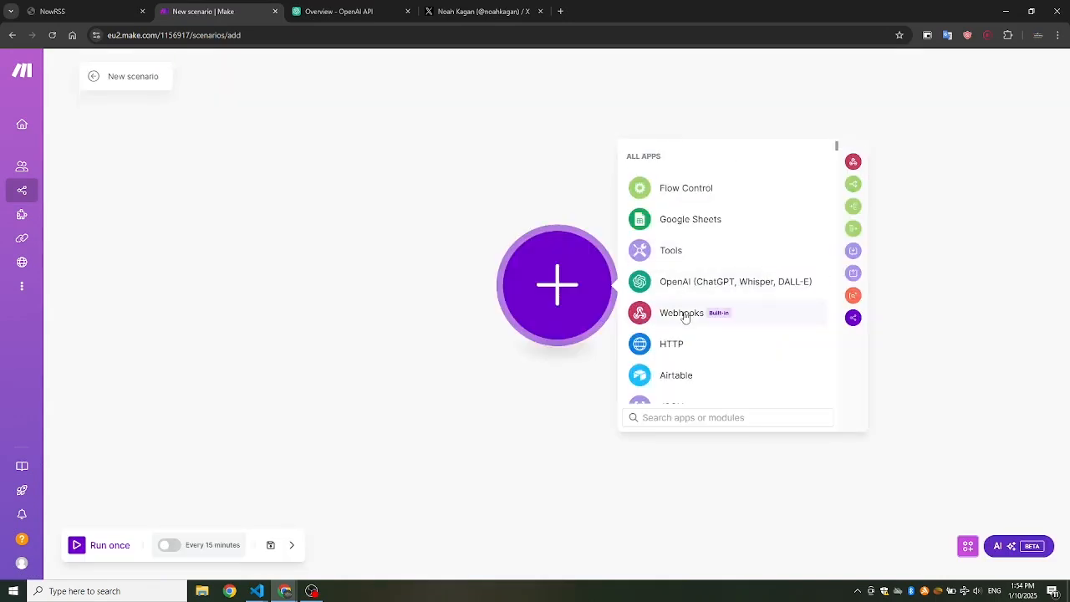
pyautogui.click(682, 313)
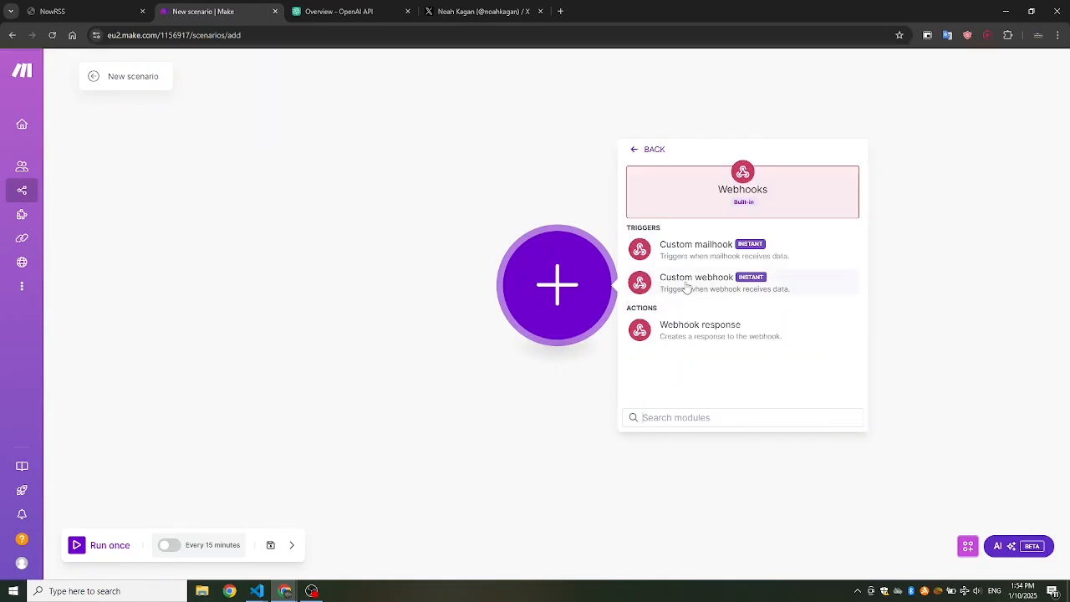
pyautogui.click(697, 277)
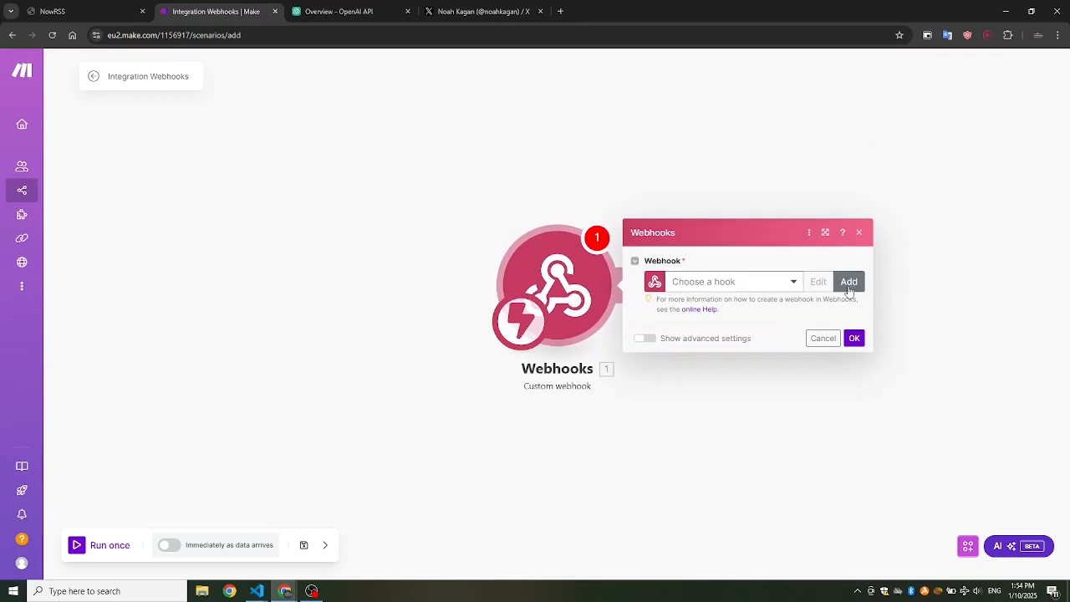
pyautogui.click(849, 281)
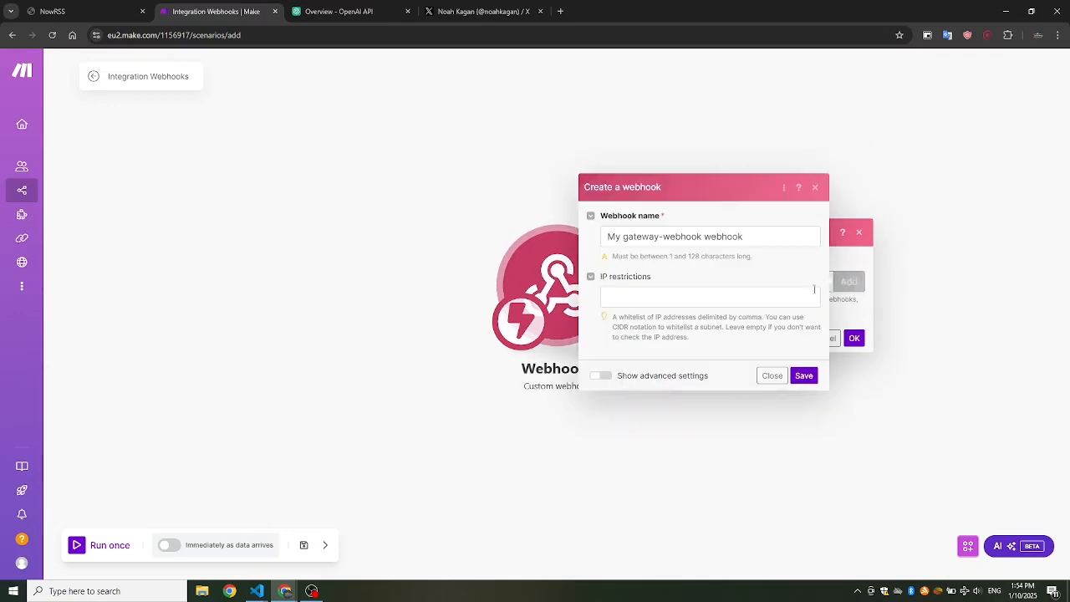
pyautogui.click(802, 375)
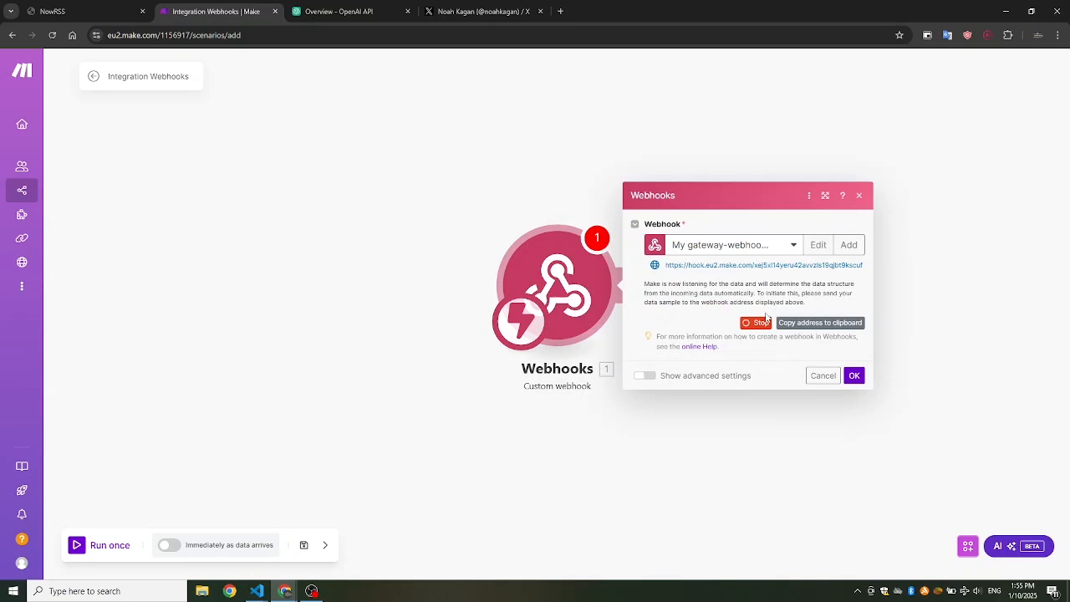
pyautogui.click(756, 323)
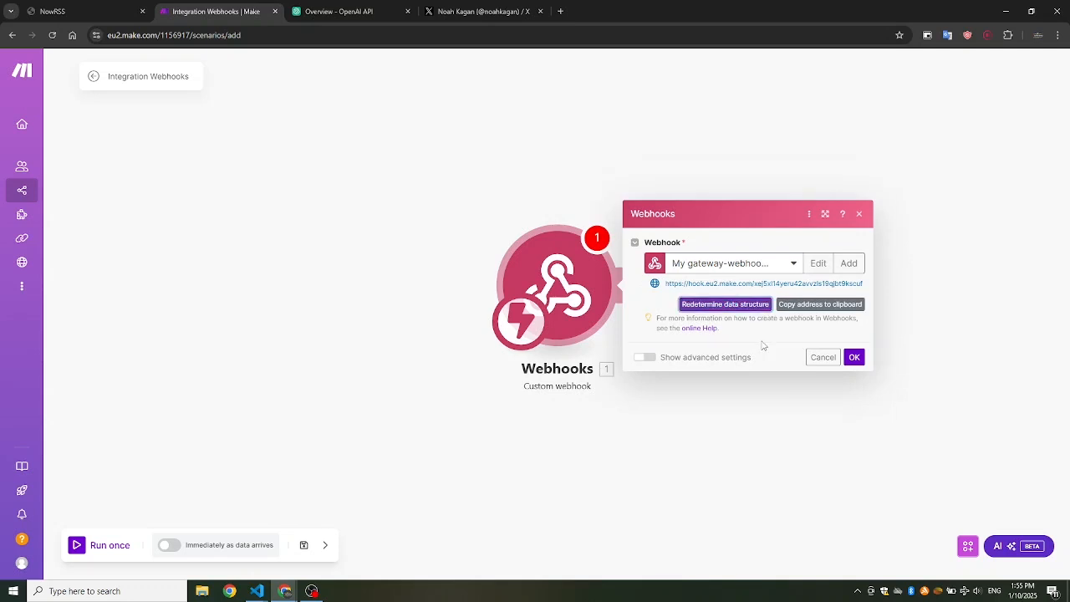
pyautogui.click(483, 11)
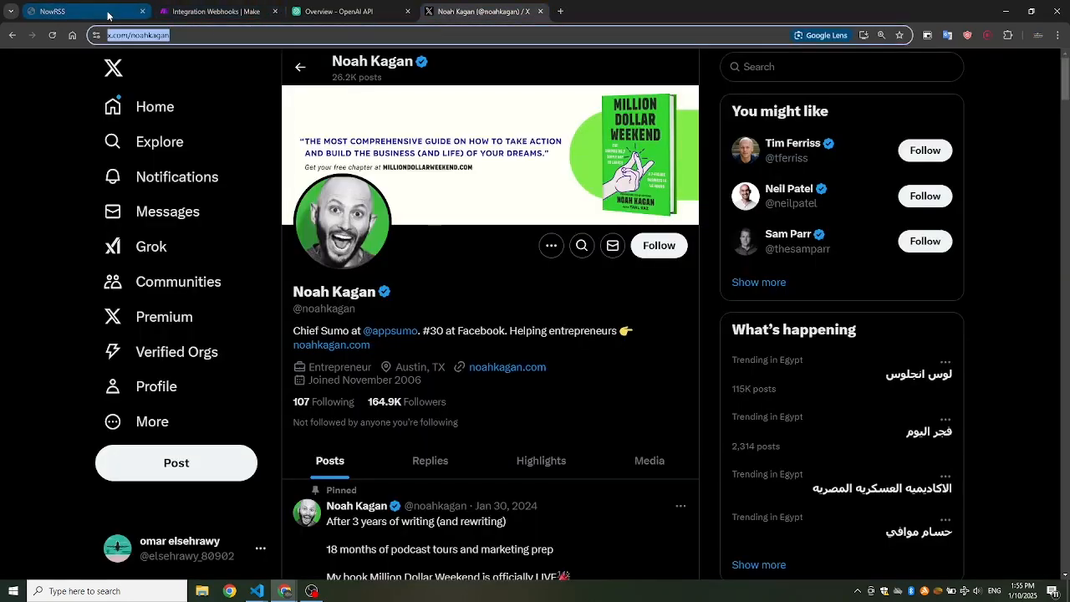
# Add a NowRSS feed source 'Noah Kagan feed' for the noahkagan X profile and check its feeds
pyautogui.click(75, 11)
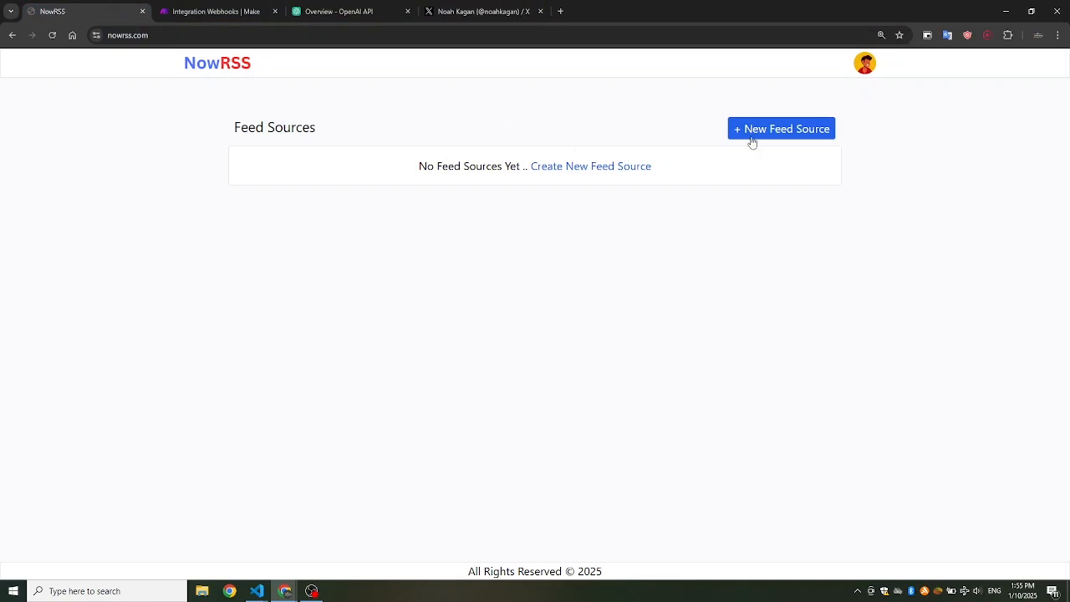
pyautogui.click(781, 128)
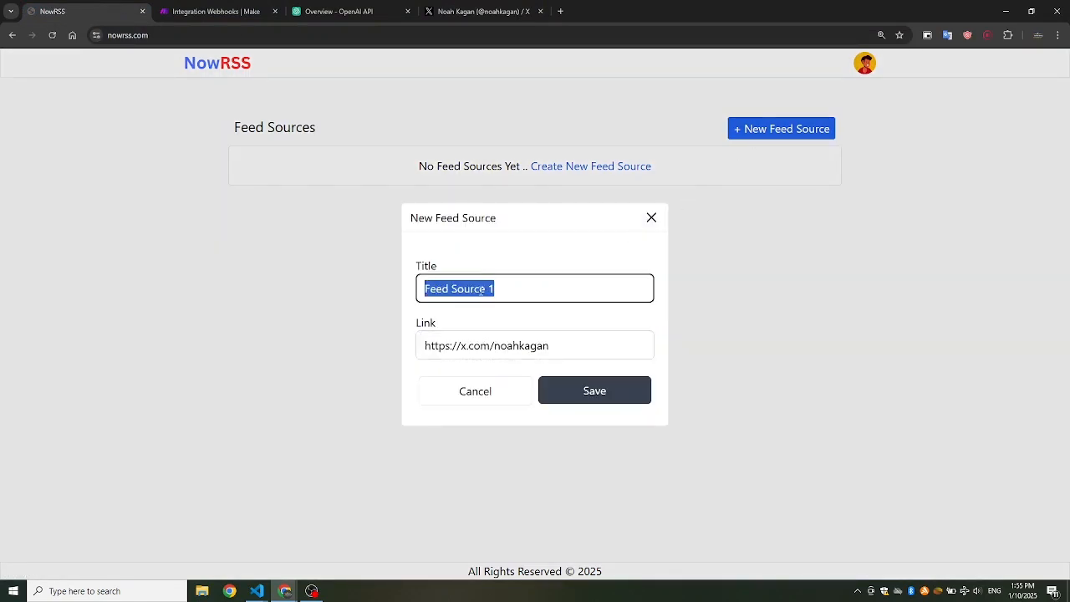
pyautogui.write('Noah Kagan feed')
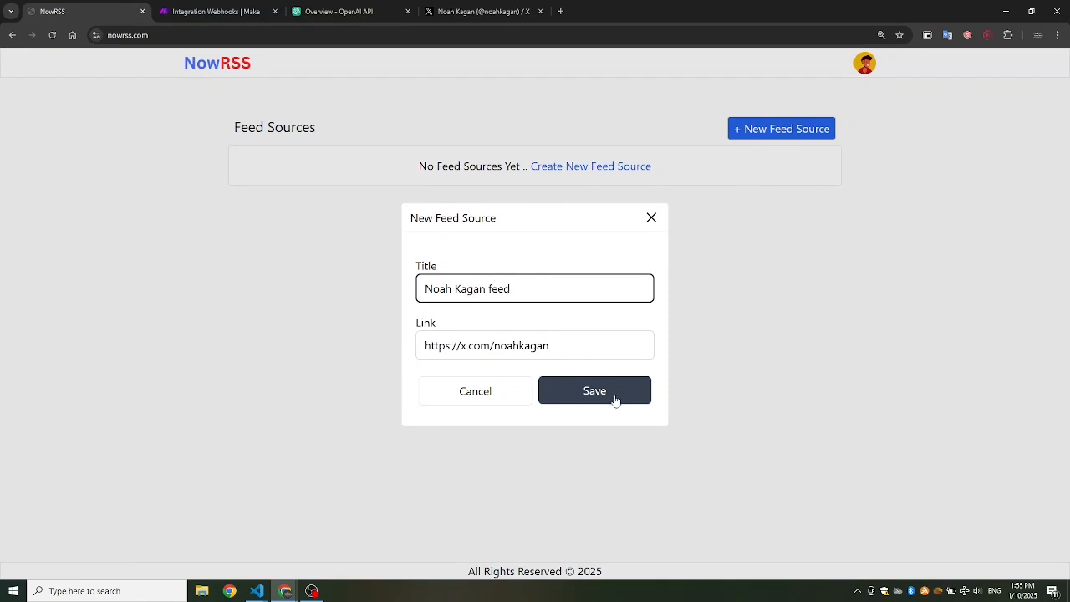
pyautogui.click(594, 390)
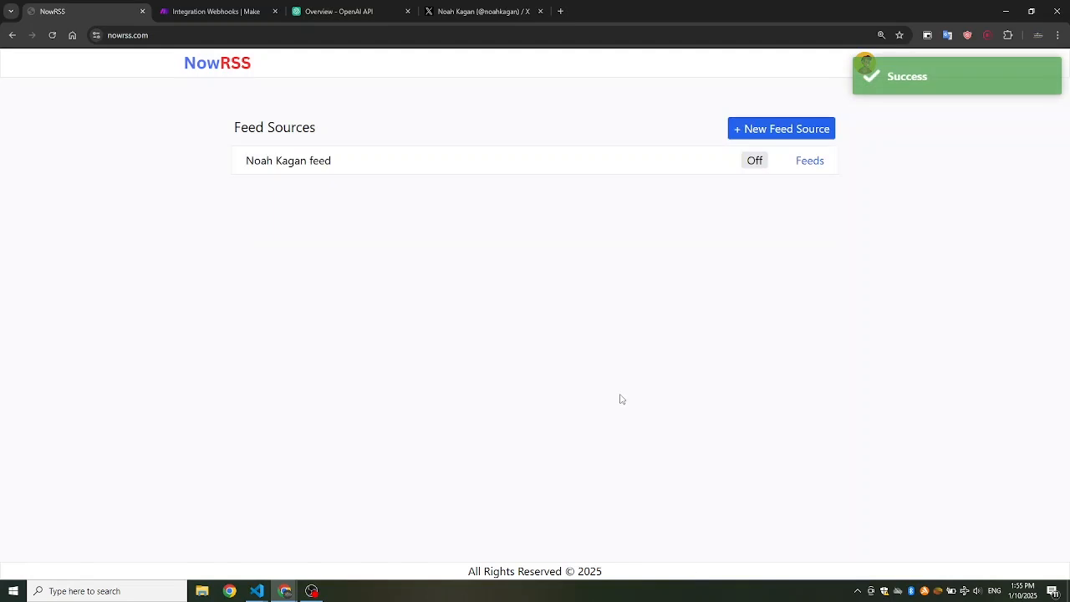
pyautogui.click(288, 161)
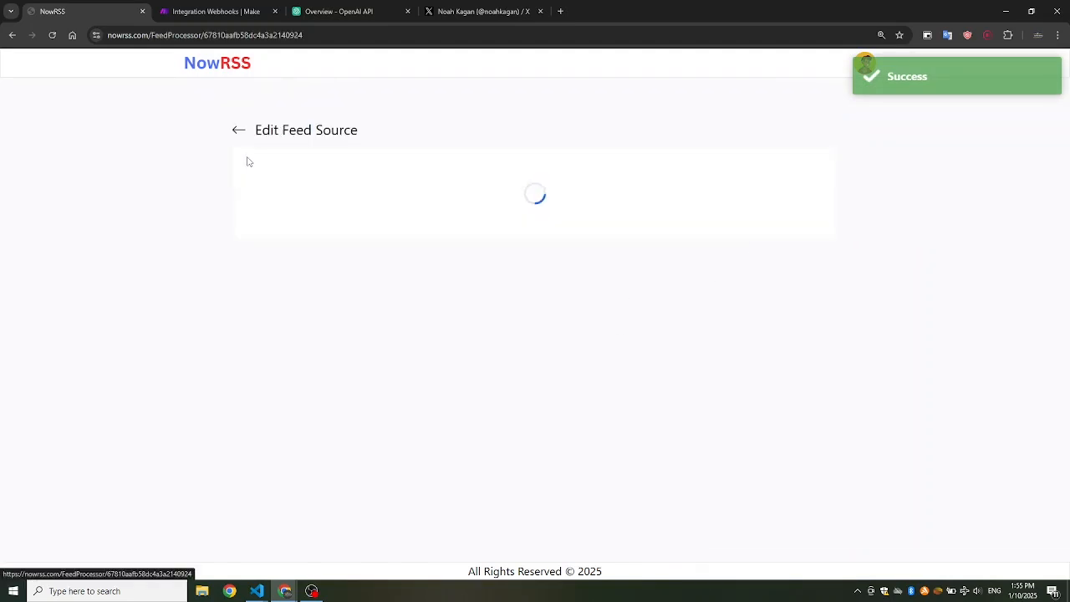
pyautogui.click(239, 130)
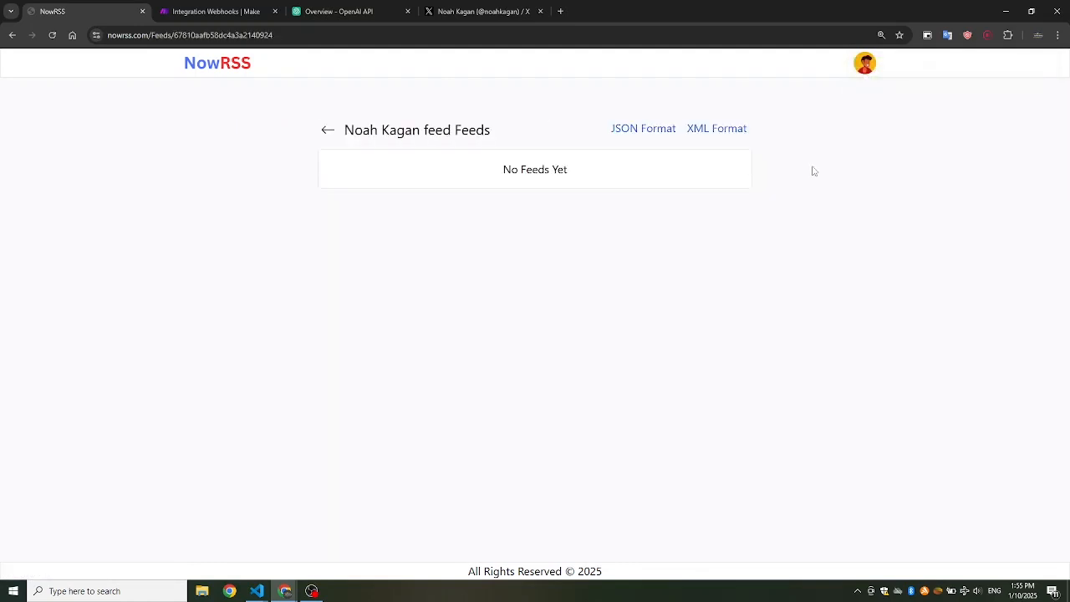
pyautogui.click(327, 130)
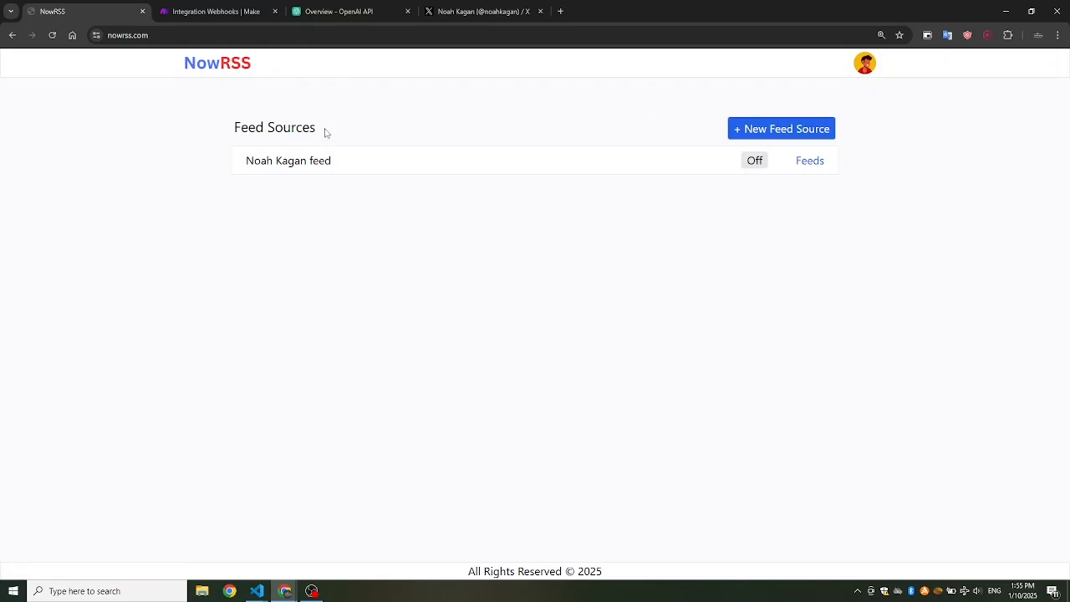
pyautogui.moveTo(219, 11)
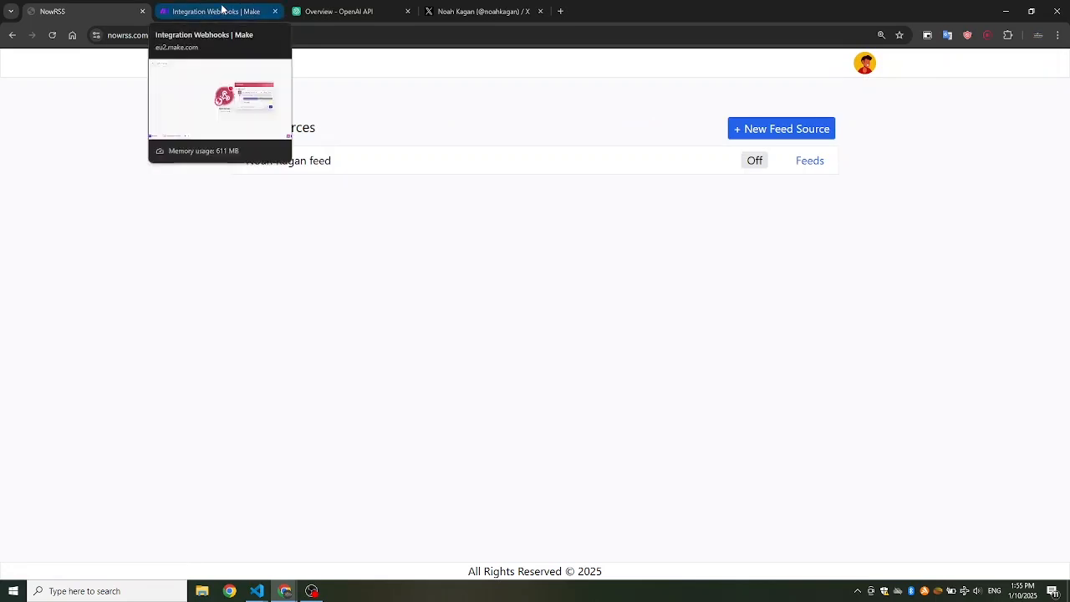
# Add an OpenAI 'Create a Completion (Prompt)' module after the webhook and begin a new connection
pyautogui.click(217, 11)
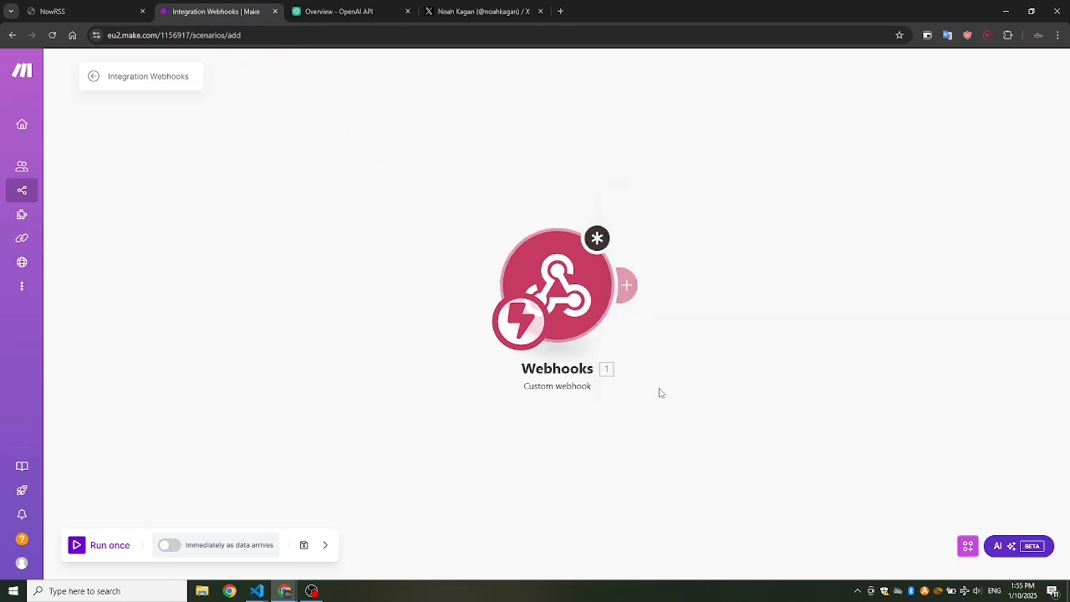
pyautogui.click(626, 285)
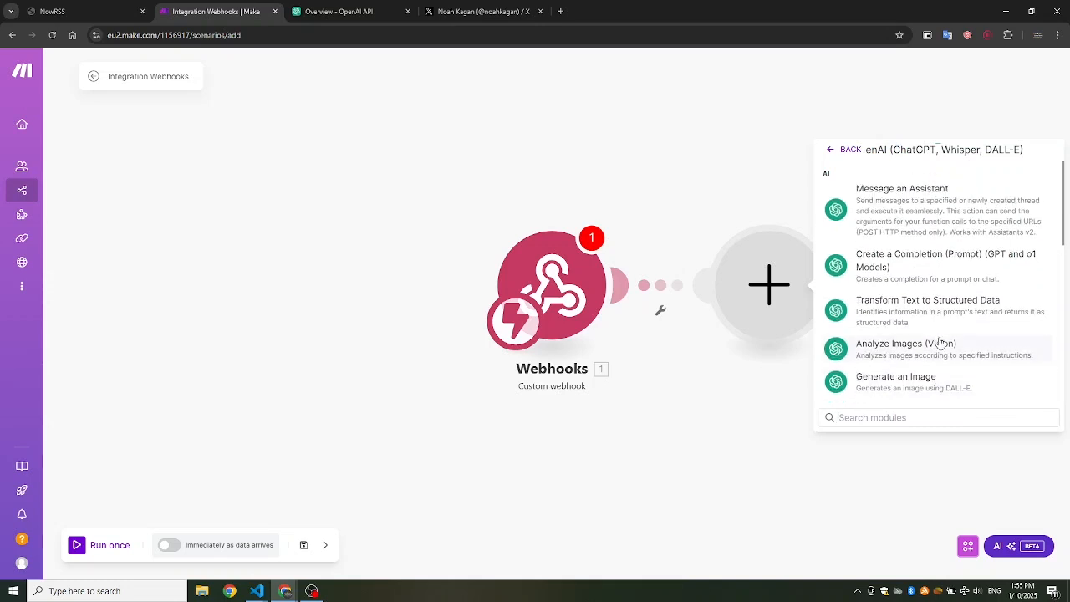
pyautogui.moveTo(923, 269)
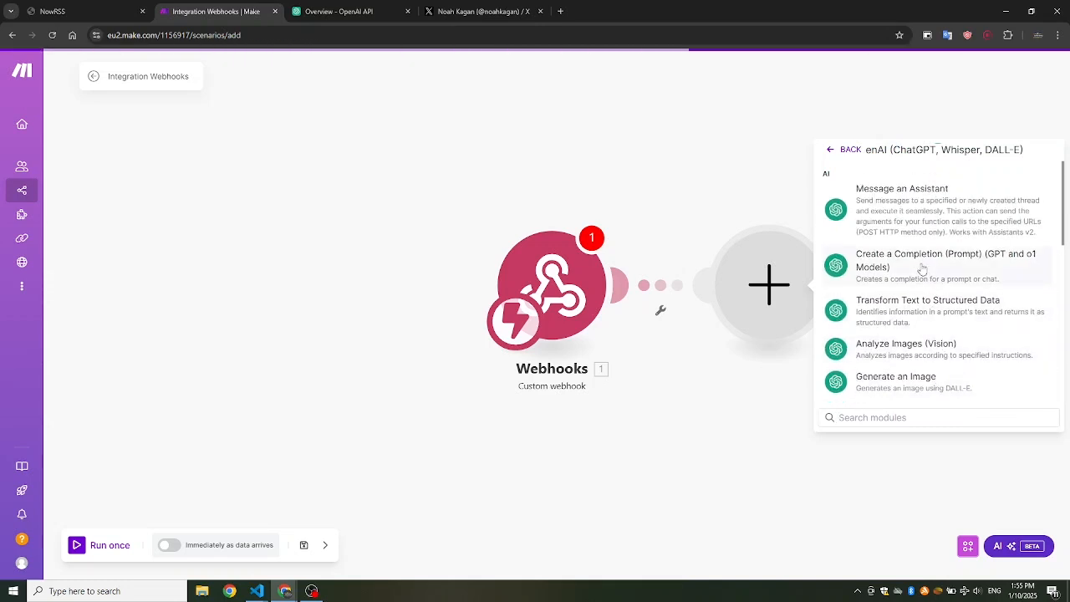
pyautogui.click(946, 266)
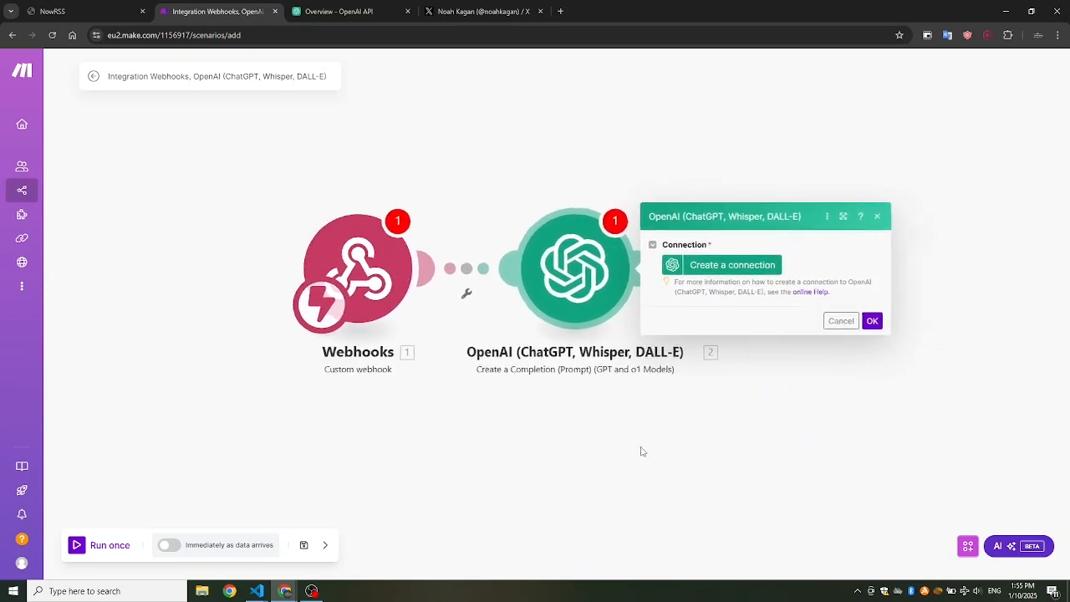
pyautogui.click(732, 264)
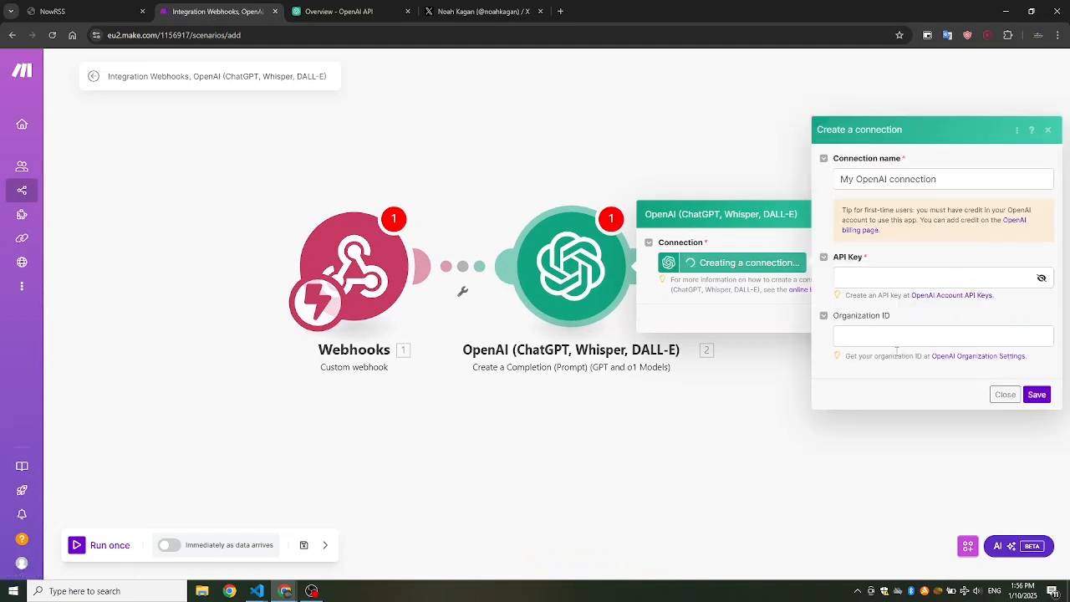
pyautogui.click(334, 11)
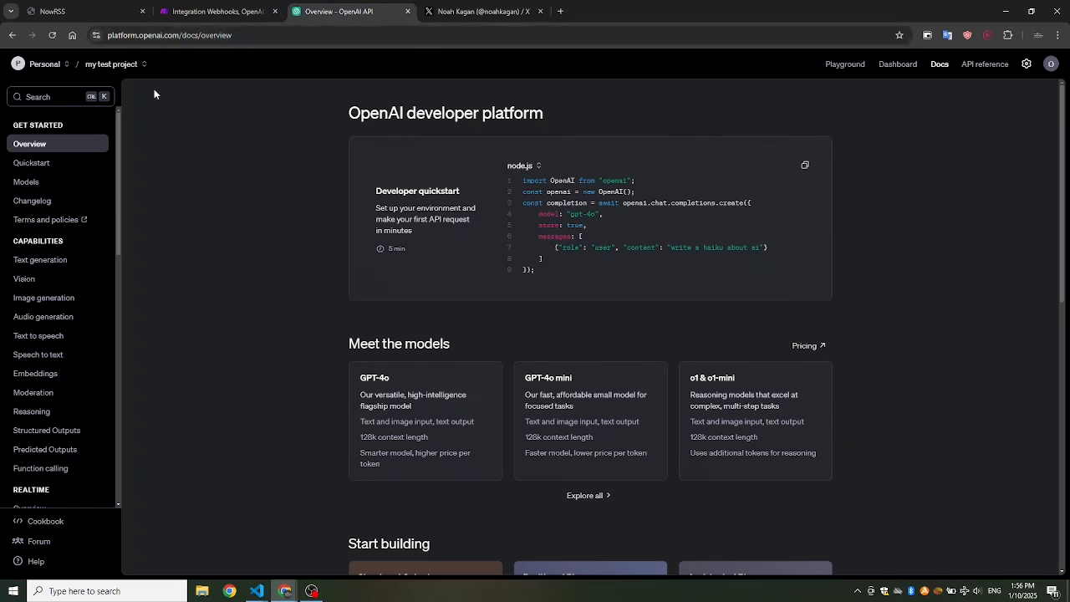
# Generate and copy a secret API key named 'my key' for the my test project
pyautogui.click(111, 64)
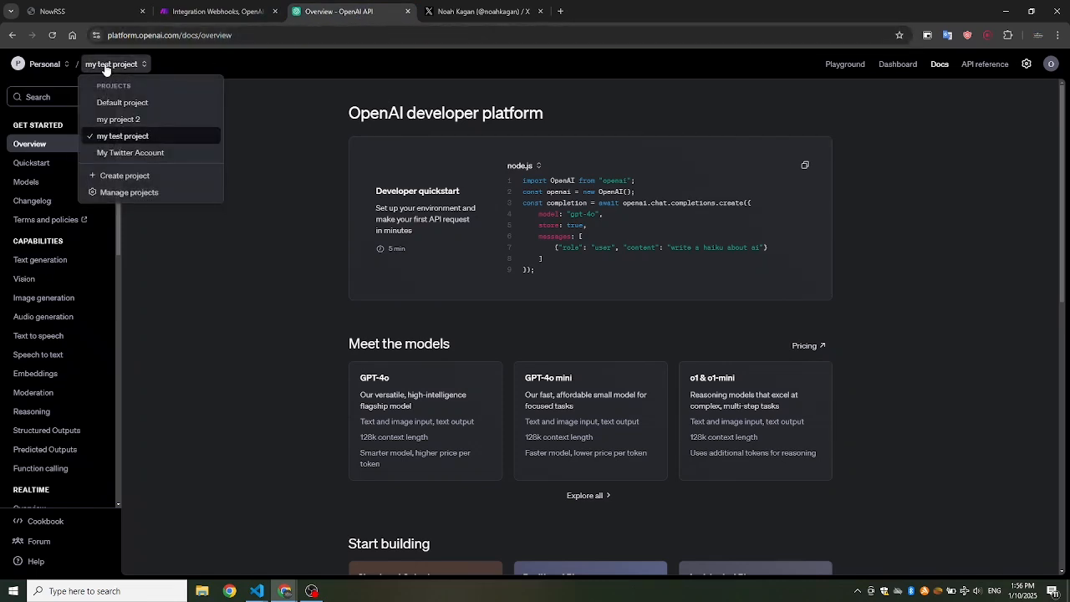
pyautogui.click(129, 192)
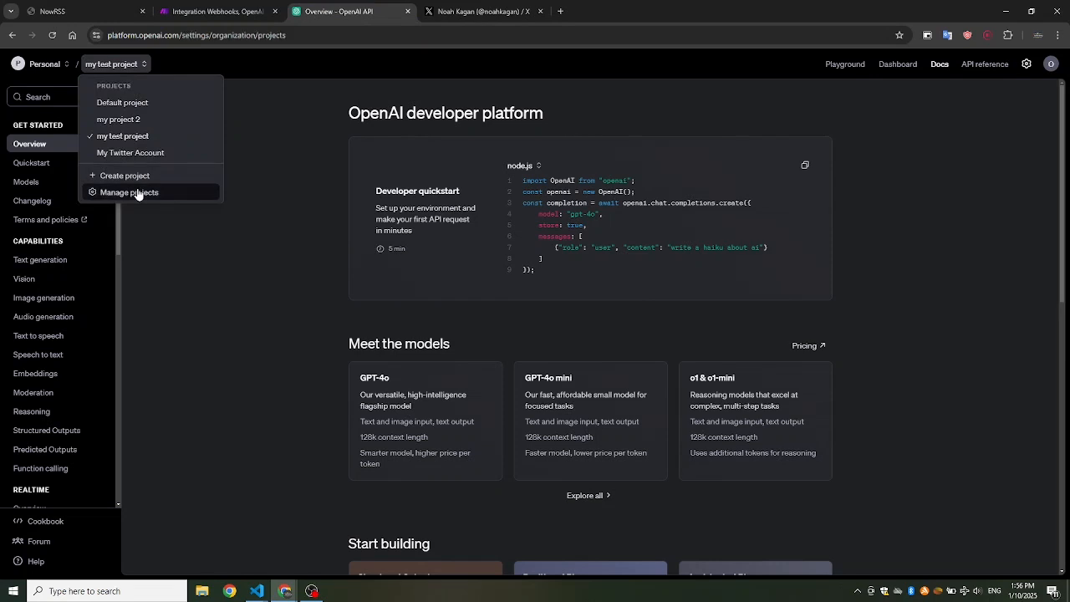
pyautogui.click(129, 193)
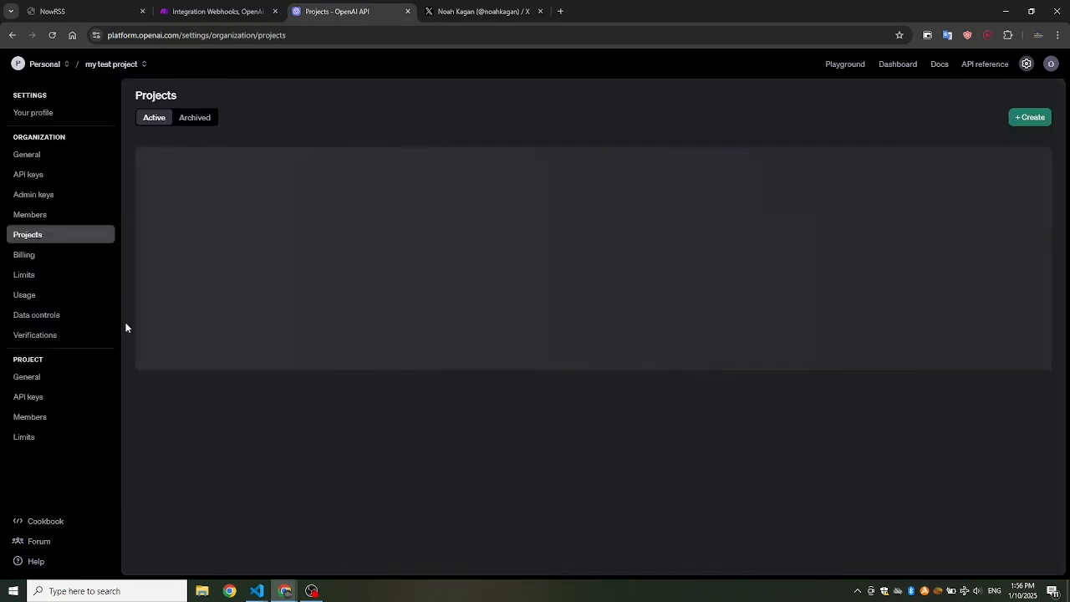
pyautogui.click(28, 397)
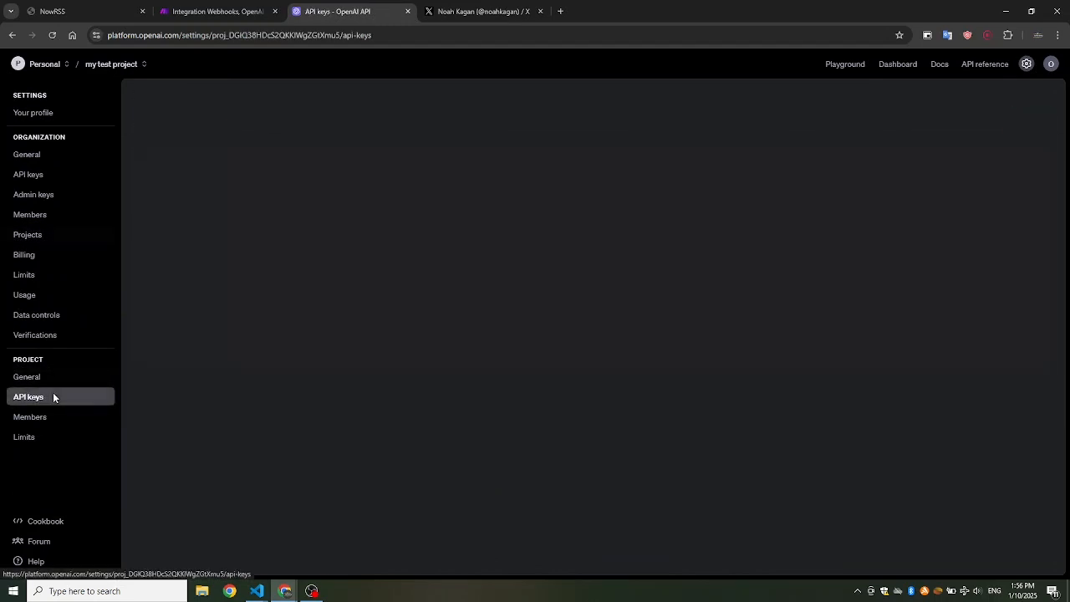
pyautogui.click(27, 396)
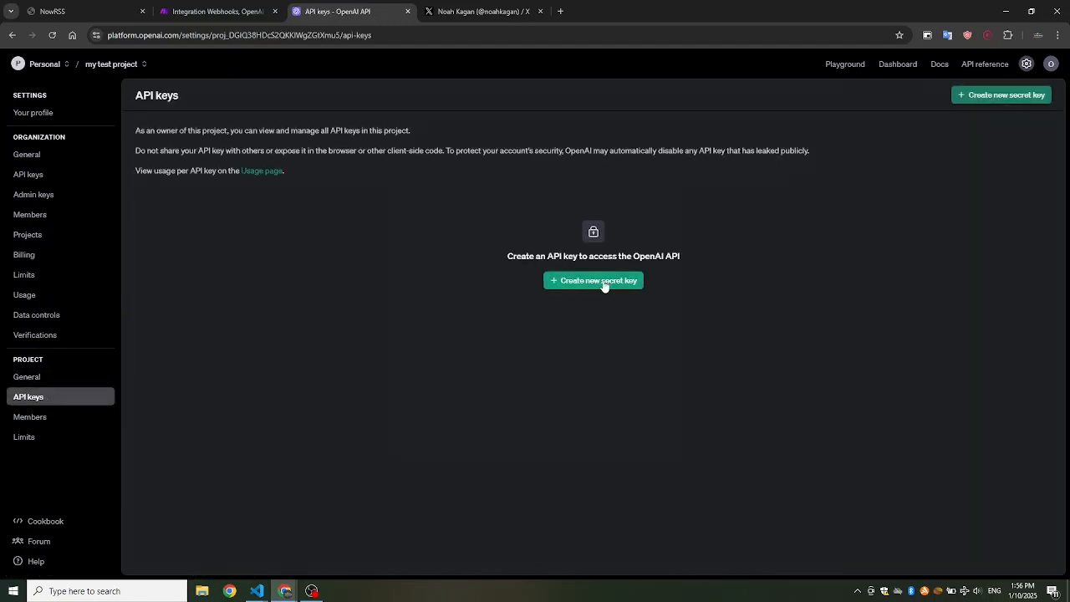
pyautogui.write('my key')
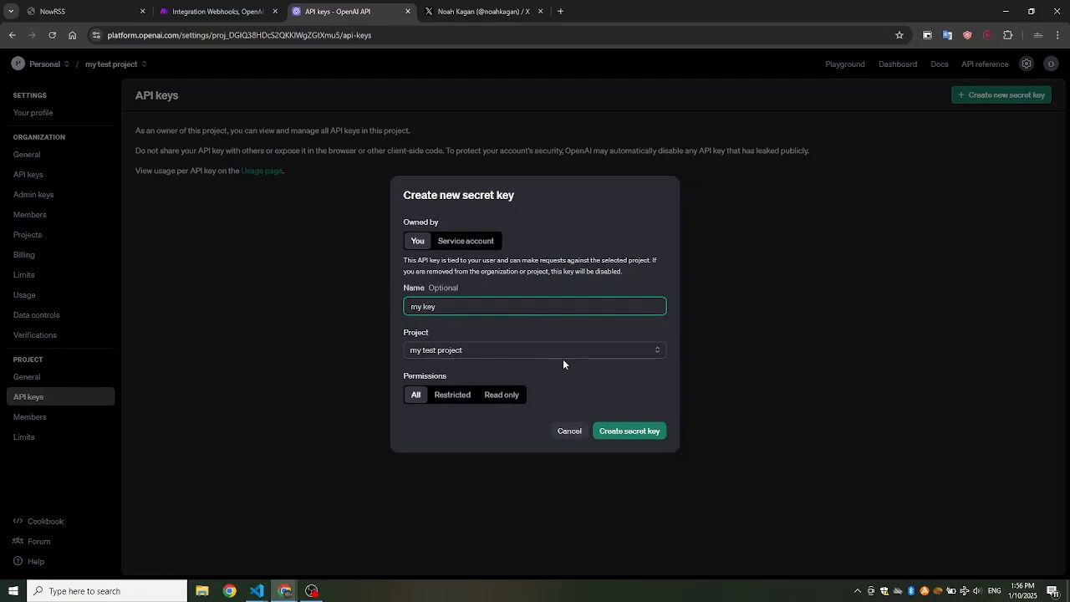
pyautogui.click(629, 431)
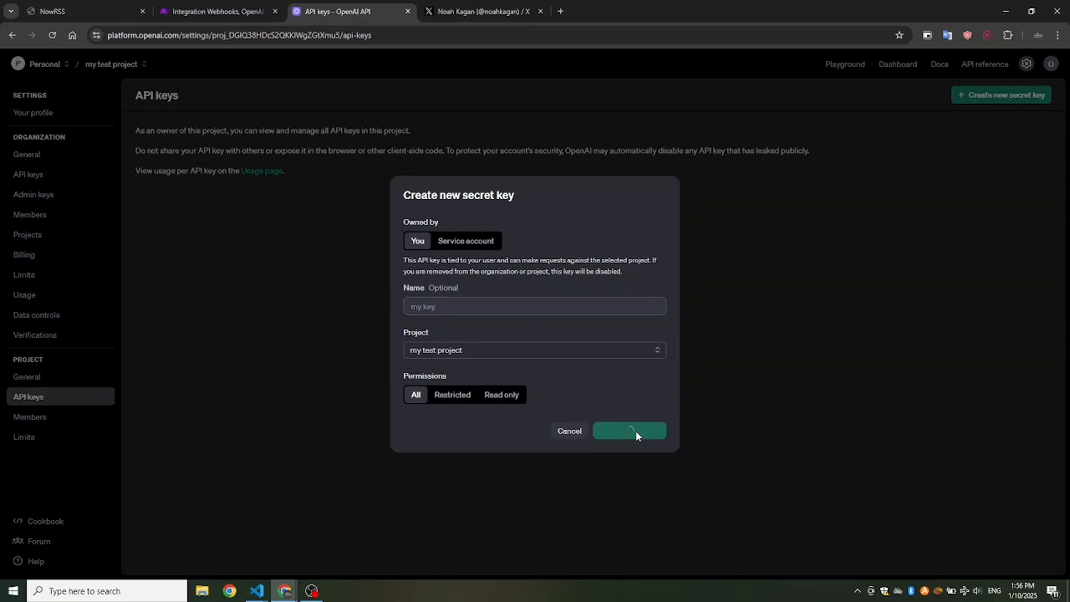
pyautogui.click(630, 430)
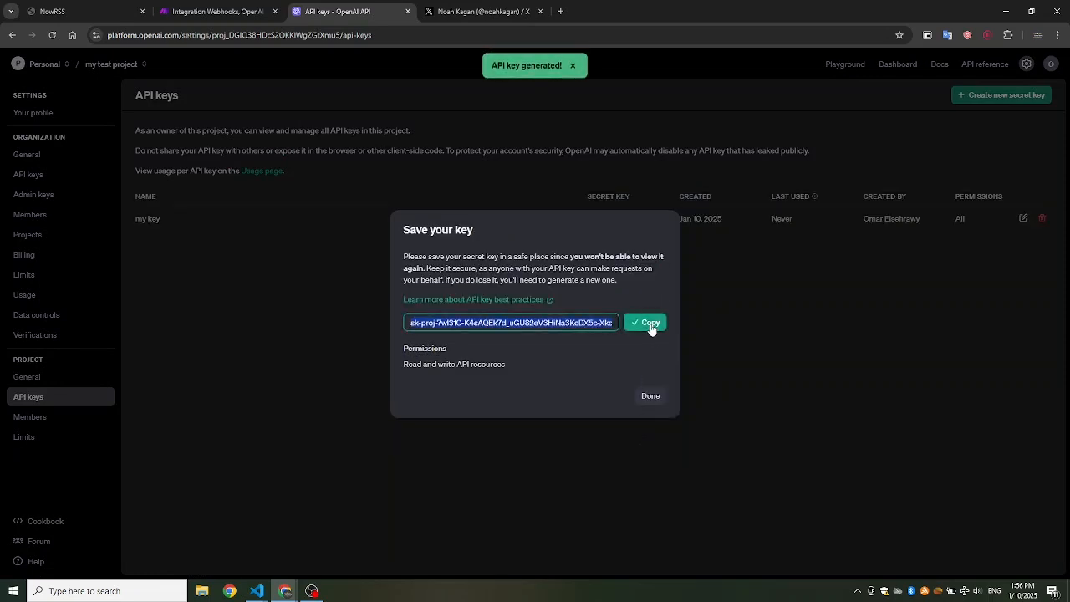
pyautogui.click(644, 322)
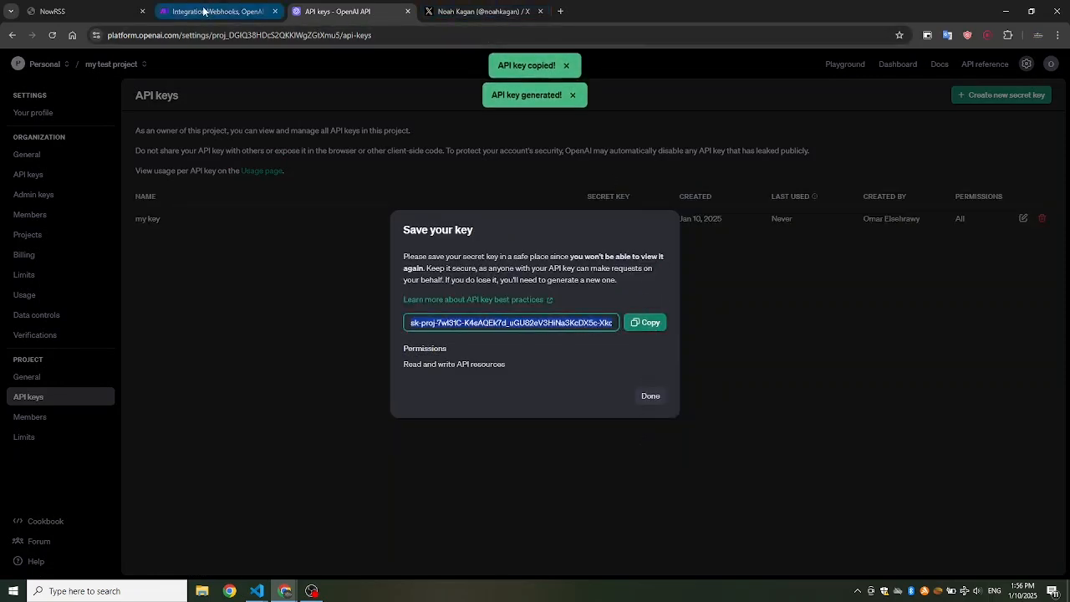
# Save 'My OpenAI connection' in Make with the pasted OpenAI API key
pyautogui.click(218, 10)
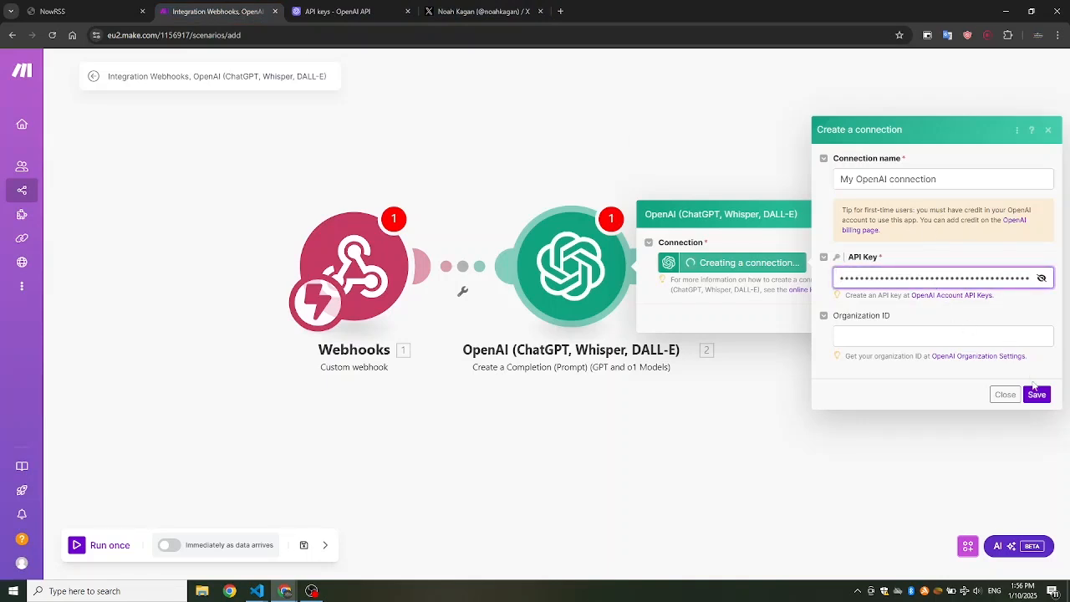
pyautogui.click(1037, 394)
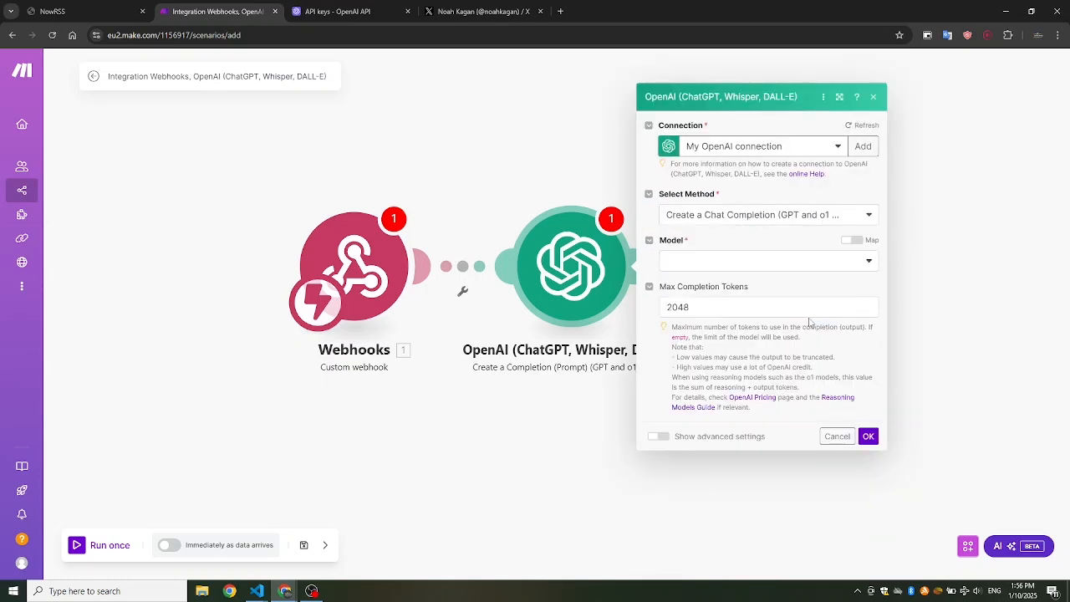
# Set the model to gpt-4o-mini and add a User message asking for a hashtag-free tweet comment
pyautogui.click(765, 260)
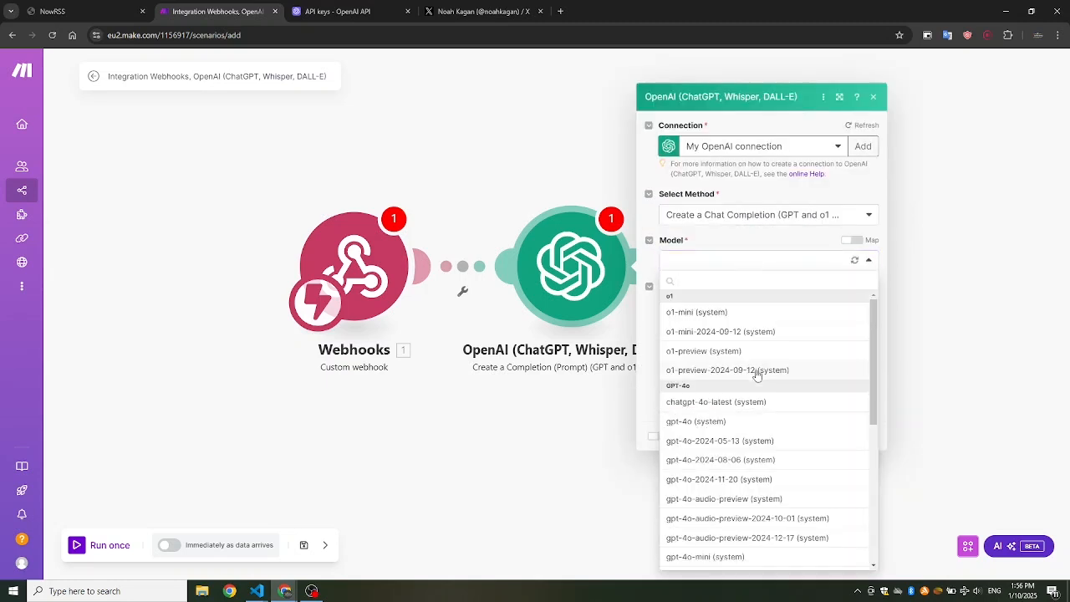
pyautogui.scroll(-3)
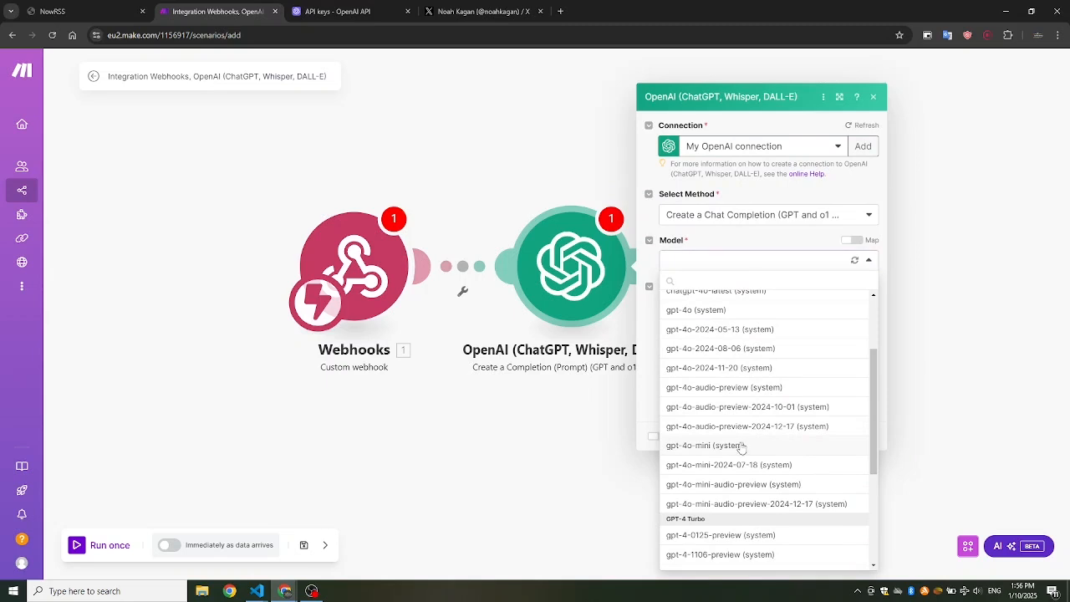
pyautogui.click(705, 445)
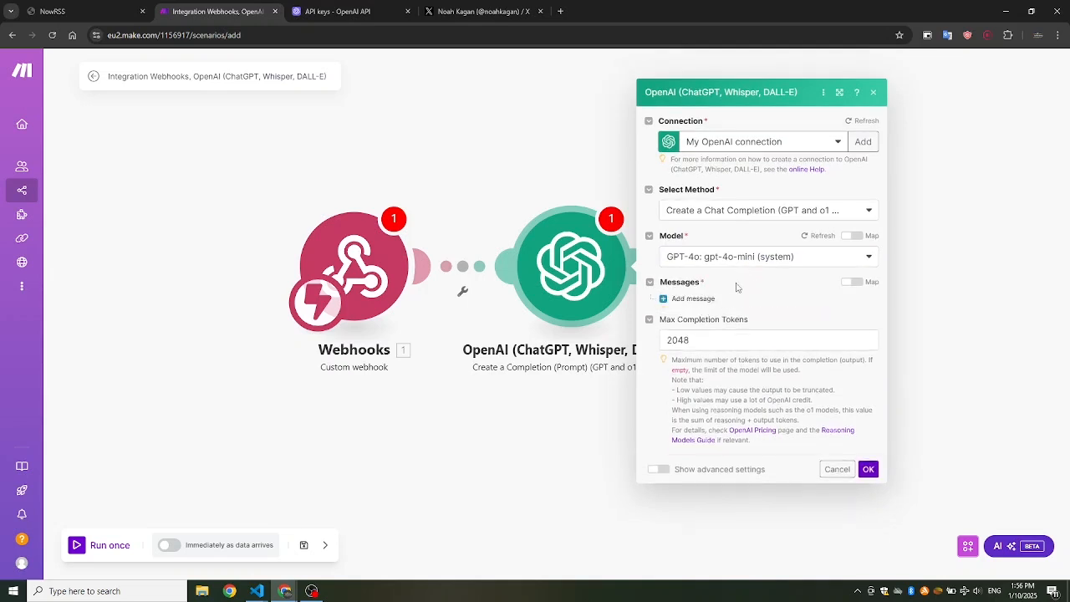
pyautogui.click(693, 298)
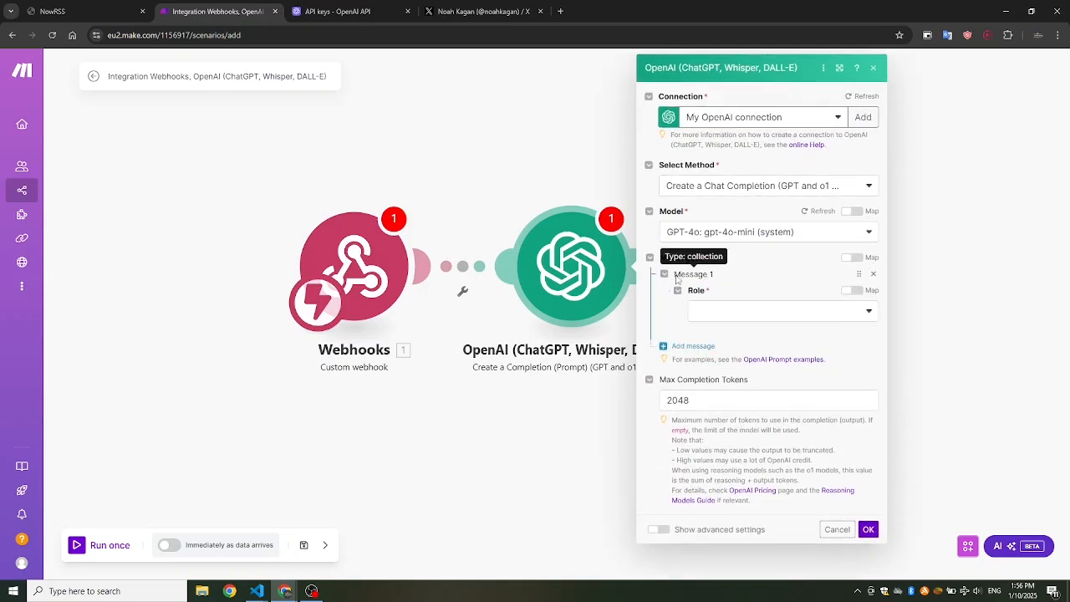
pyautogui.click(780, 310)
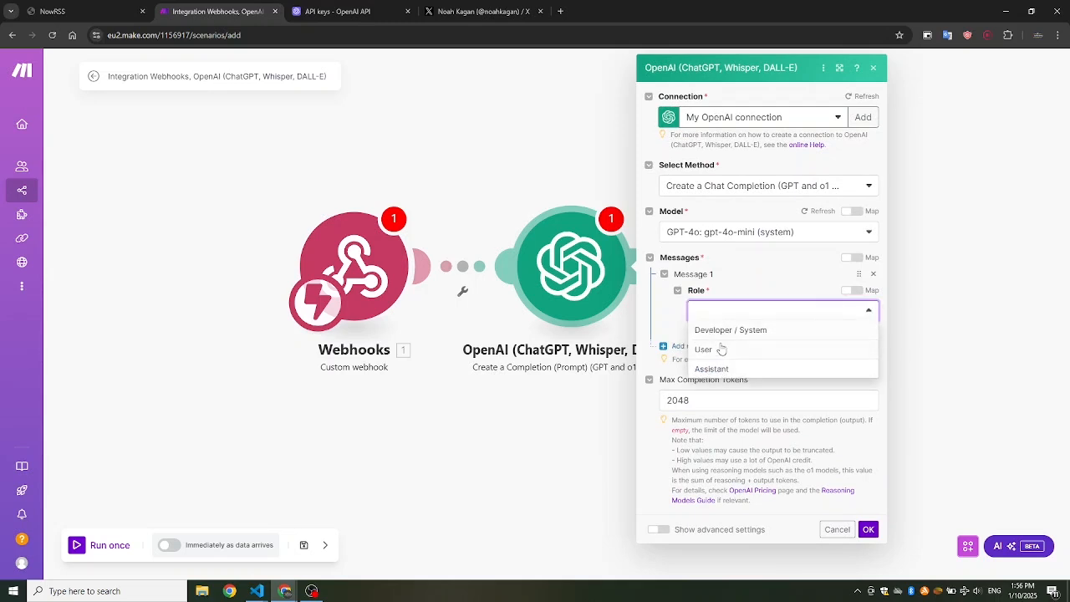
pyautogui.click(703, 349)
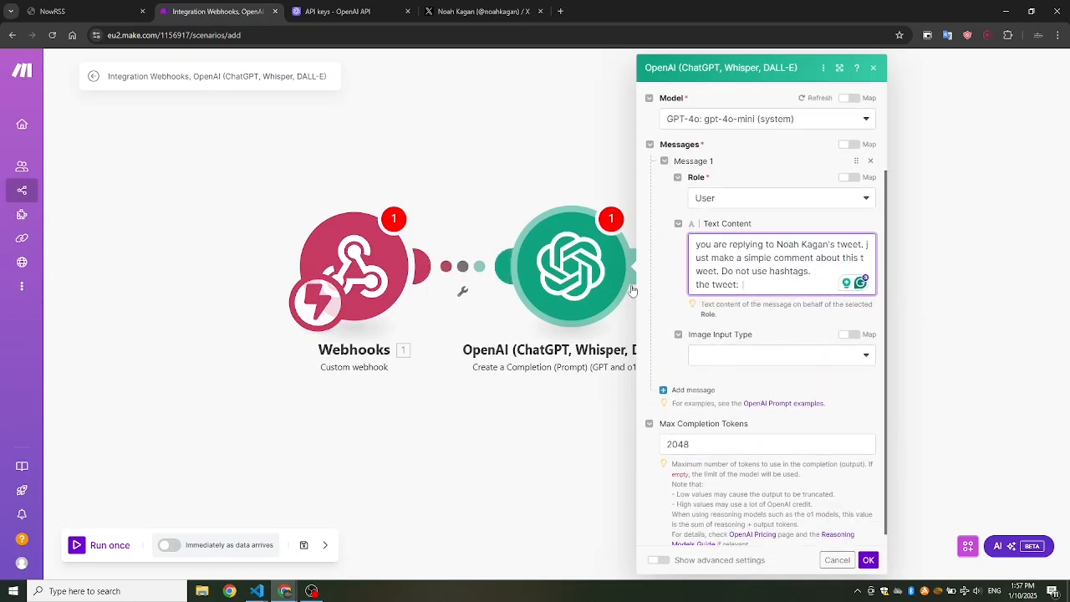
pyautogui.click(868, 559)
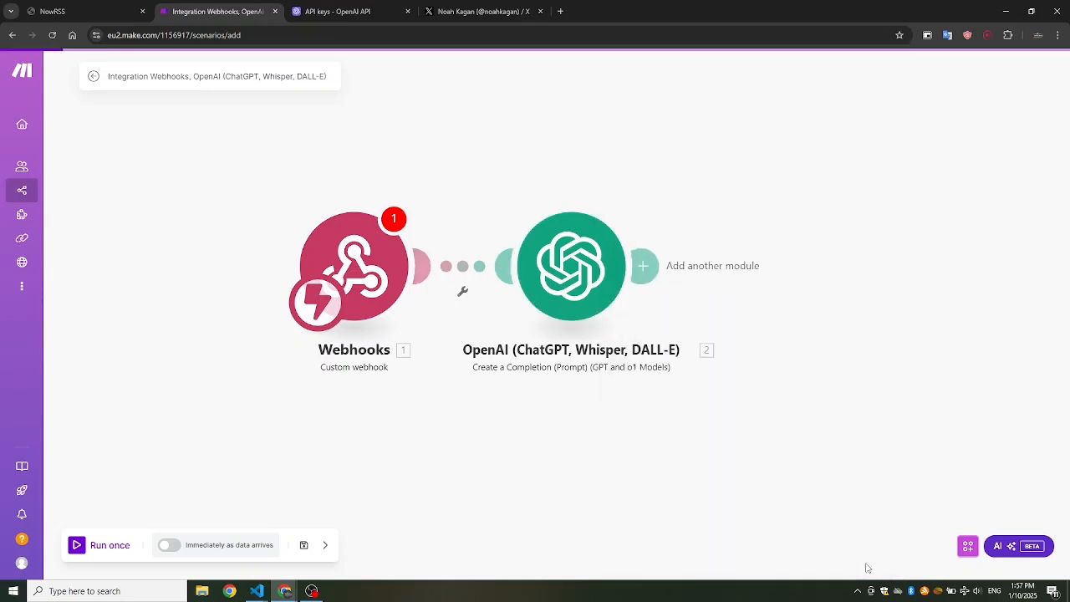
pyautogui.click(75, 10)
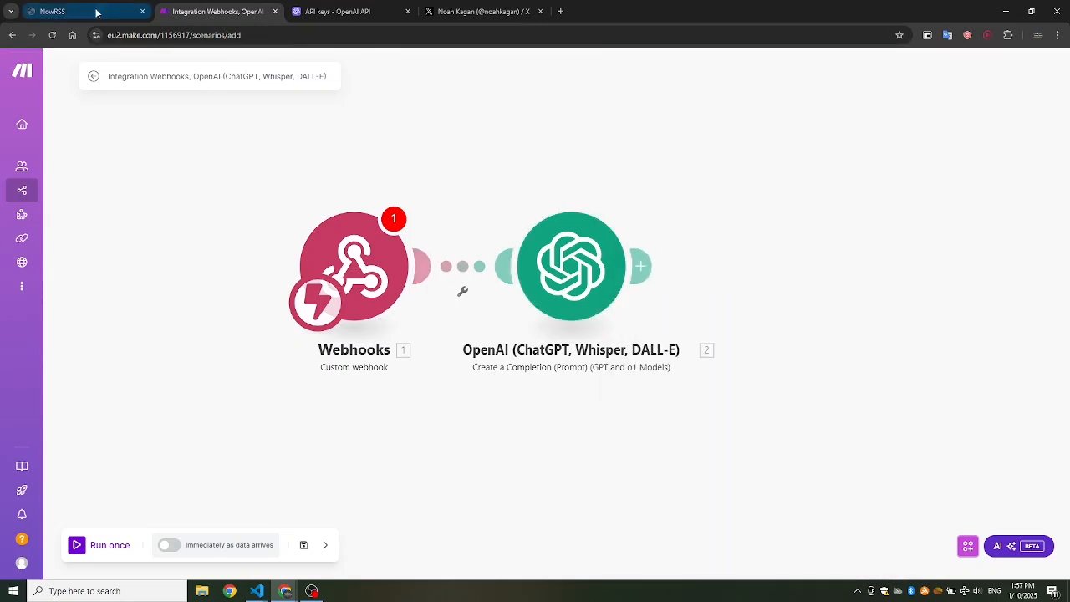
# Browse the Noah Kagan feed's collected posts and compare them with the X profile
pyautogui.click(52, 11)
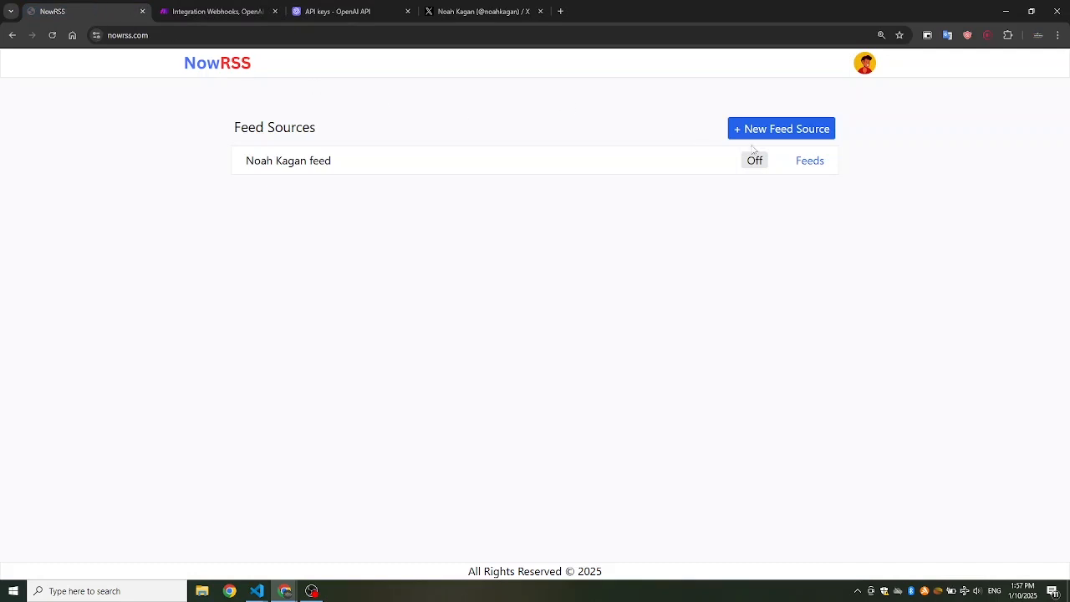
pyautogui.click(810, 161)
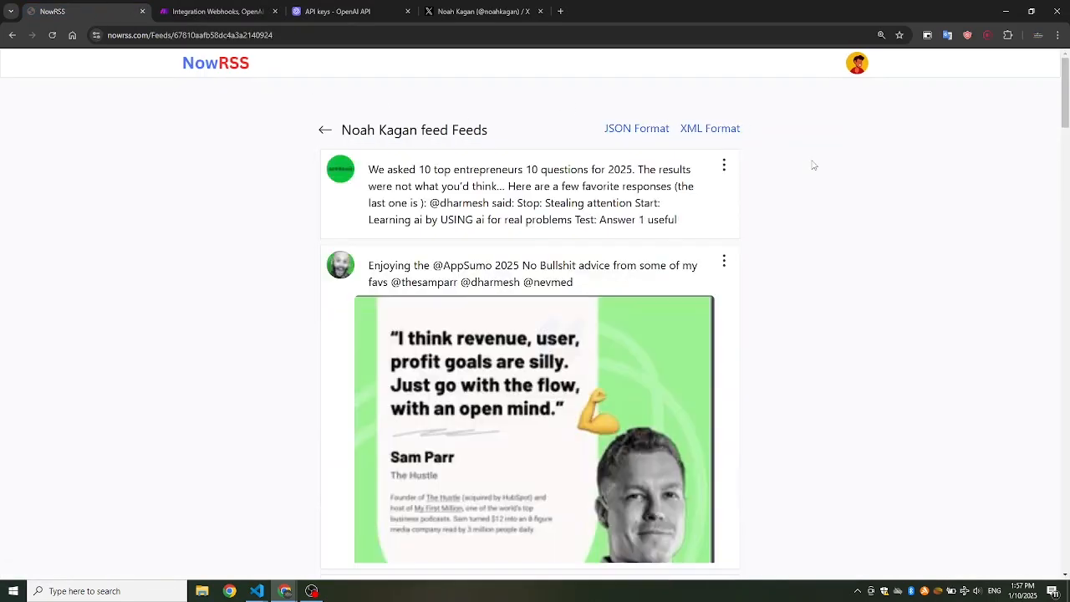
pyautogui.scroll(-3)
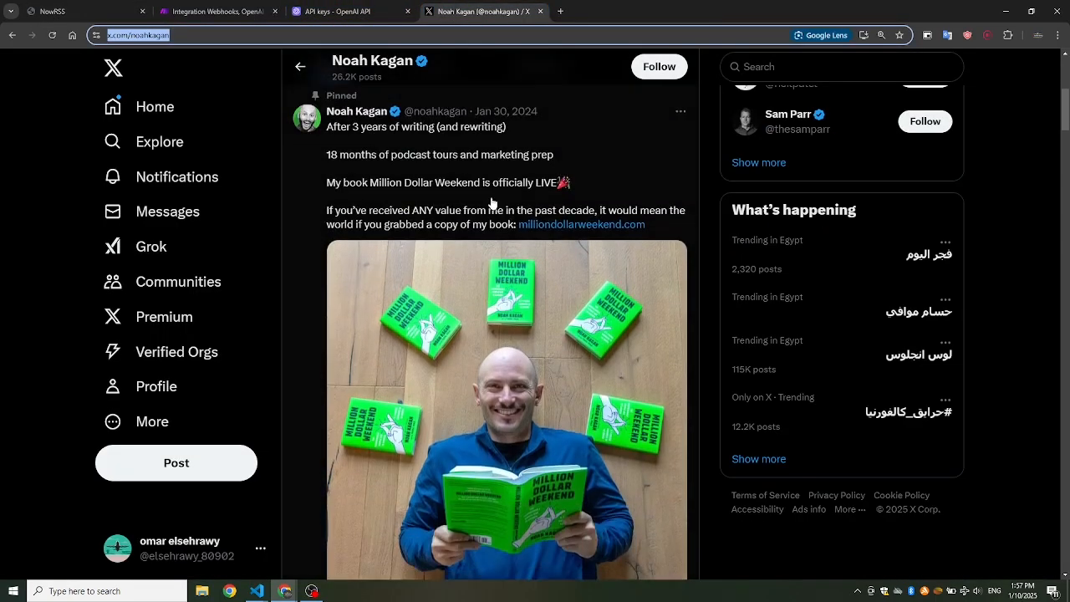
pyautogui.scroll(-3)
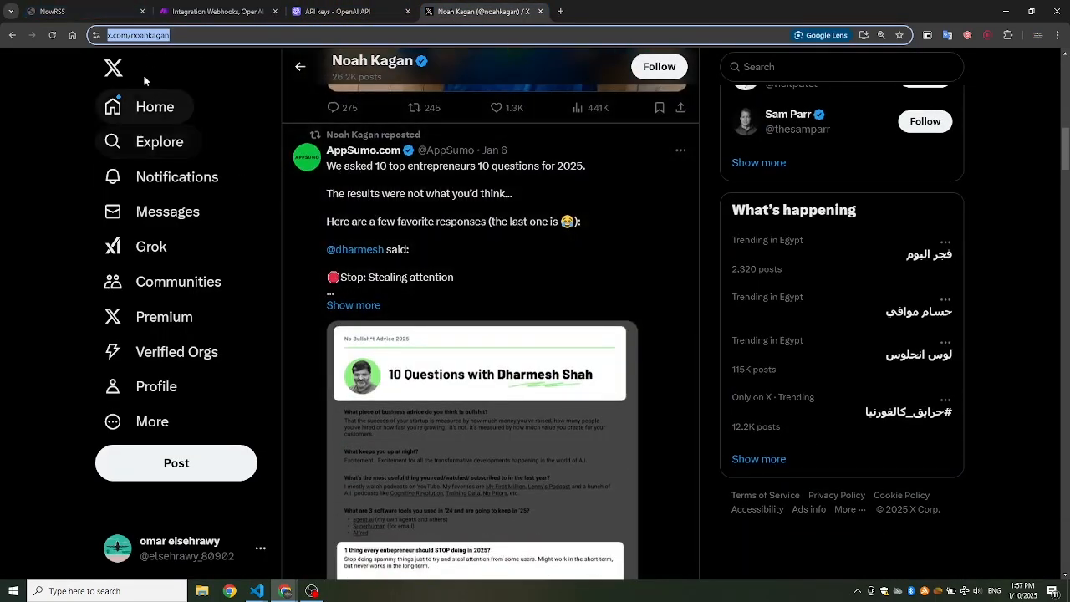
pyautogui.scroll(-3)
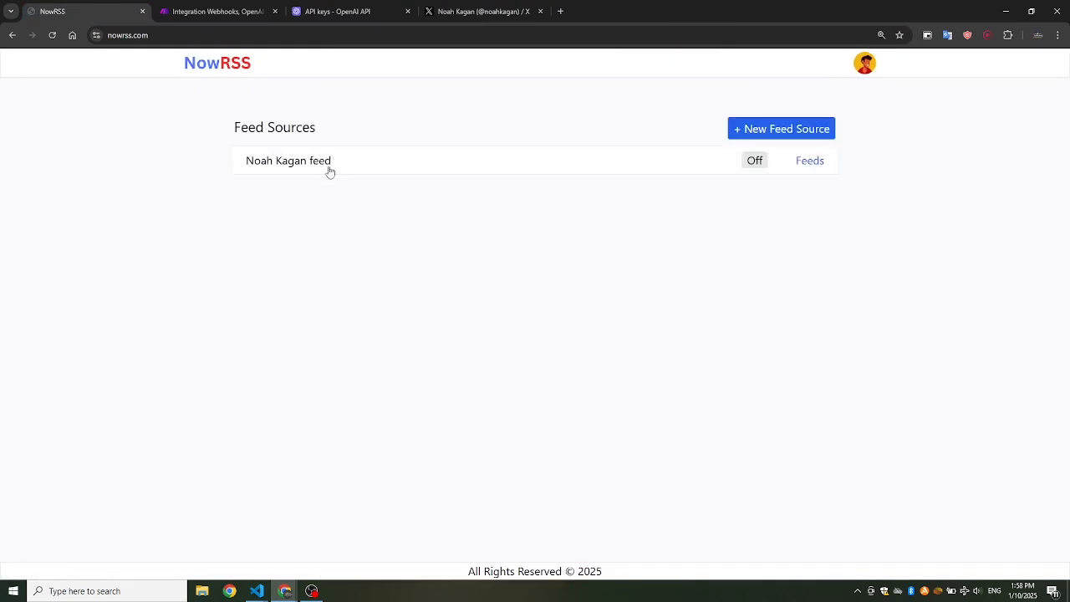
# Save the Noah Kagan feed source with WebHook switched on and view its feeds
pyautogui.click(289, 160)
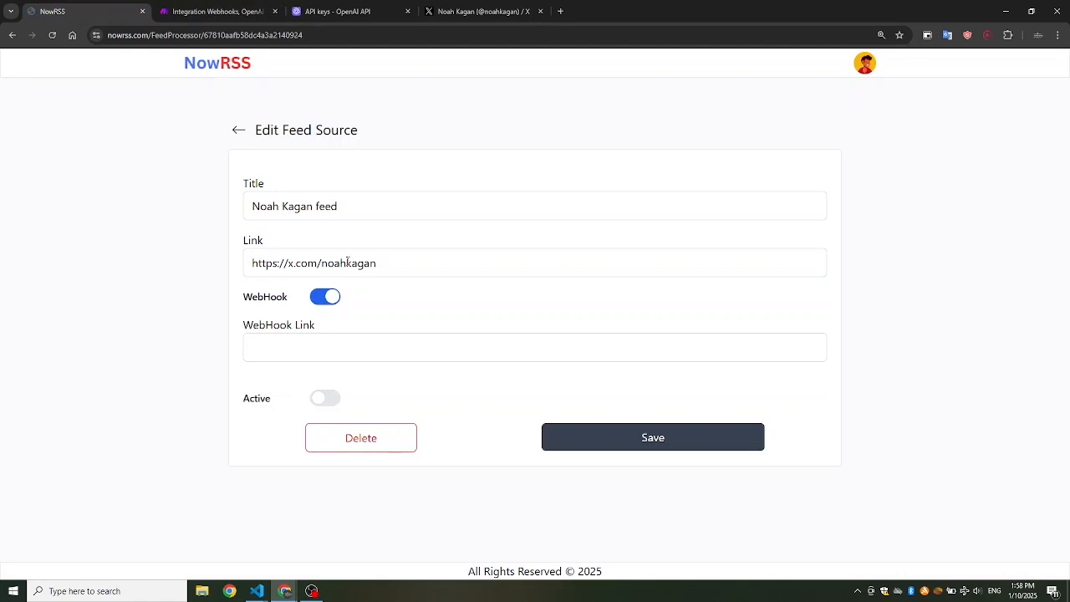
pyautogui.click(652, 436)
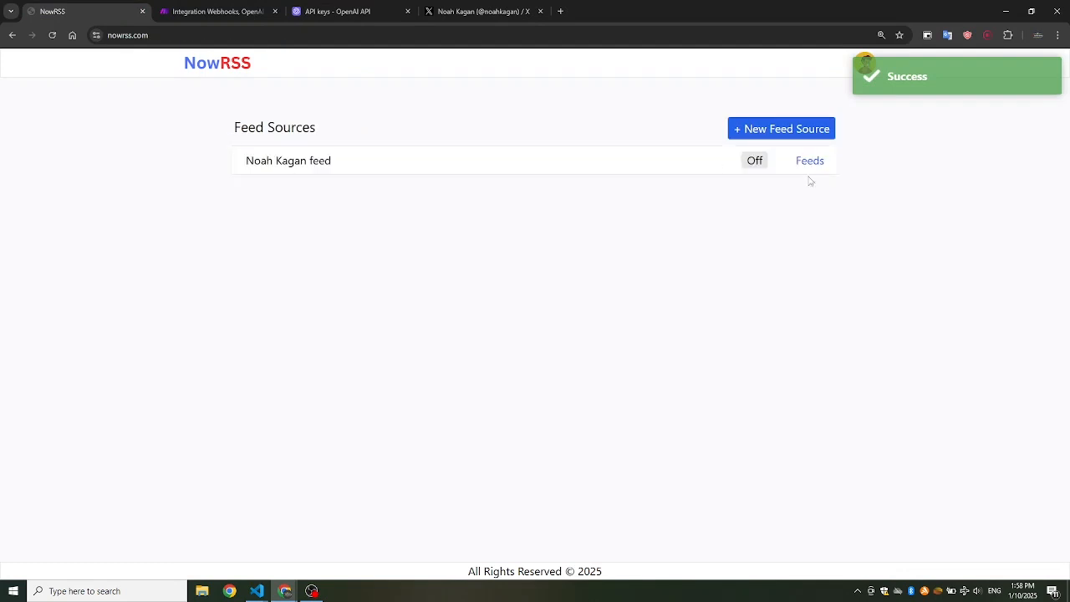
pyautogui.click(809, 160)
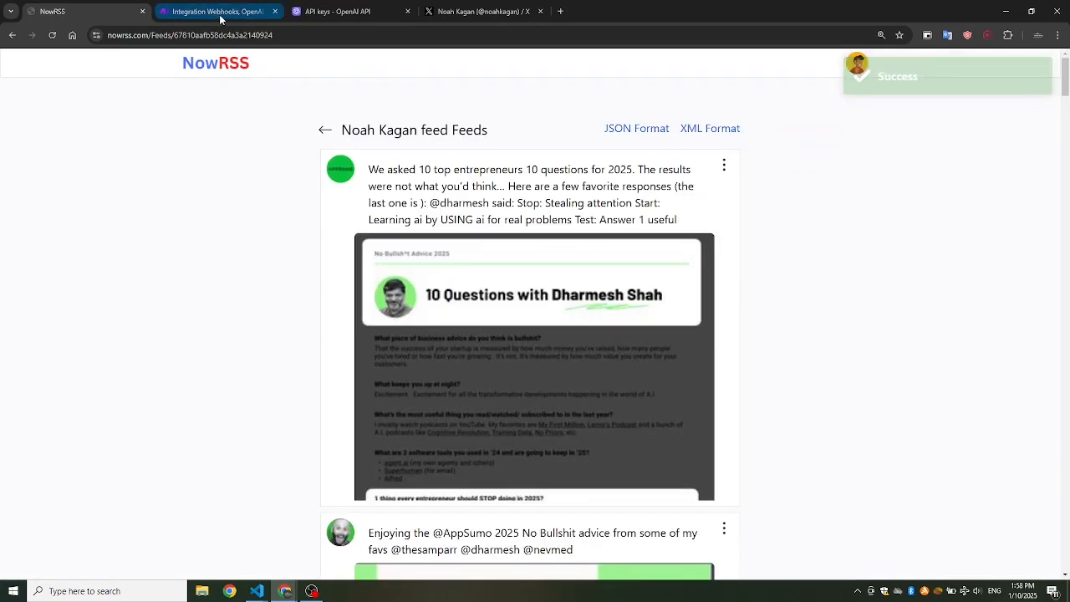
pyautogui.click(217, 10)
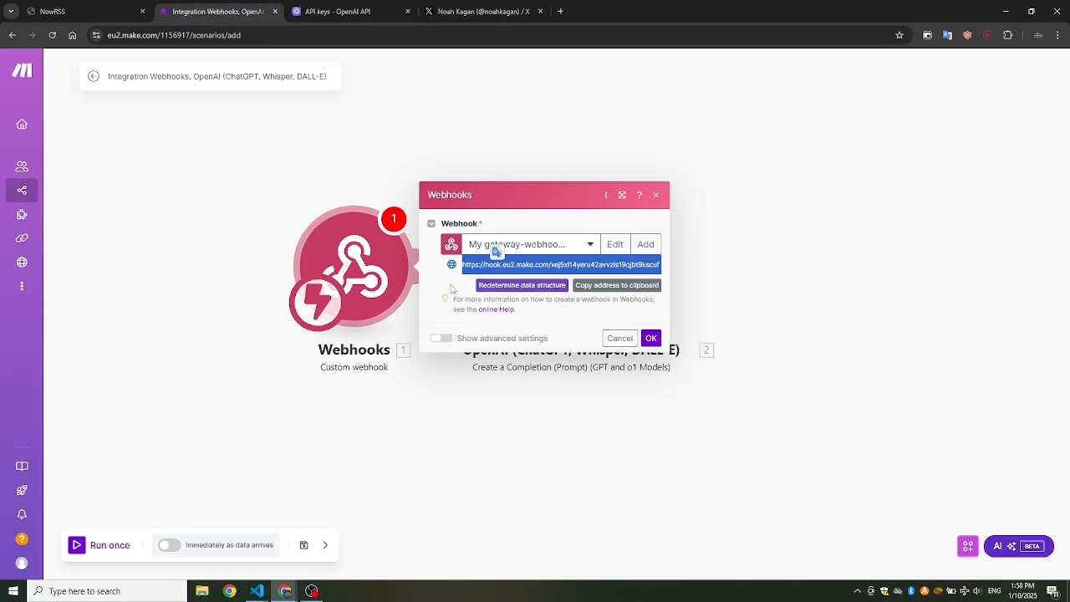
# Copy the webhook address, send a NowRSS test post, and confirm the gateway-webhook trigger
pyautogui.click(522, 285)
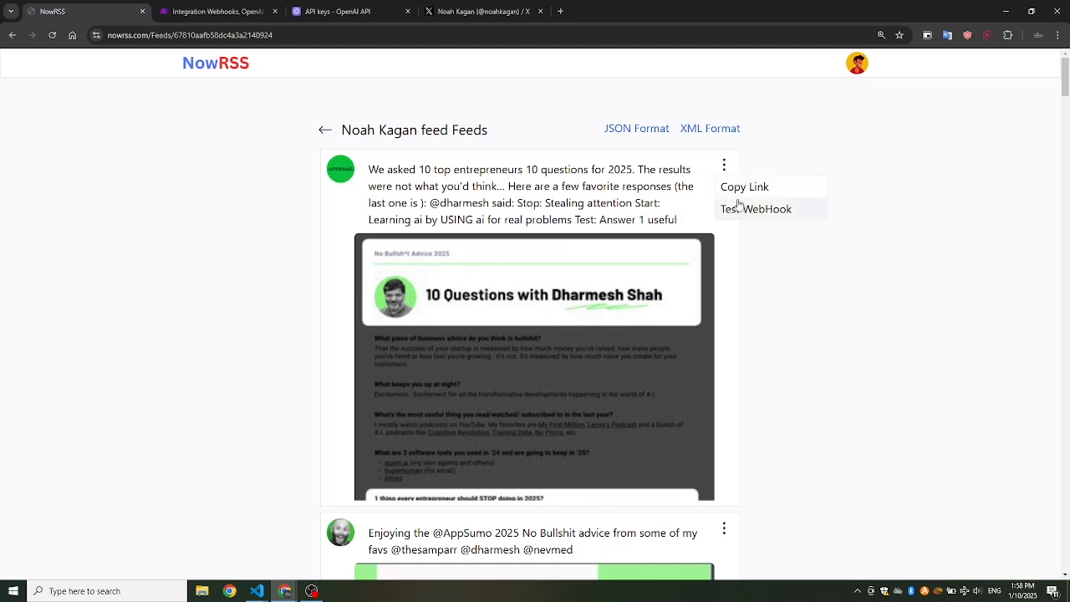
pyautogui.click(756, 209)
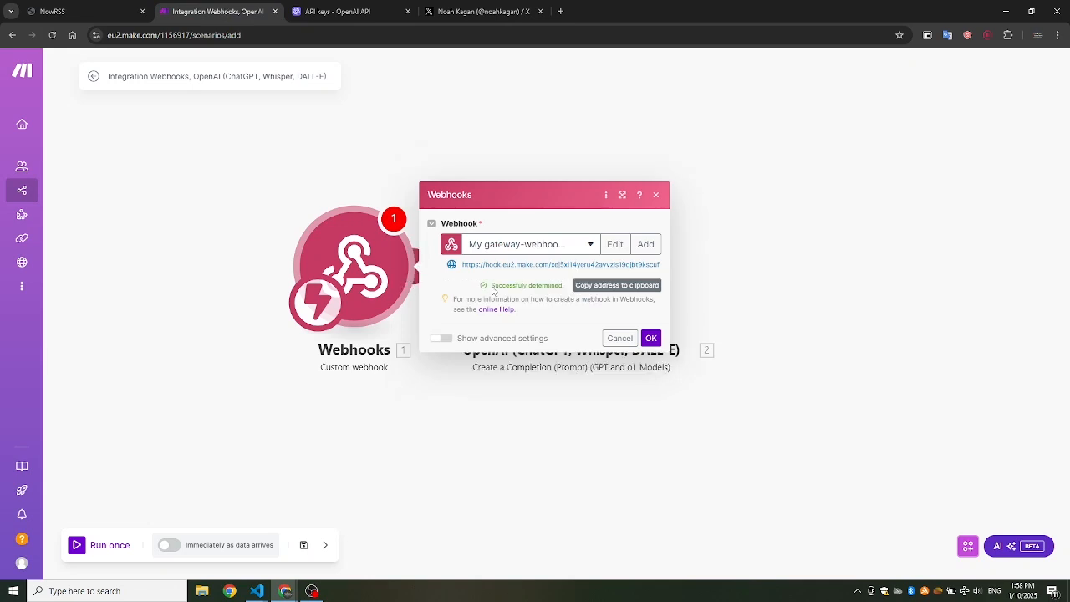
pyautogui.moveTo(530, 307)
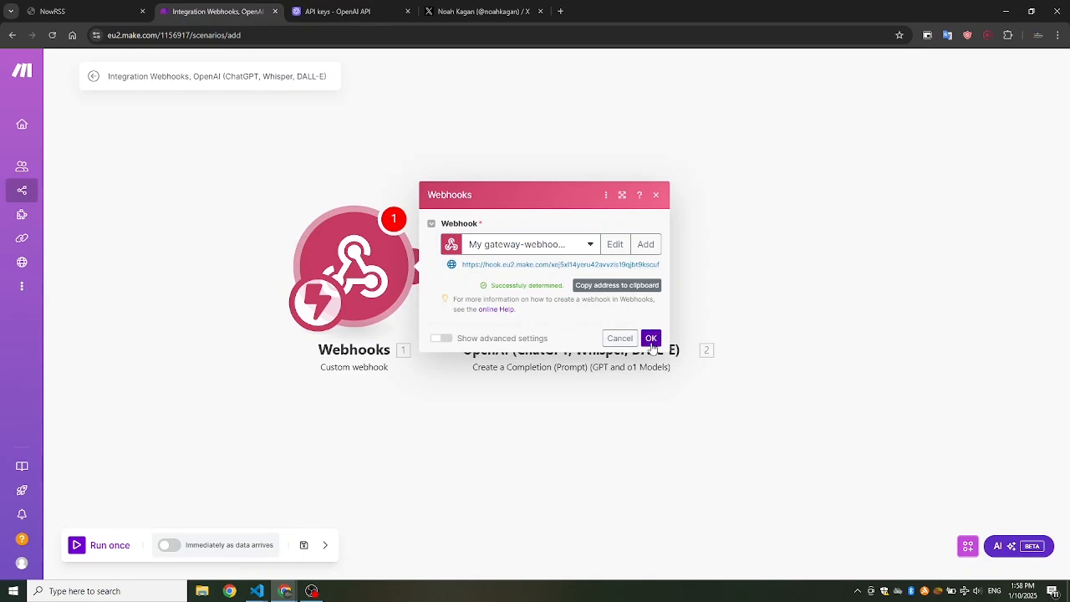
pyautogui.click(651, 338)
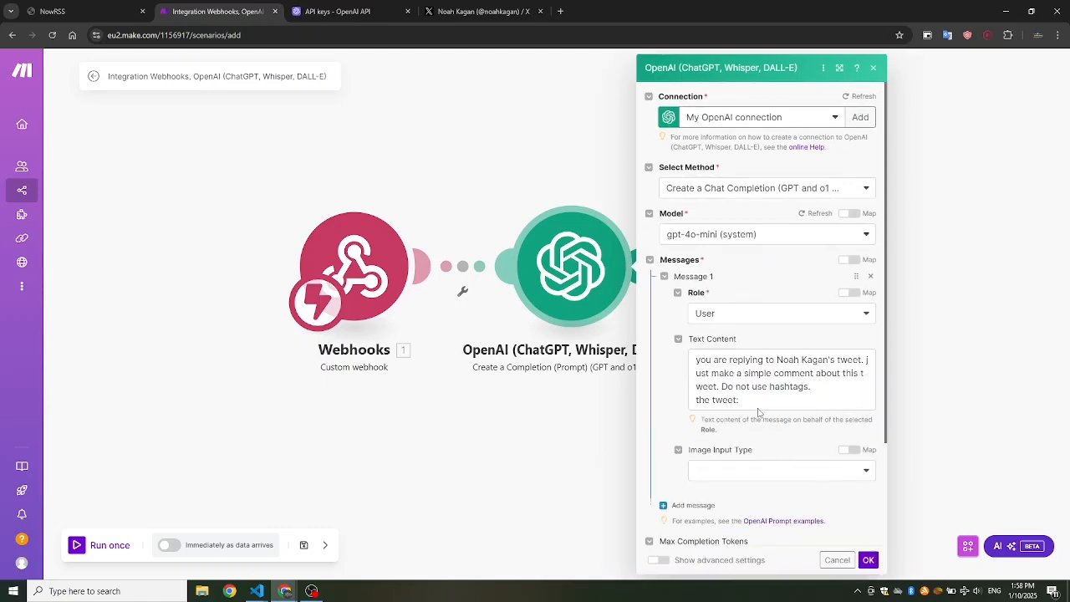
# Insert the webhook's 'text' item after 'the tweet:' in the OpenAI prompt
pyautogui.click(780, 399)
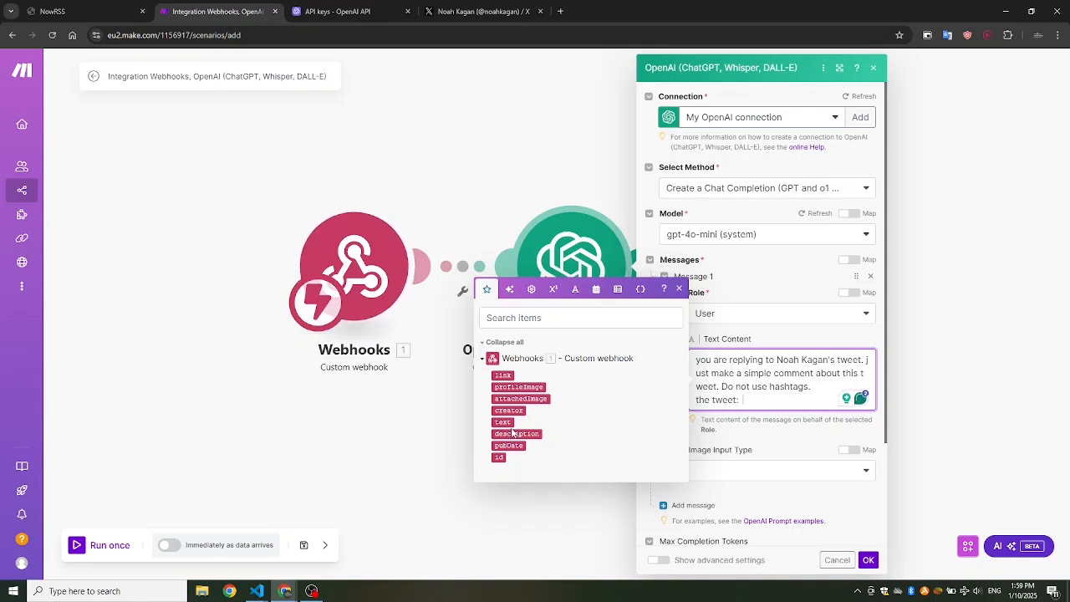
pyautogui.click(503, 422)
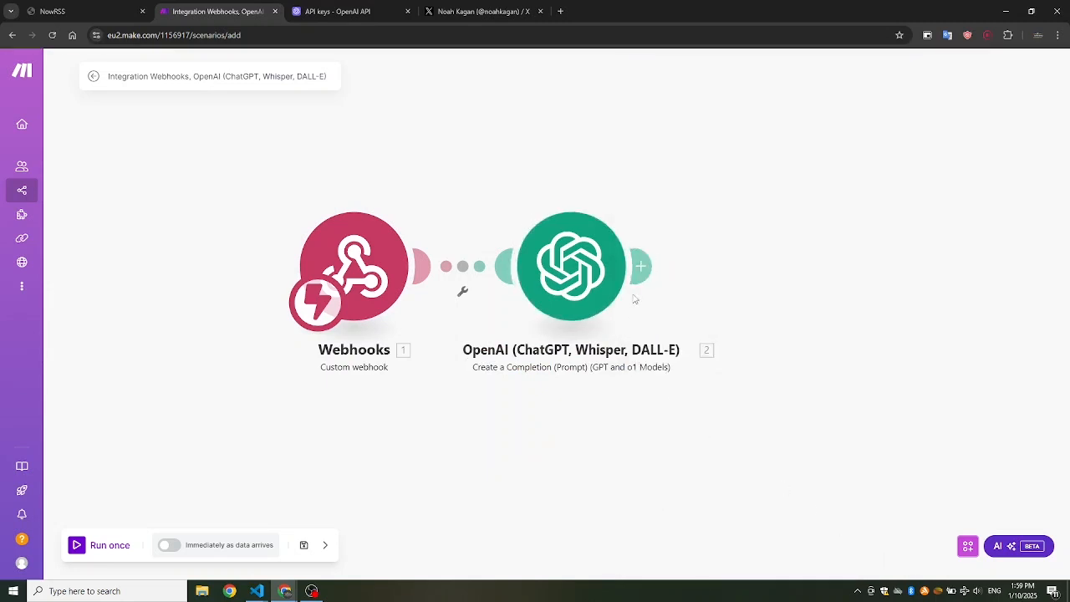
pyautogui.moveTo(642, 266)
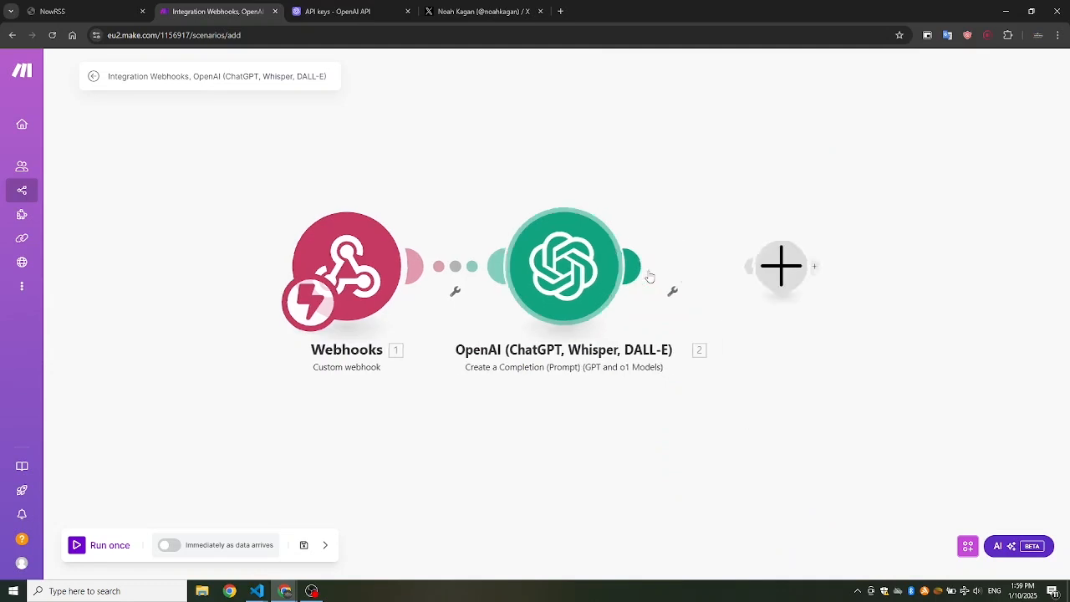
# Add an X (formerly Twitter) Make an API Call module by searching 'twi'
pyautogui.click(782, 266)
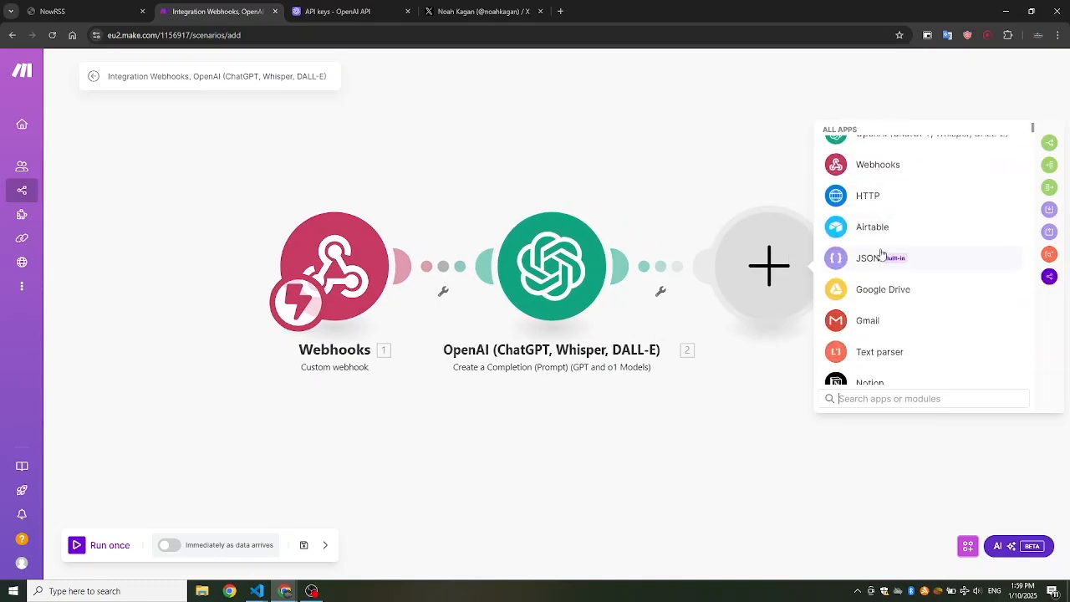
pyautogui.write('t')
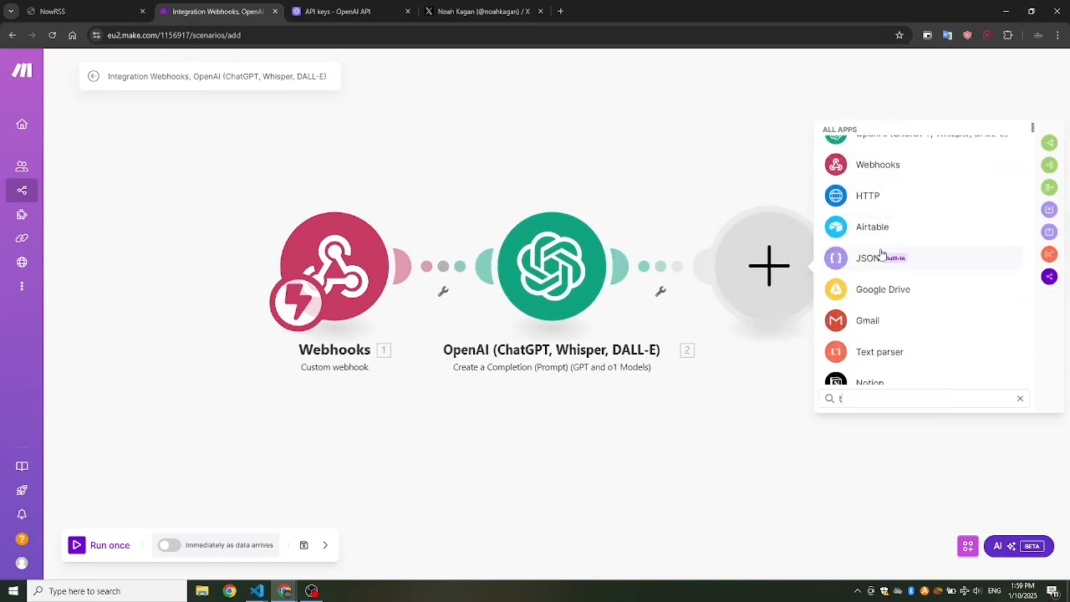
pyautogui.write('wi')
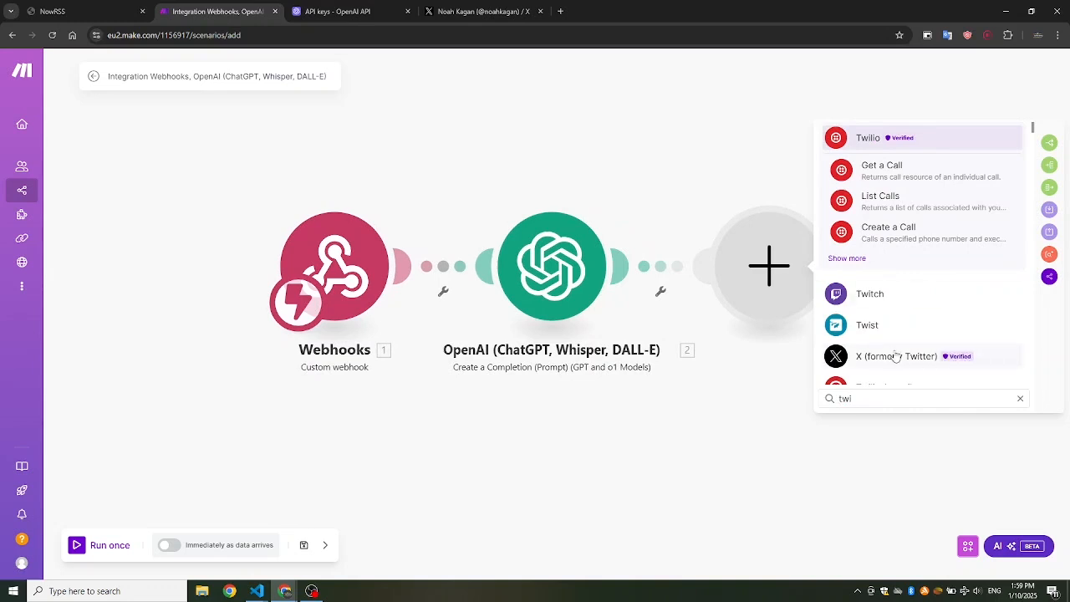
pyautogui.click(897, 356)
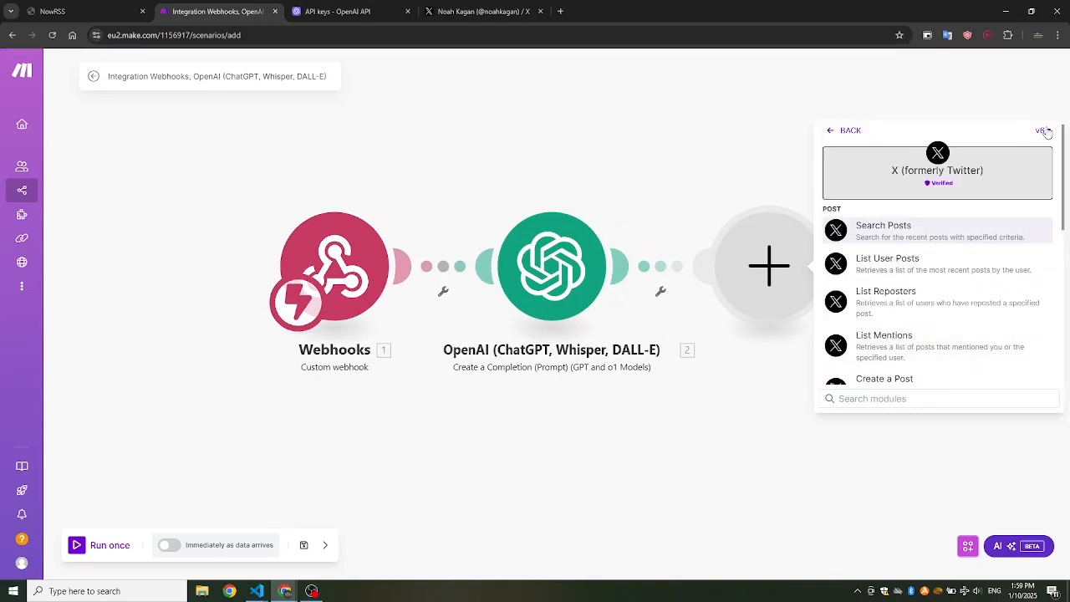
pyautogui.scroll(-3)
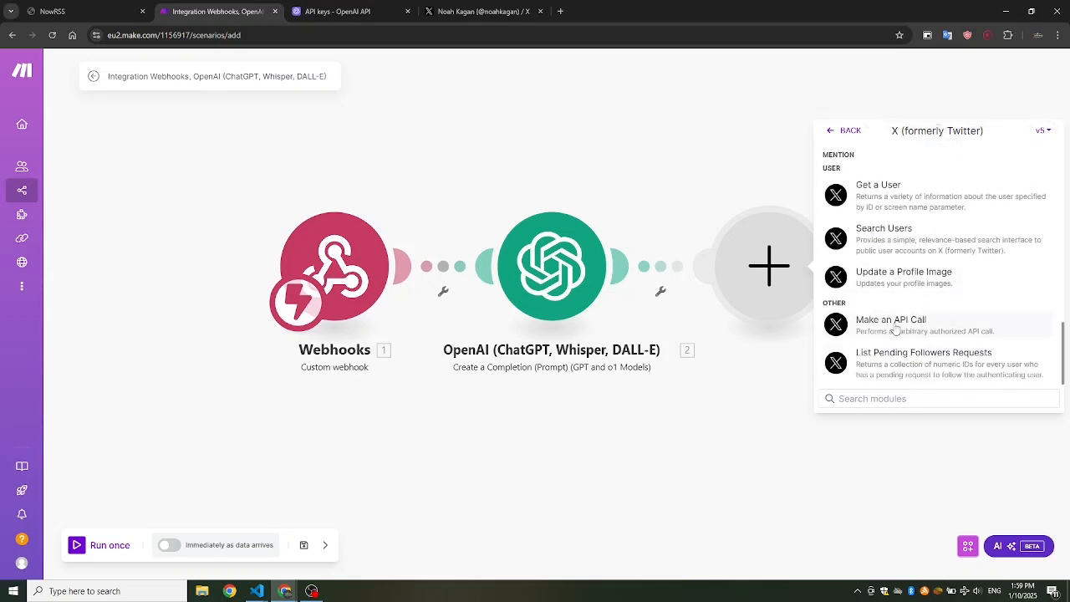
pyautogui.click(891, 325)
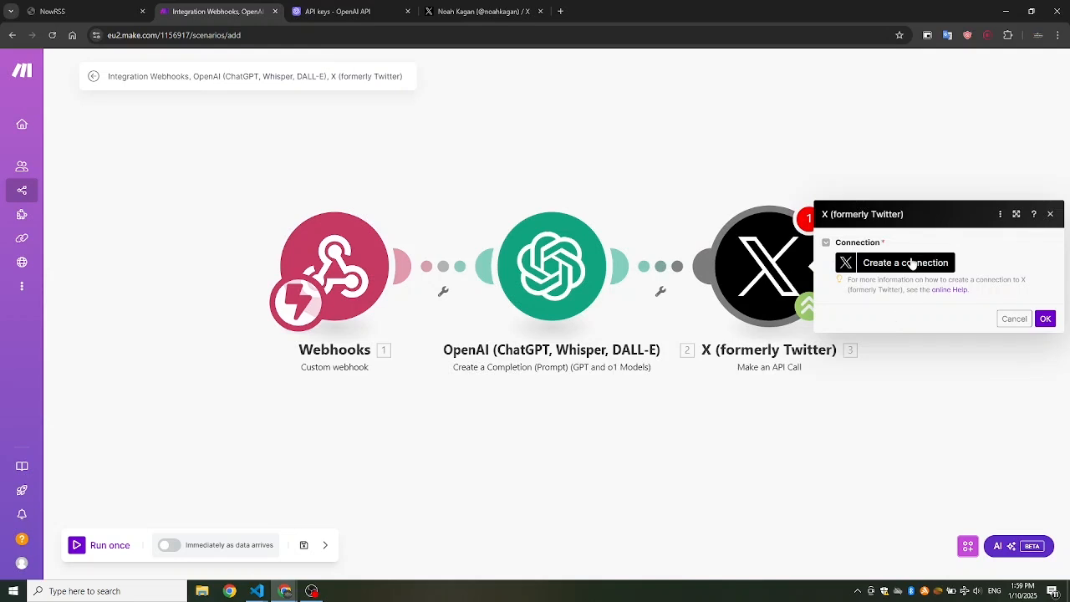
# Start a new X connection with advanced settings showing the API key and secret fields
pyautogui.click(905, 262)
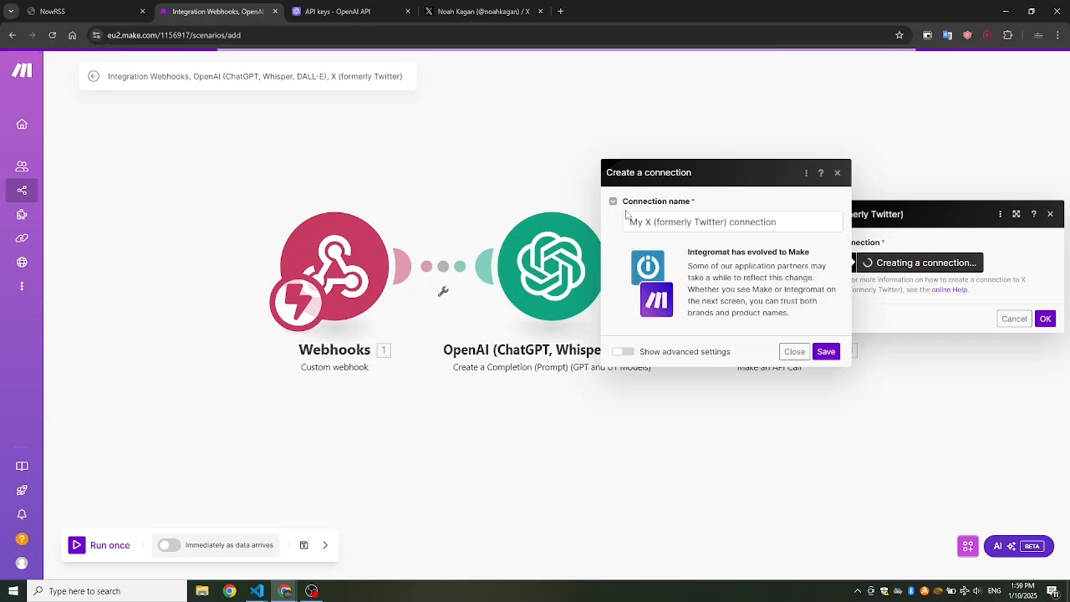
pyautogui.click(622, 351)
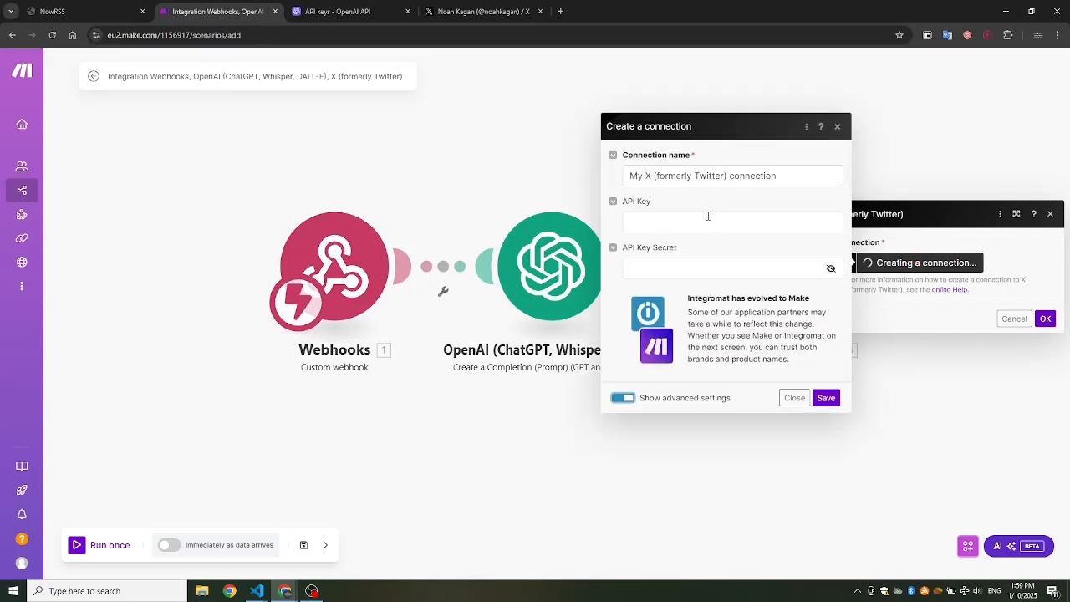
pyautogui.click(693, 11)
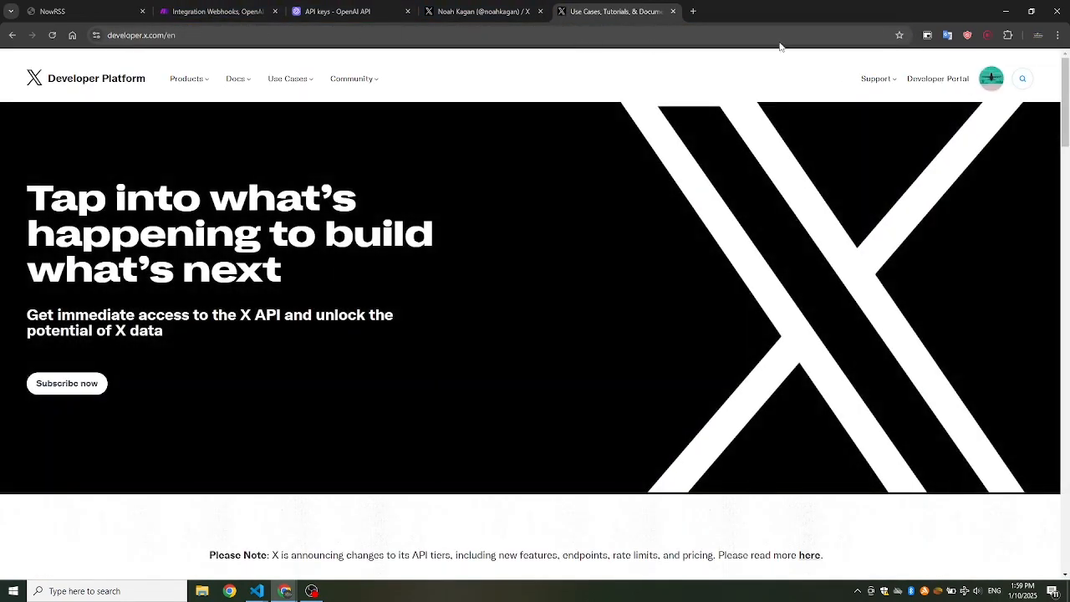
# Sign up for the free X developer plan, describing use cases and accepting all agreement terms
pyautogui.click(67, 383)
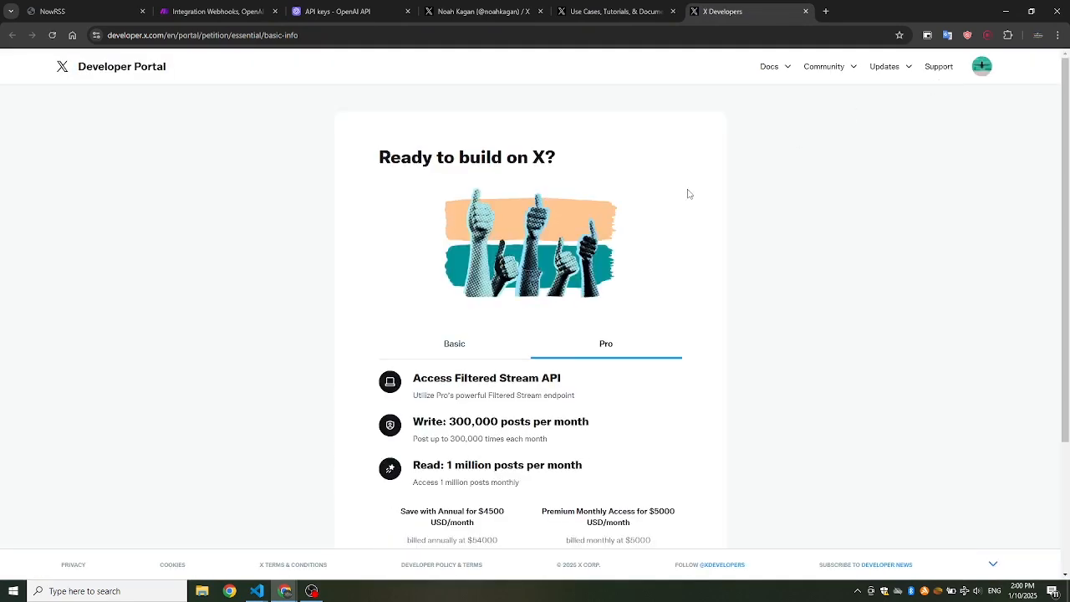
pyautogui.click(455, 344)
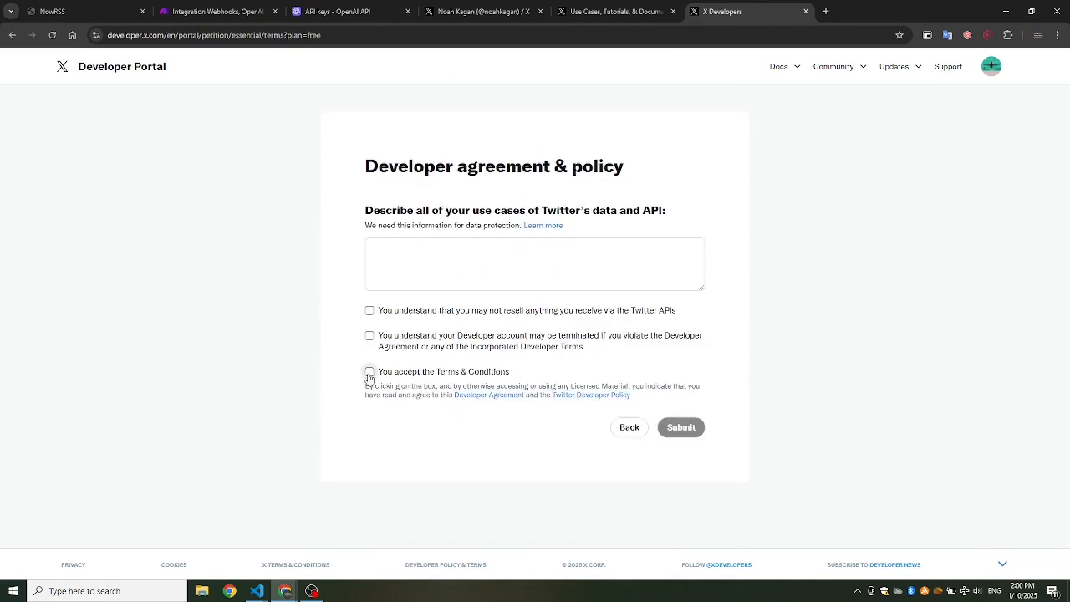
pyautogui.click(370, 336)
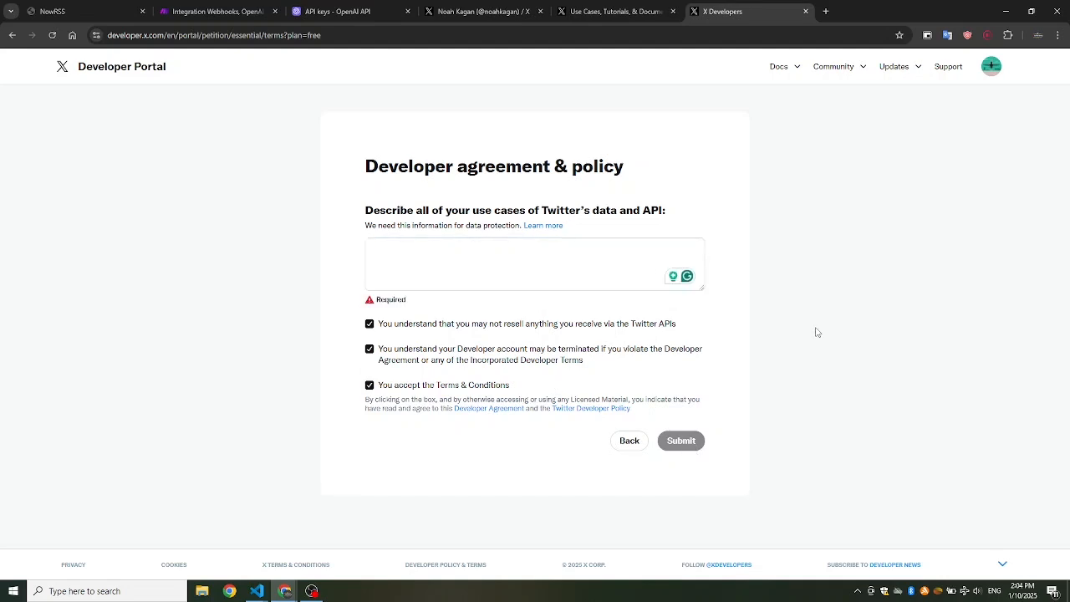
pyautogui.click(535, 264)
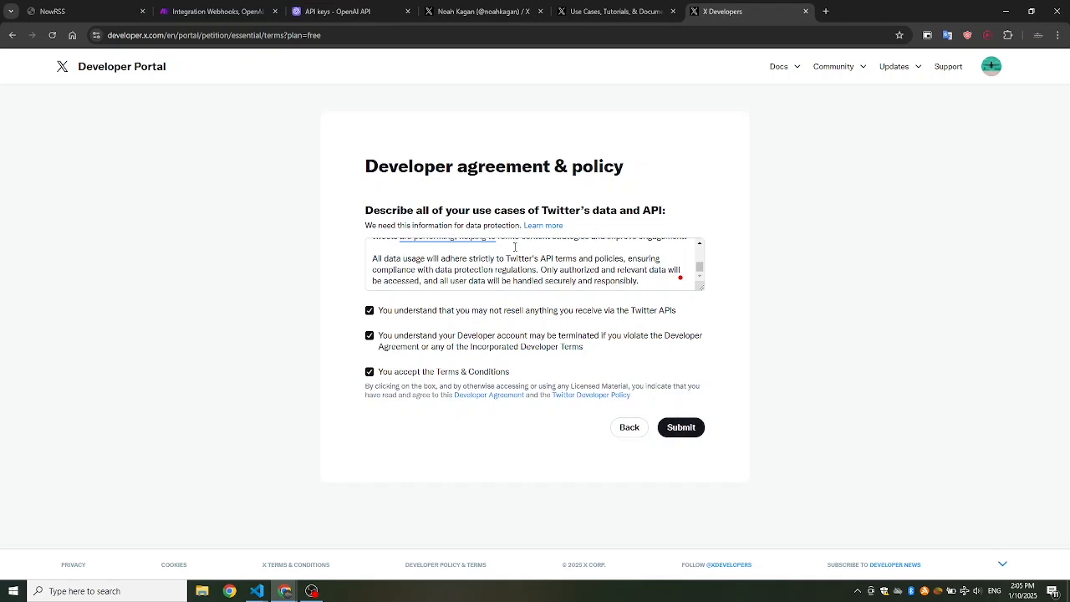
pyautogui.click(681, 427)
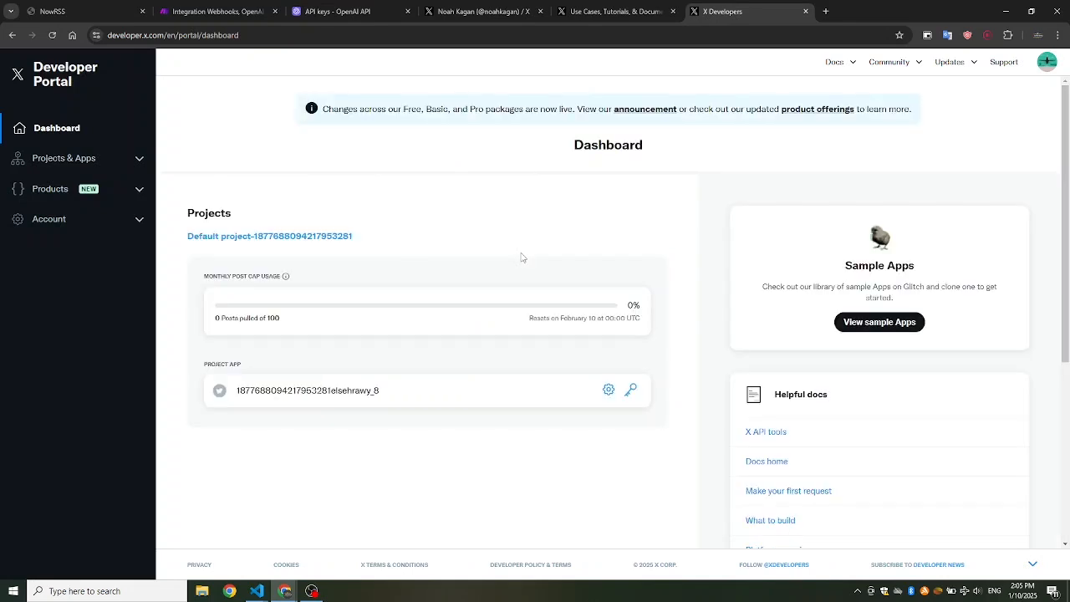
pyautogui.moveTo(247, 189)
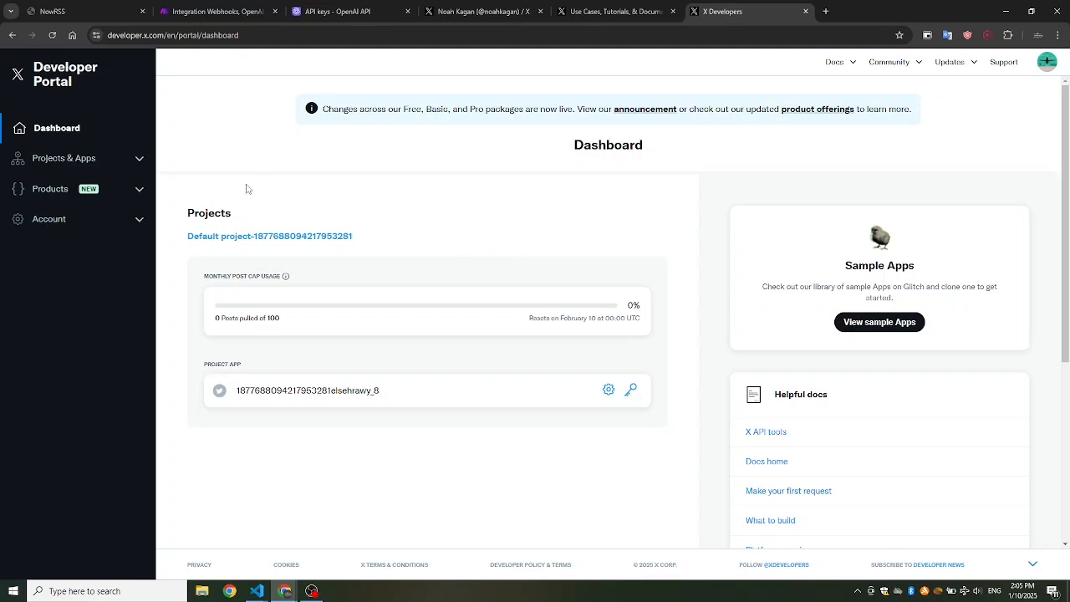
# Regenerate the app's API key and secret in the X Developer Portal
pyautogui.click(64, 158)
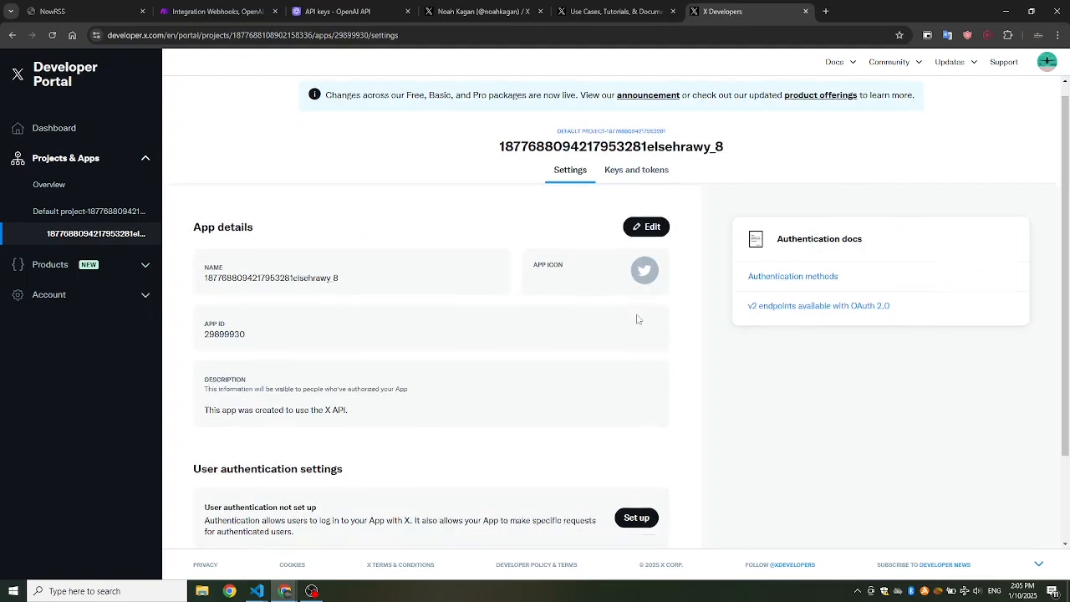
pyautogui.scroll(-3)
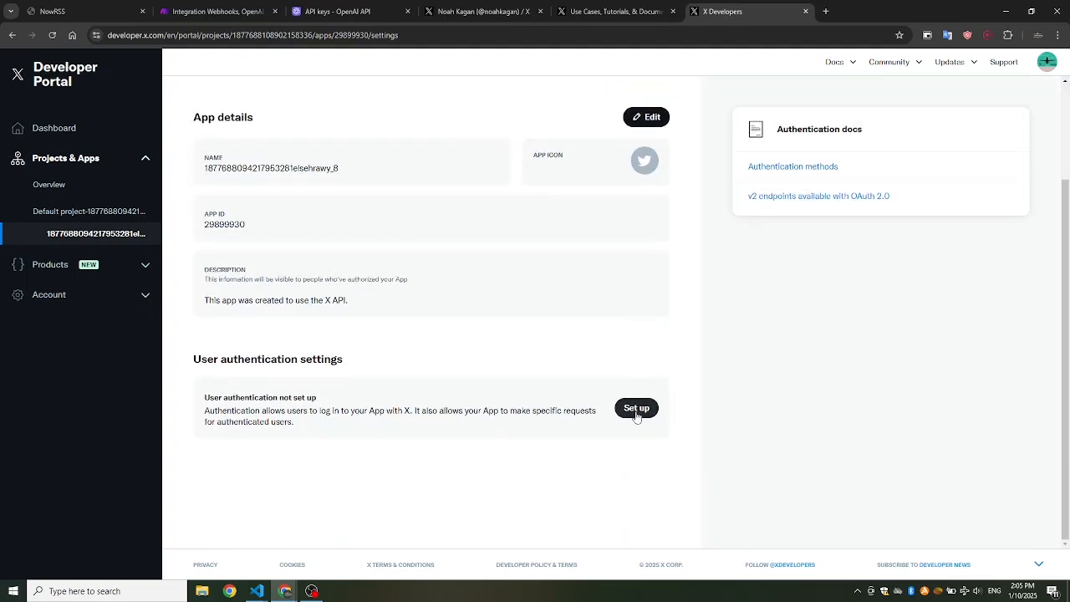
pyautogui.click(636, 184)
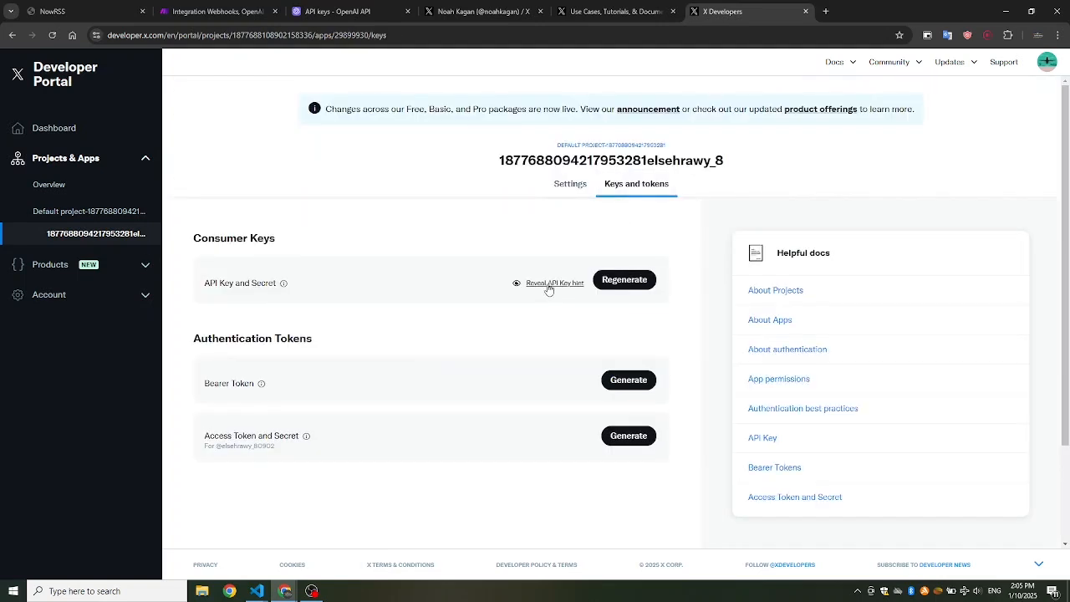
pyautogui.click(554, 283)
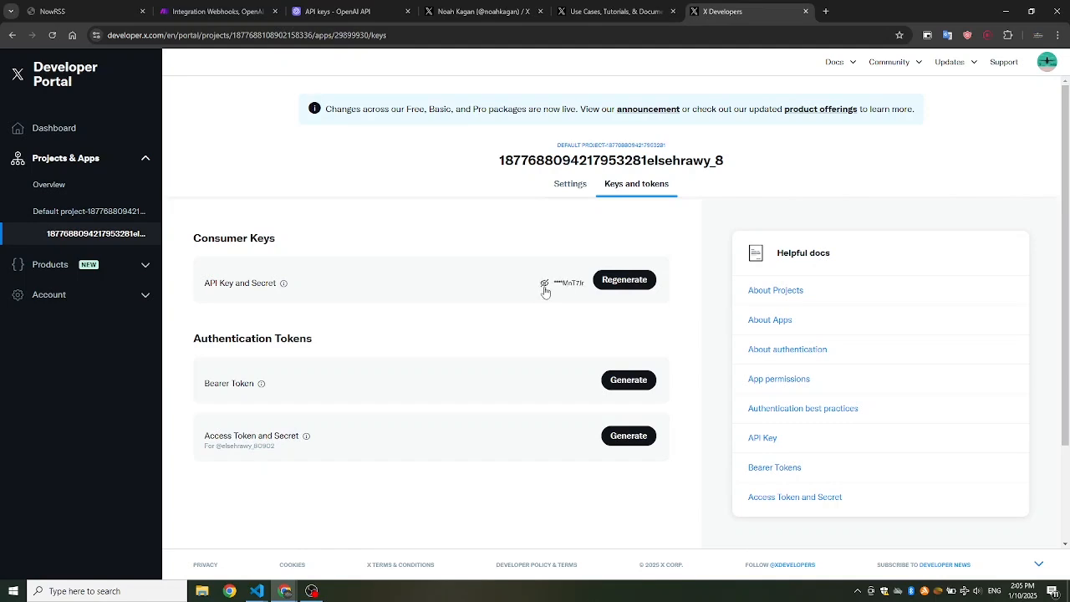
pyautogui.click(624, 279)
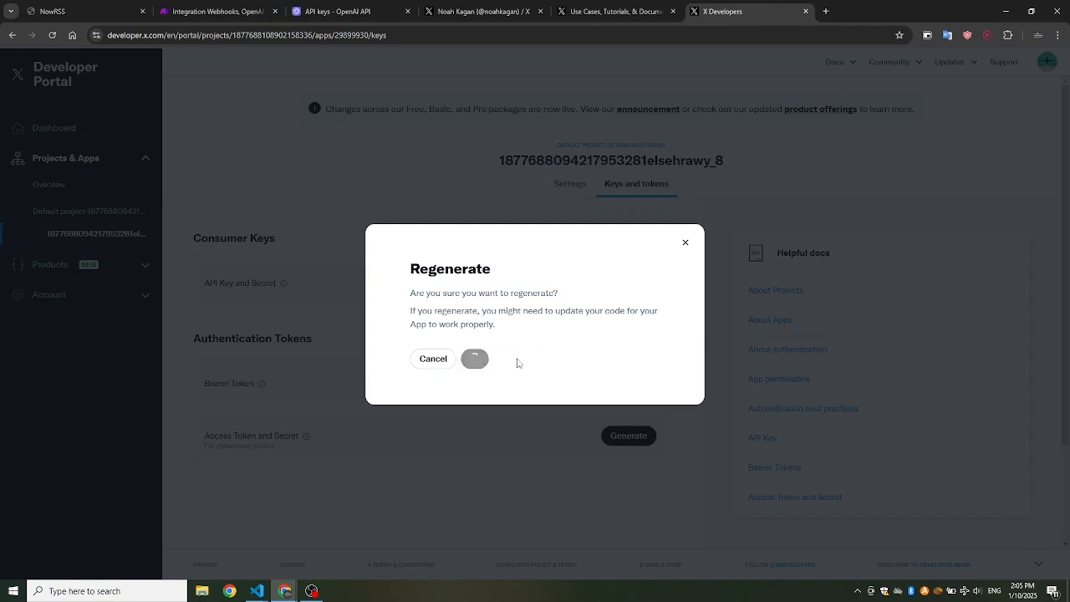
pyautogui.click(474, 357)
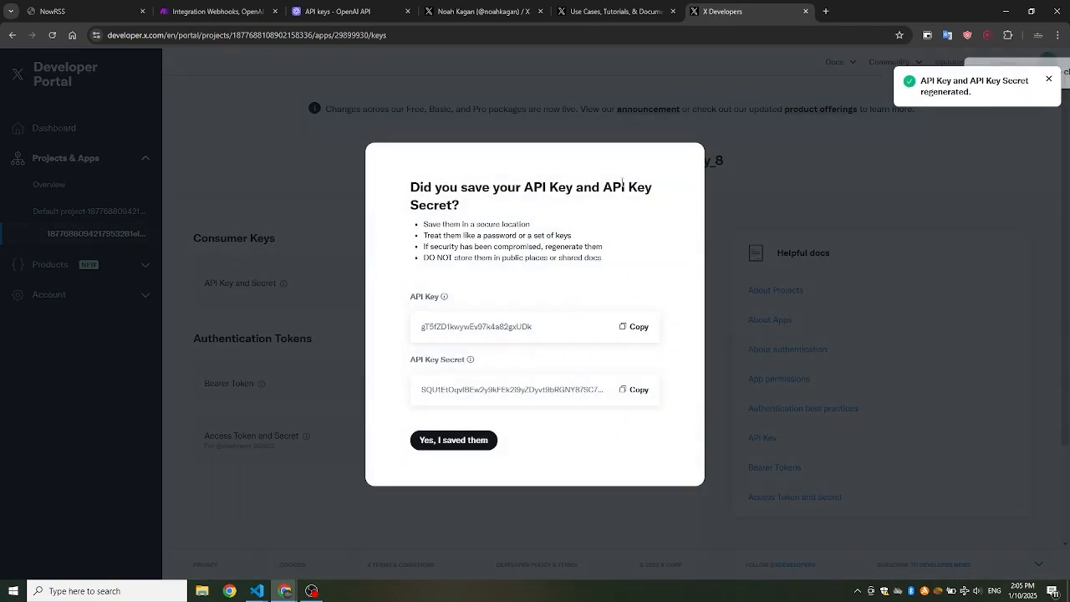
# Enter the regenerated API key and secret into Make's X connection form
pyautogui.click(335, 11)
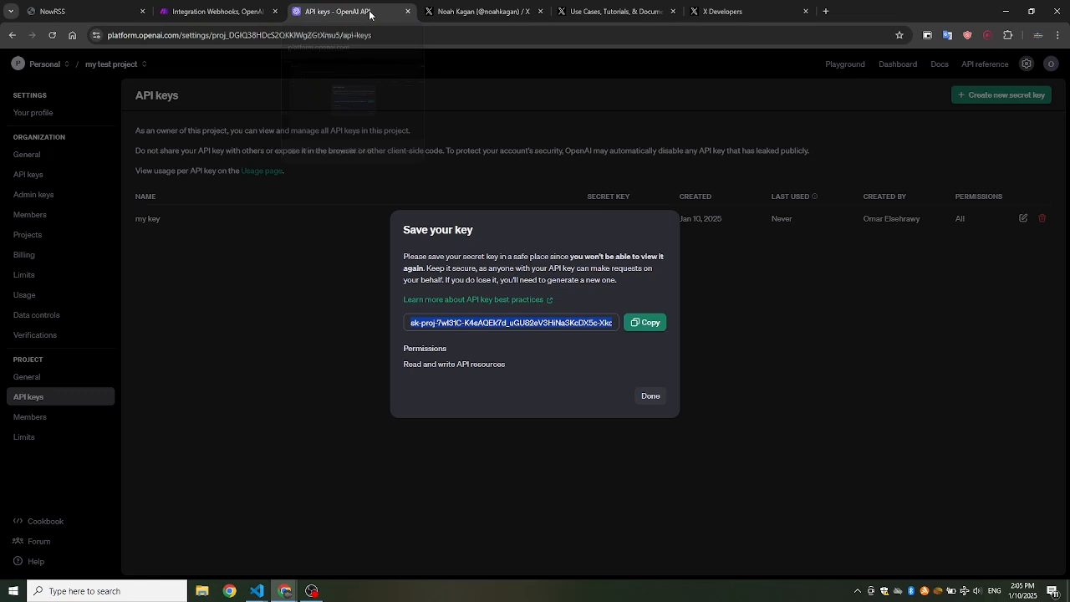
pyautogui.click(216, 11)
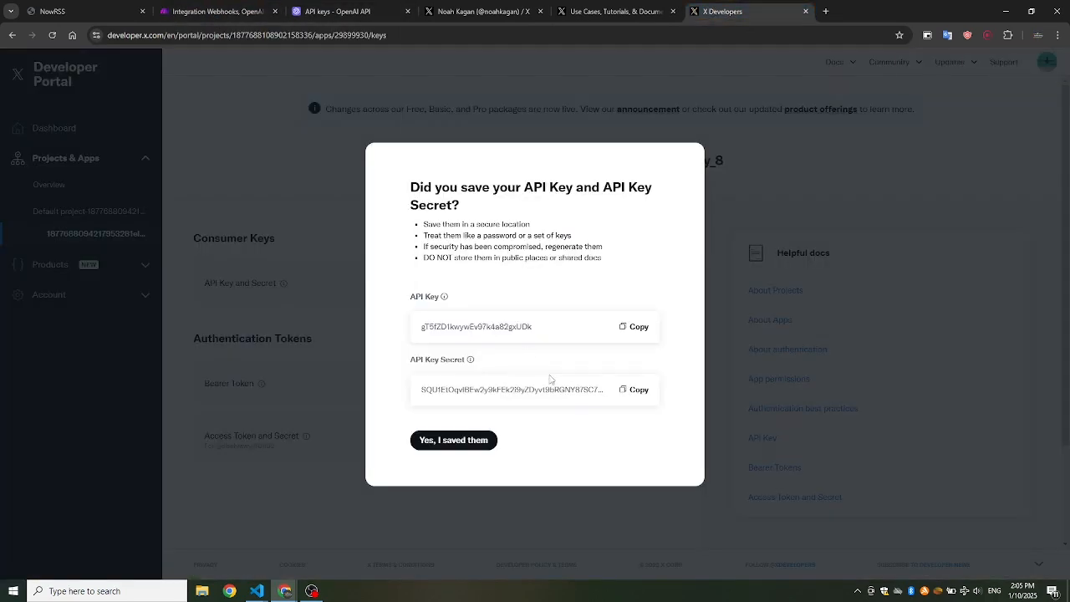
pyautogui.click(634, 389)
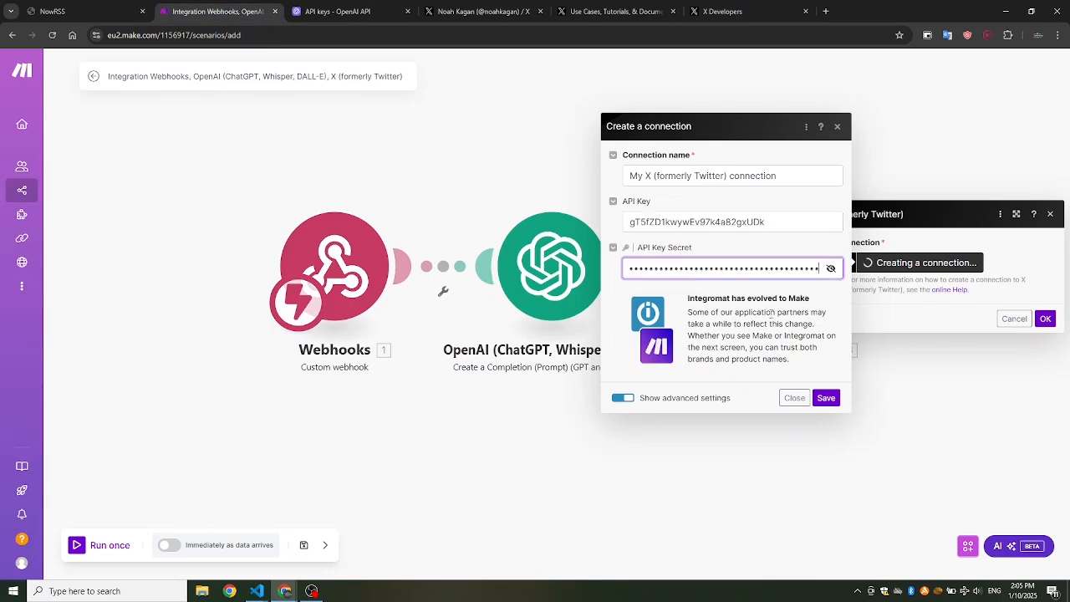
# Save the X connection in Make's Create a connection dialog
pyautogui.click(825, 397)
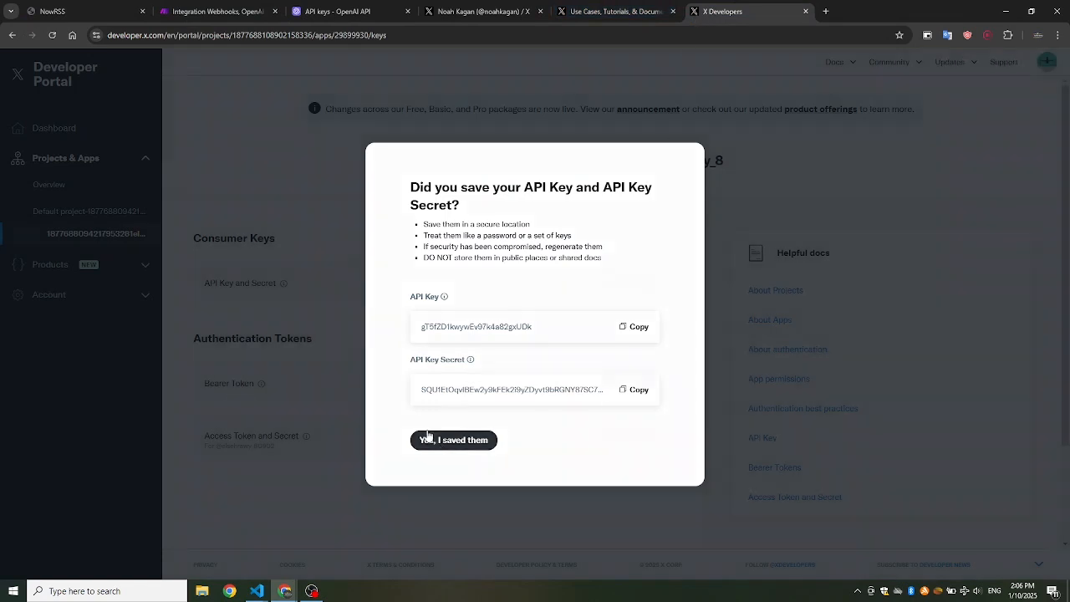
# Confirm the keys were saved and set up user authentication with Read, write and Direct message permissions
pyautogui.click(453, 440)
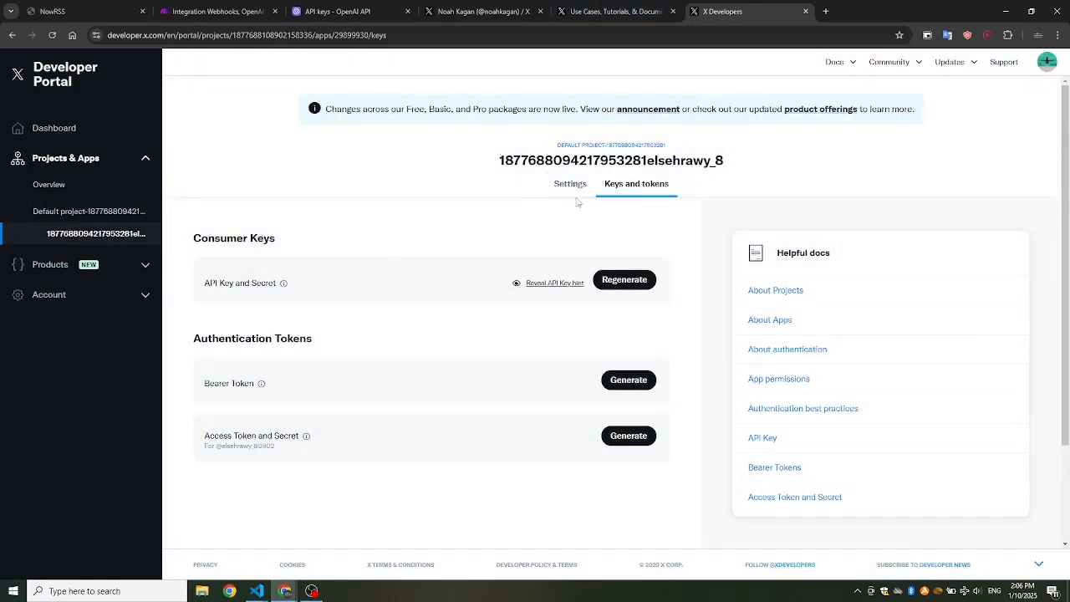
pyautogui.click(570, 184)
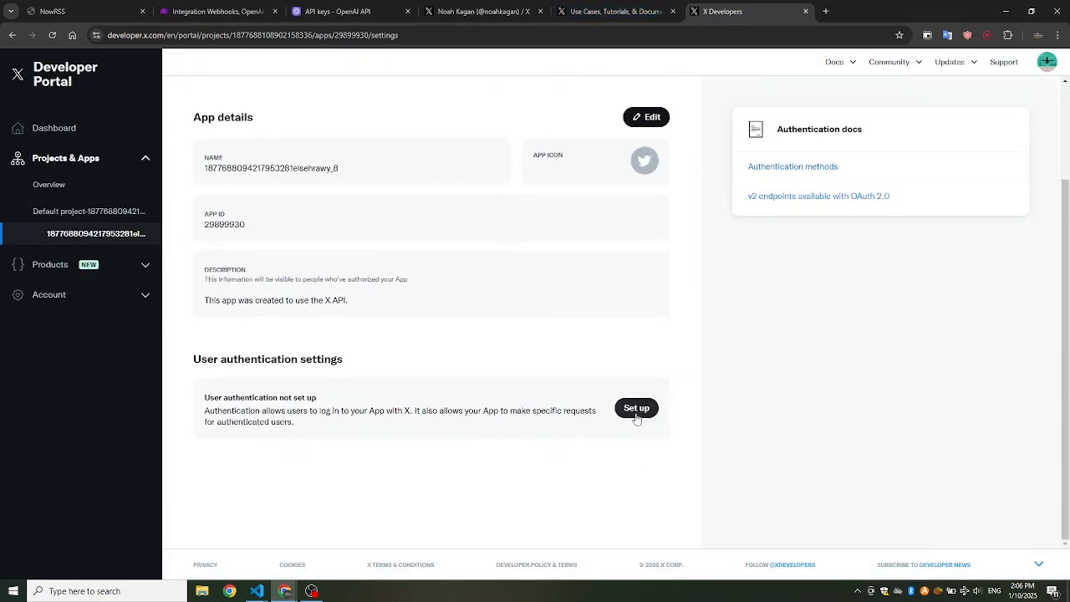
pyautogui.click(636, 408)
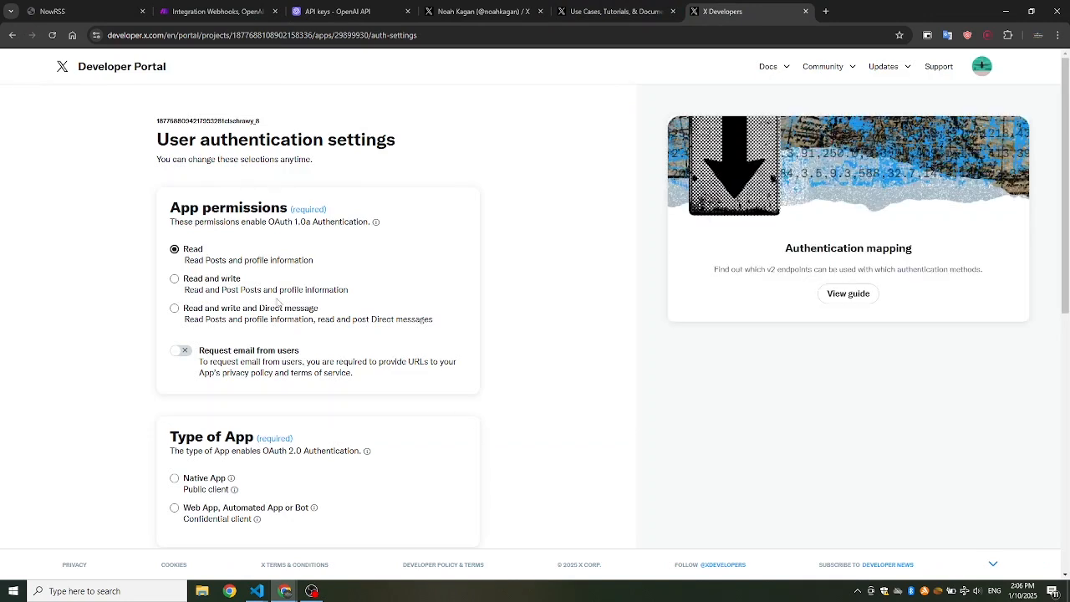
pyautogui.click(174, 308)
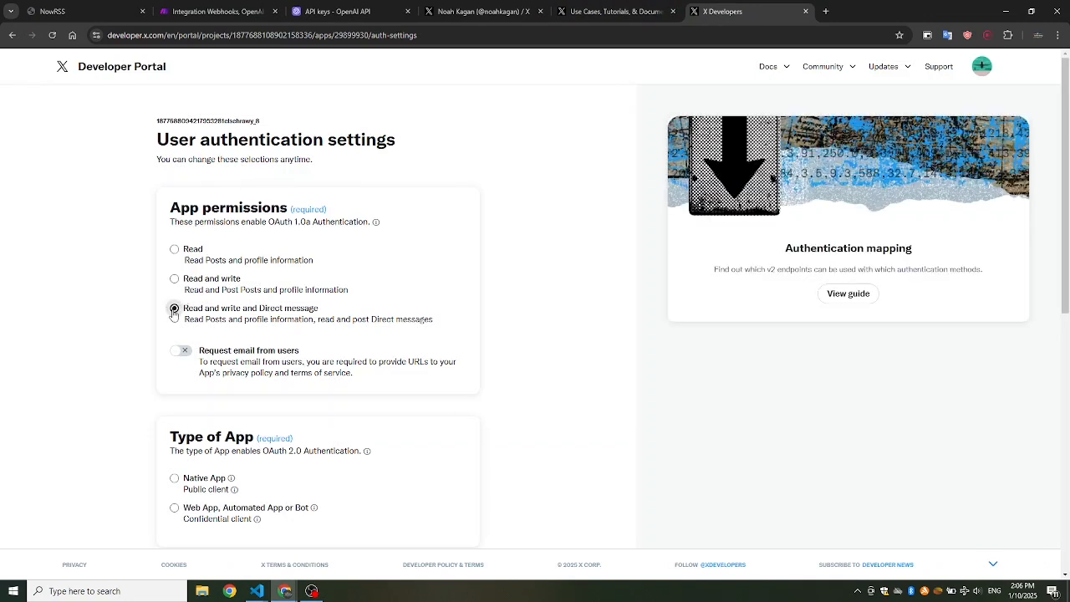
pyautogui.scroll(-3)
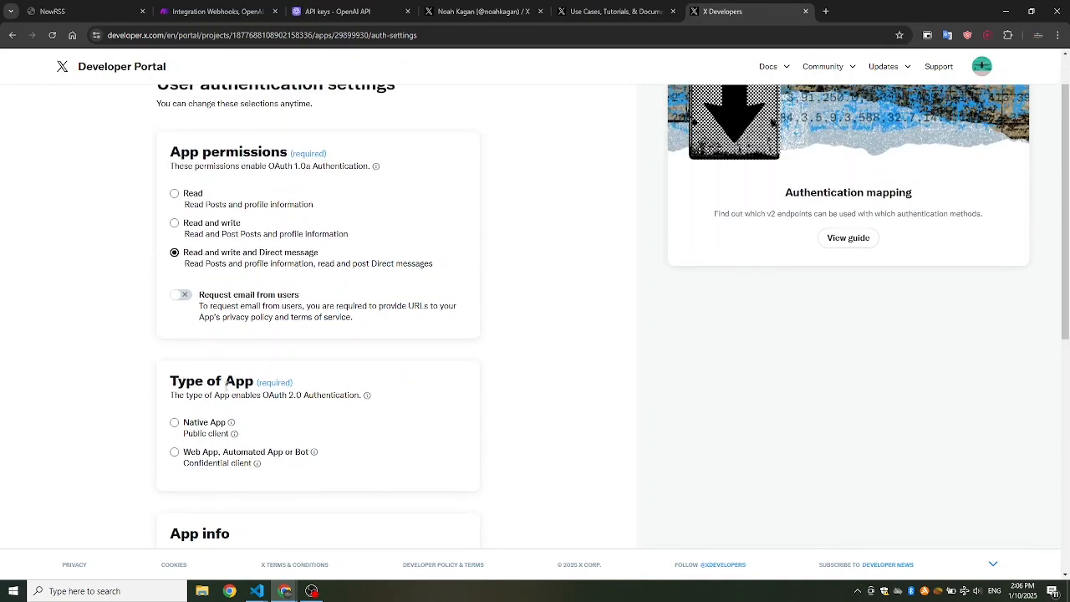
pyautogui.scroll(-3)
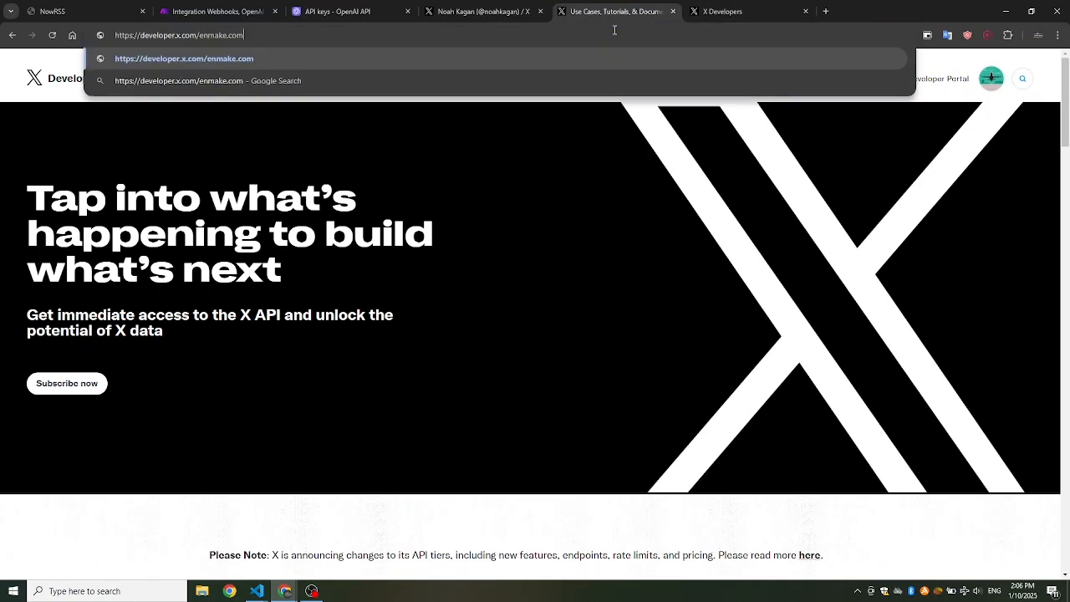
# Search Google for make.com's Twitter integration and open Make's X help article
pyautogui.write('make.com')
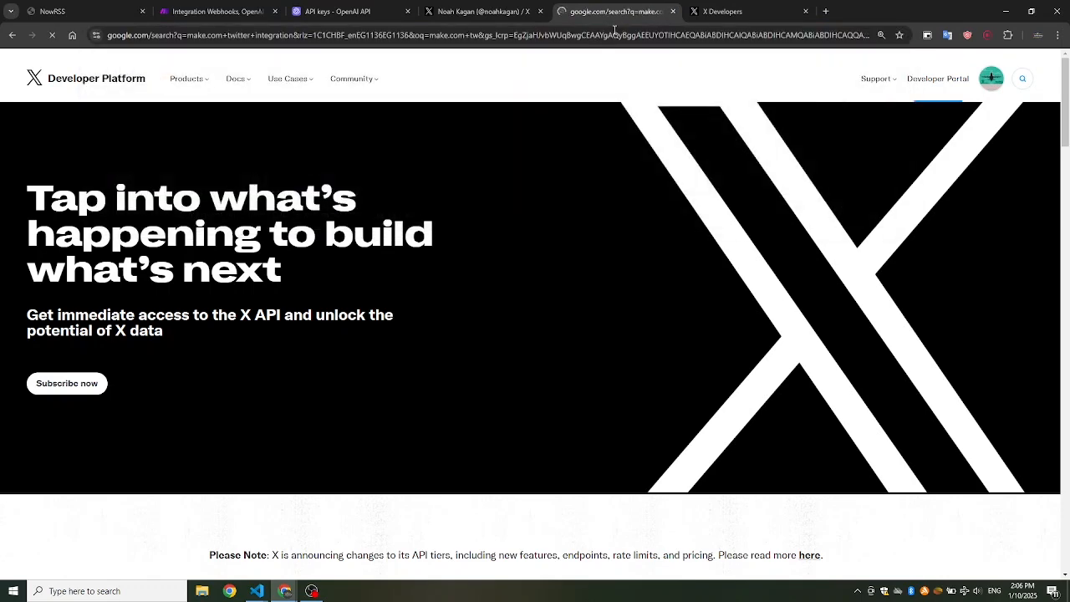
pyautogui.click(614, 11)
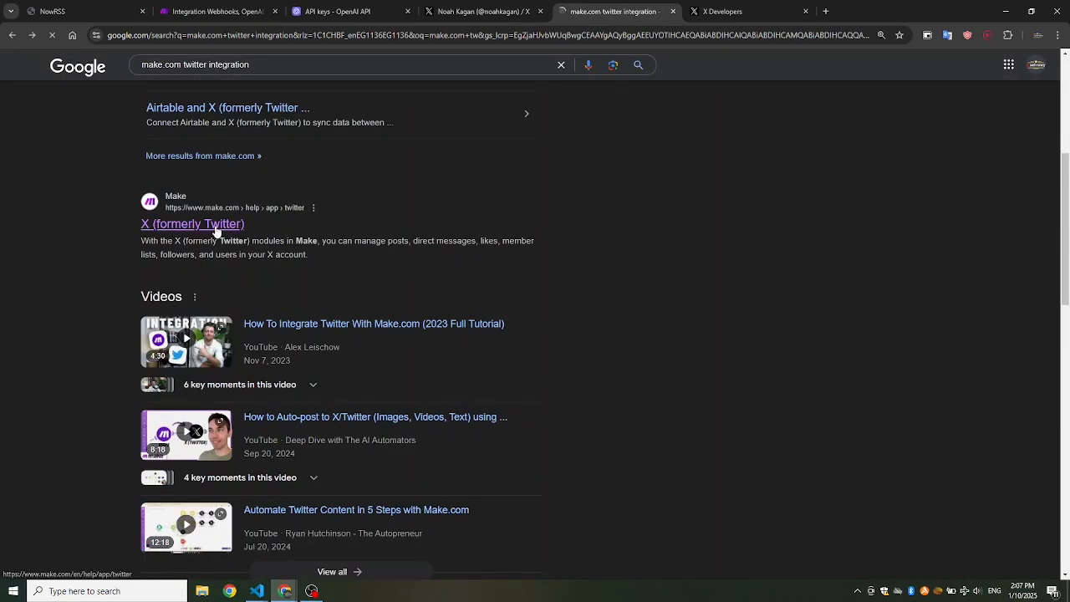
pyautogui.click(191, 224)
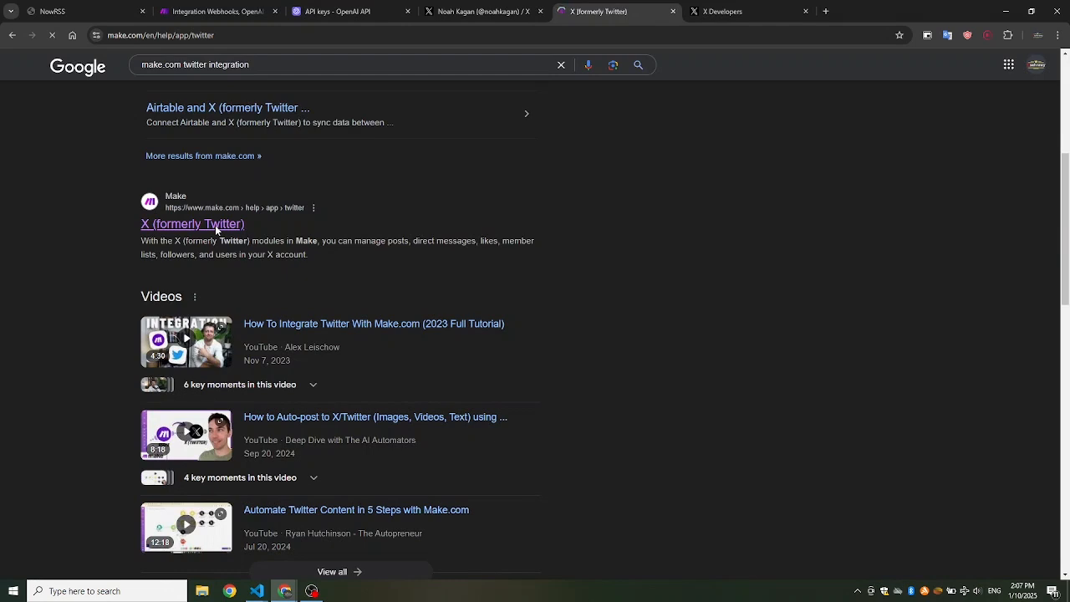
pyautogui.click(193, 224)
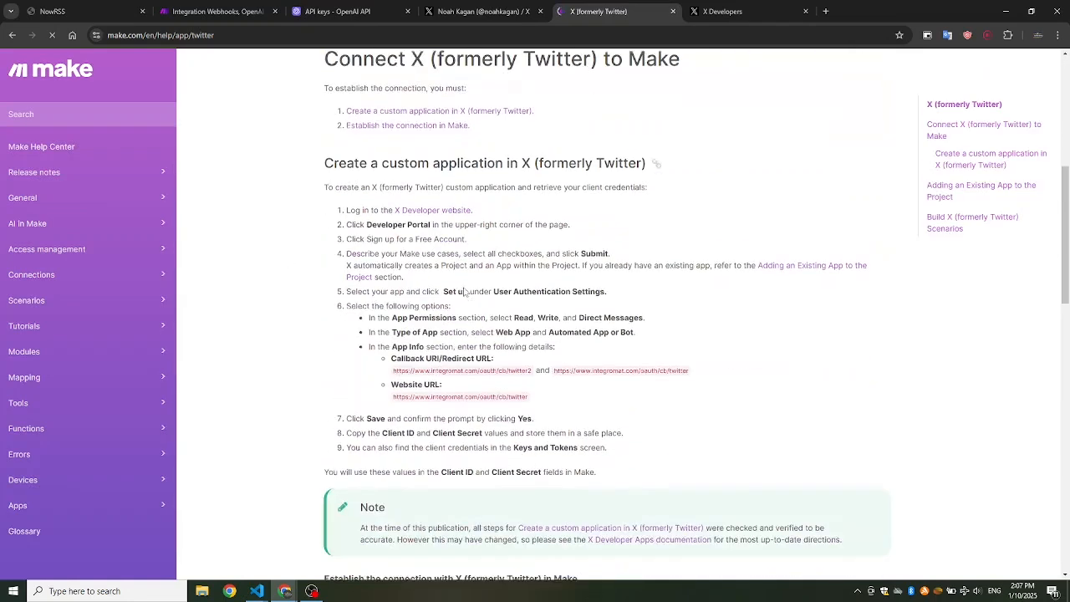
pyautogui.scroll(-3)
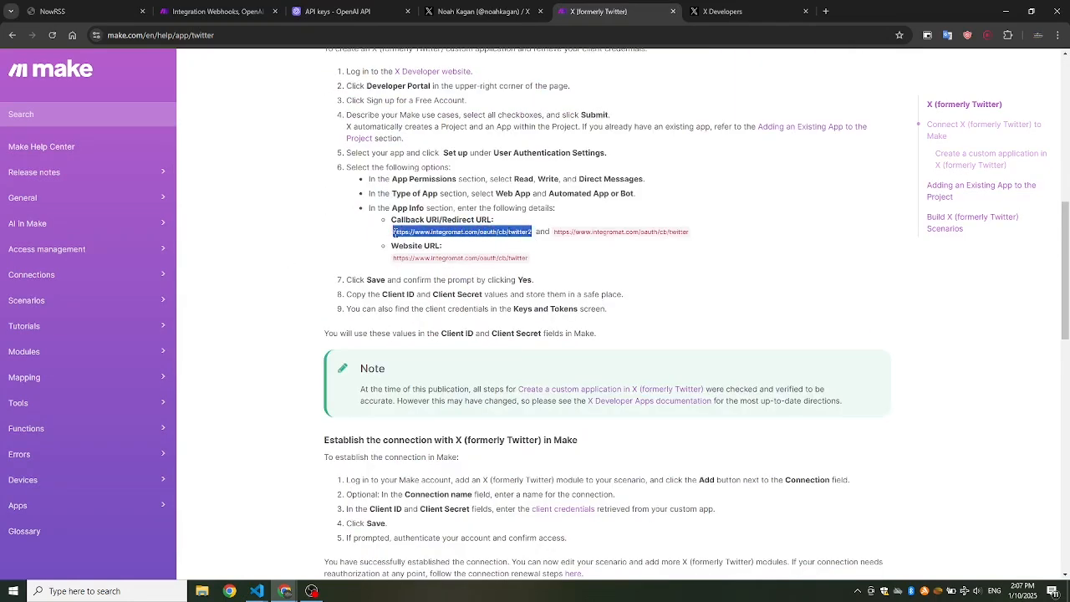
# Fill the authentication form with Make's callback and website URLs, save, and receive the OAuth 2.0 client ID
pyautogui.click(719, 11)
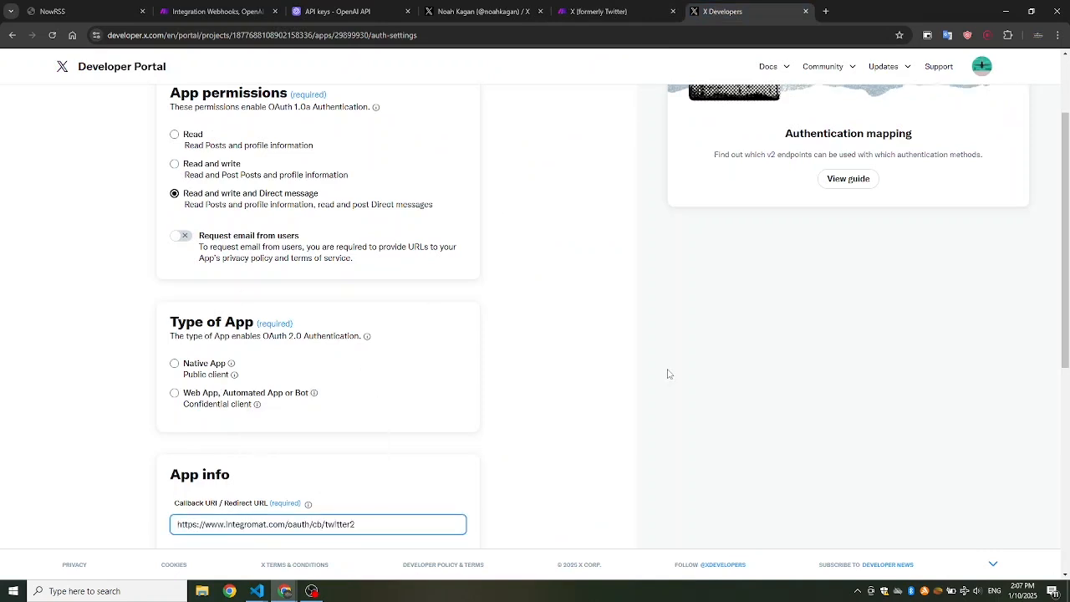
pyautogui.scroll(-3)
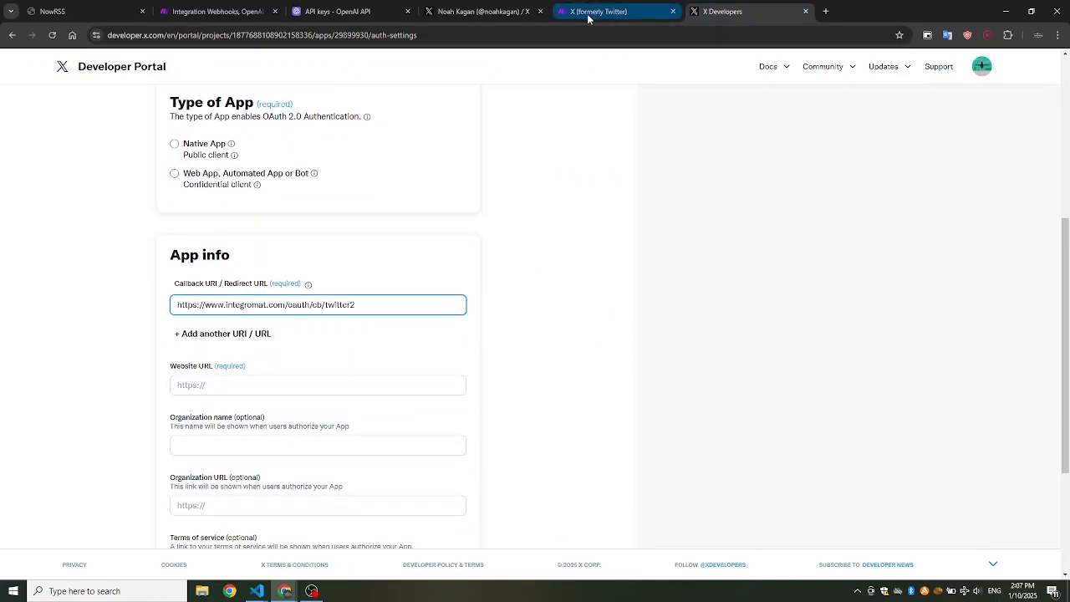
pyautogui.click(617, 11)
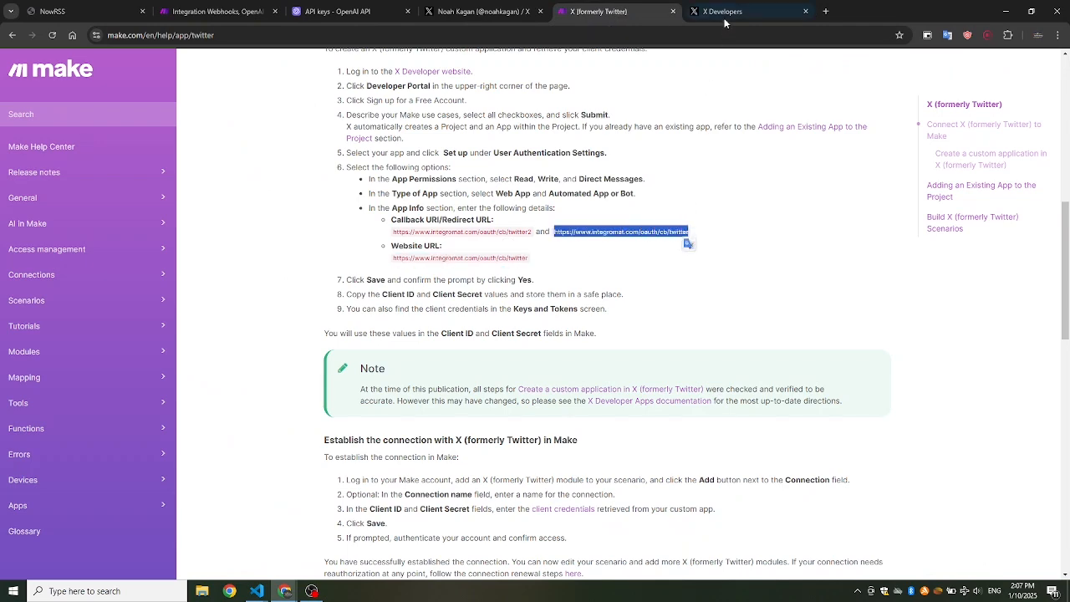
pyautogui.click(744, 11)
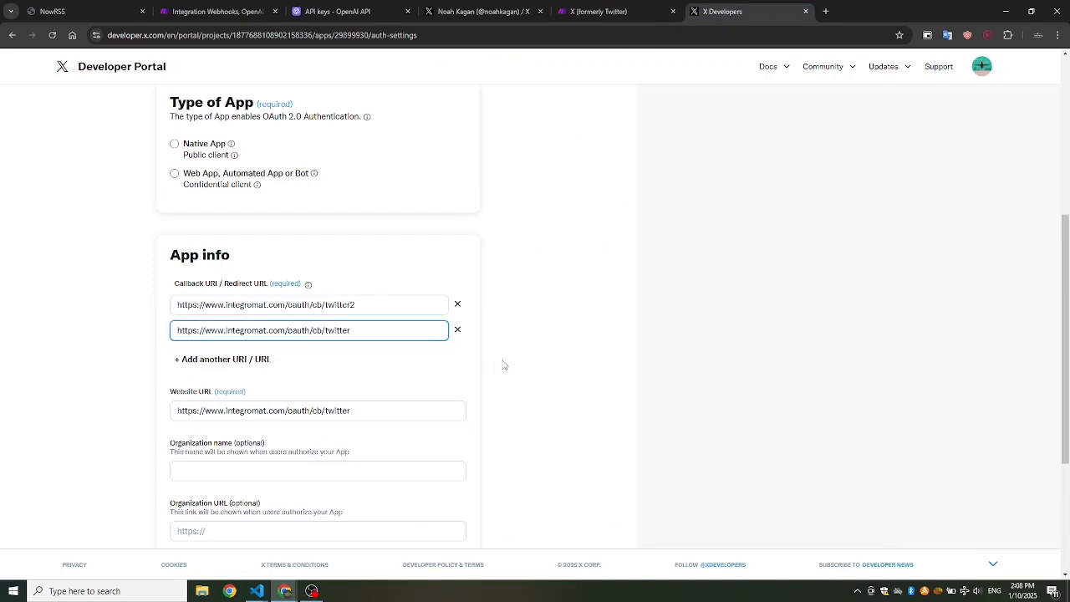
pyautogui.scroll(-3)
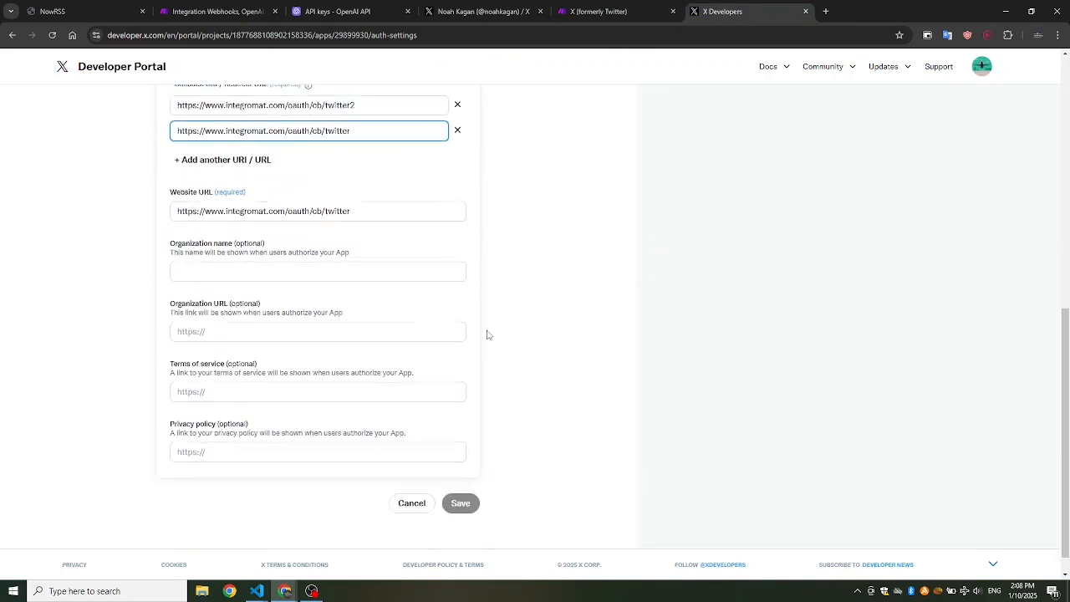
pyautogui.scroll(-3)
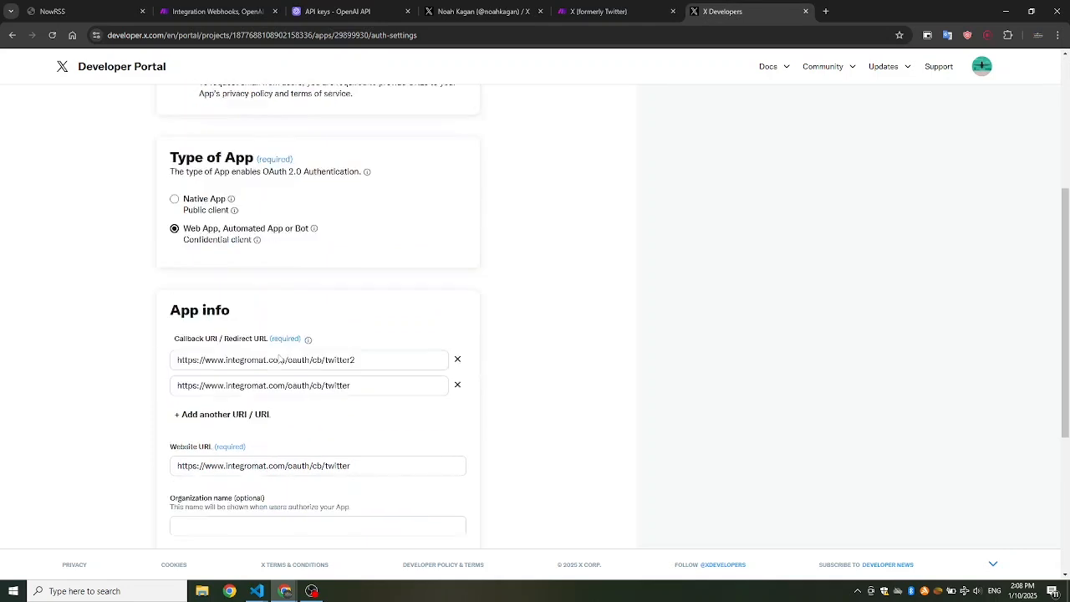
pyautogui.click(460, 476)
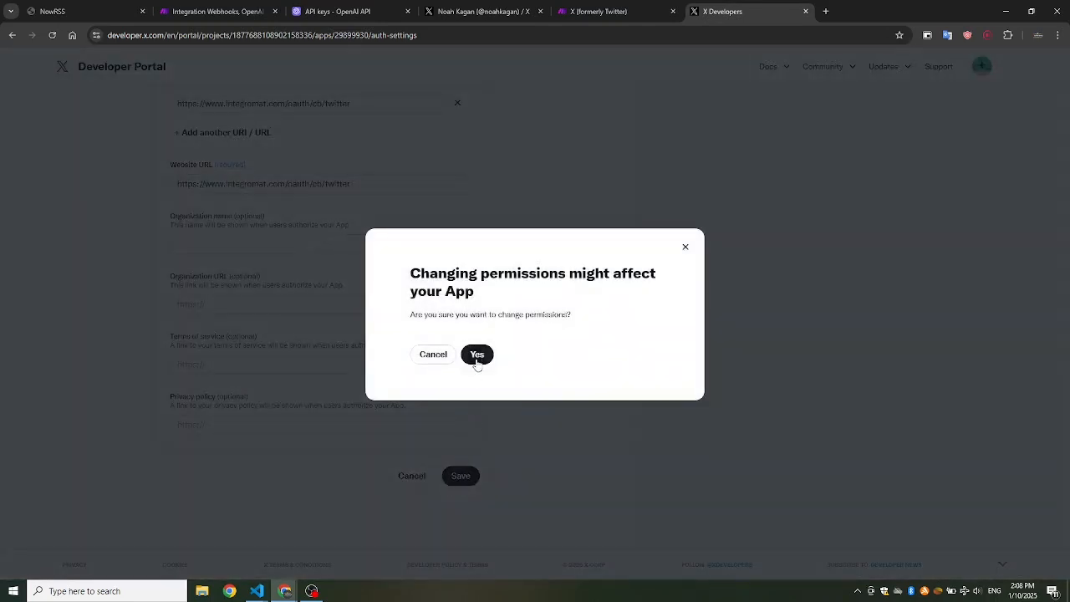
pyautogui.click(477, 354)
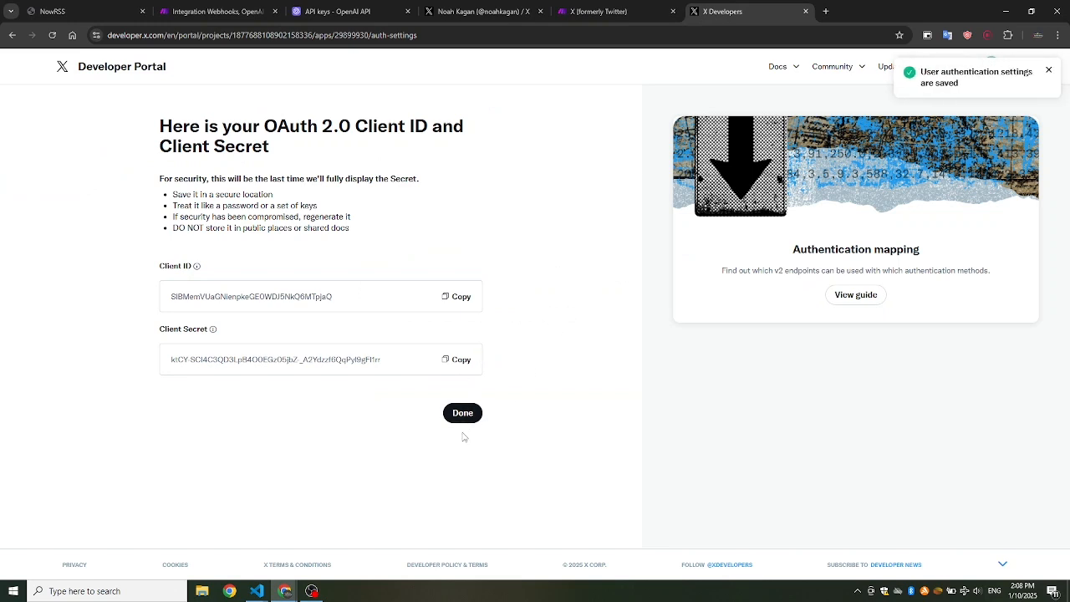
pyautogui.click(462, 414)
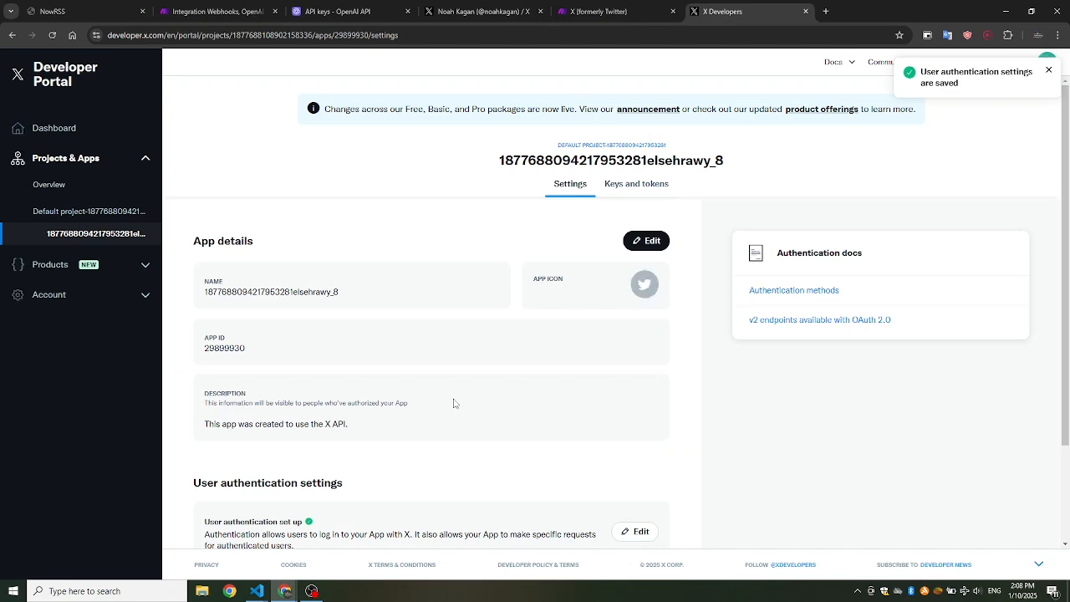
# Save the X connection again in Make and authorize the app in X's popup
pyautogui.click(636, 183)
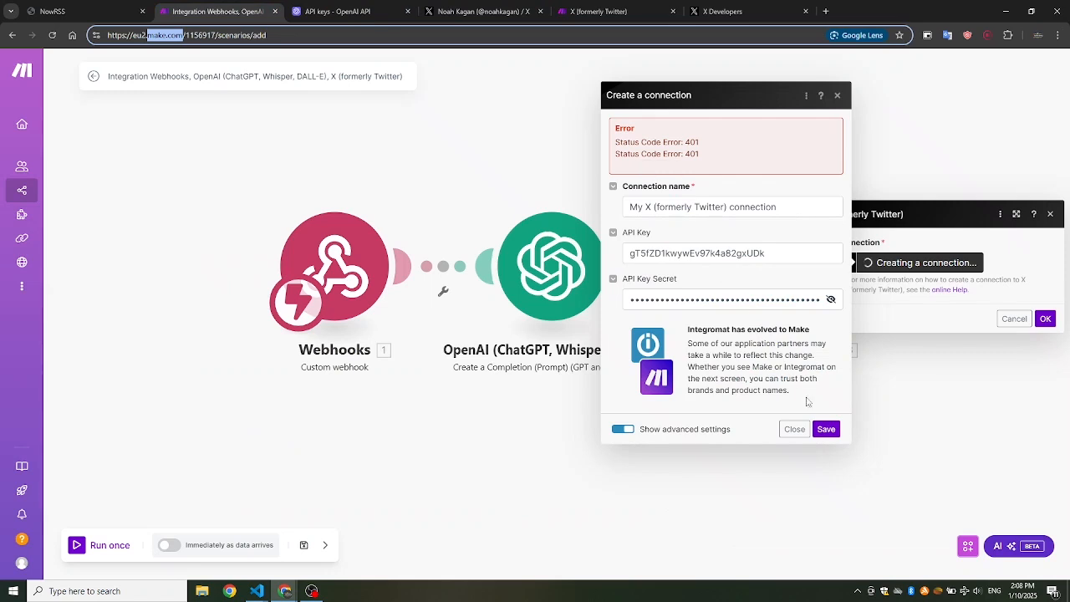
pyautogui.click(826, 429)
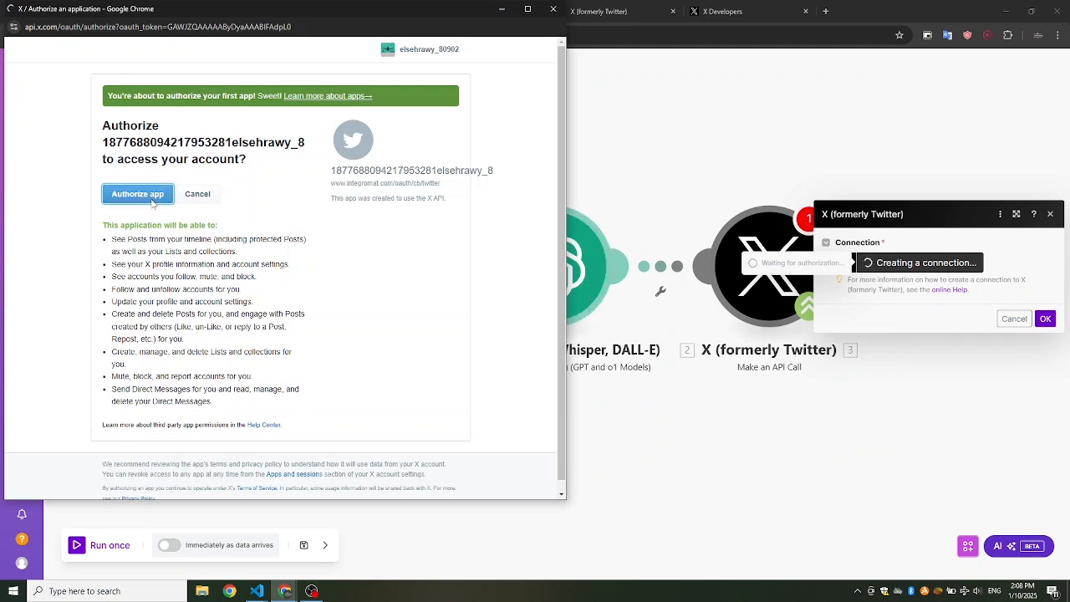
pyautogui.click(137, 194)
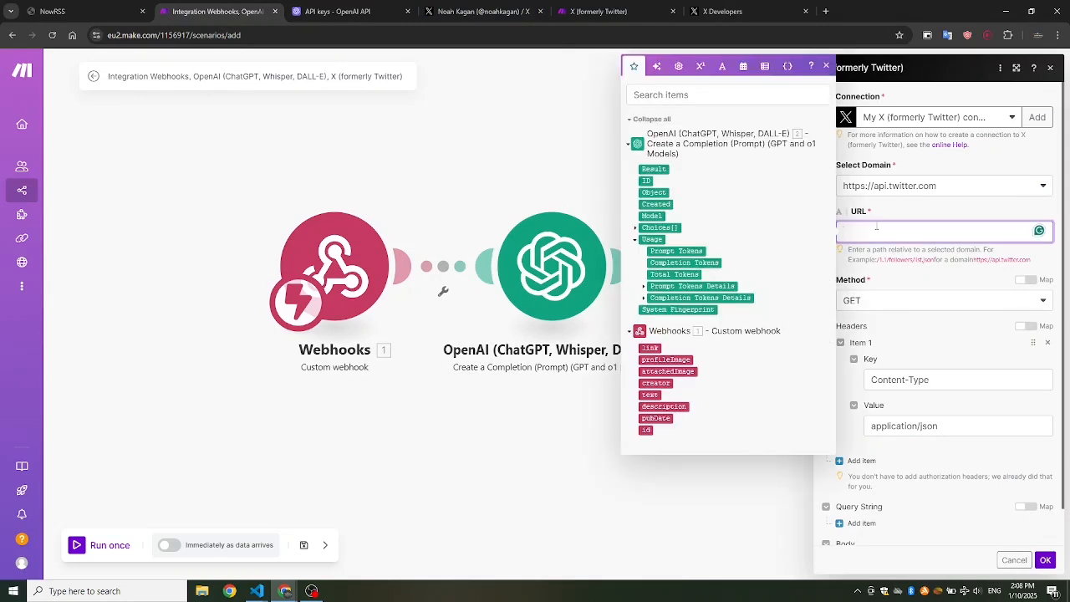
# Give the X call a JSON body with ChatGPT's text and reply in_reply_to_tweet_id 1.id
pyautogui.write('/2/tweets')
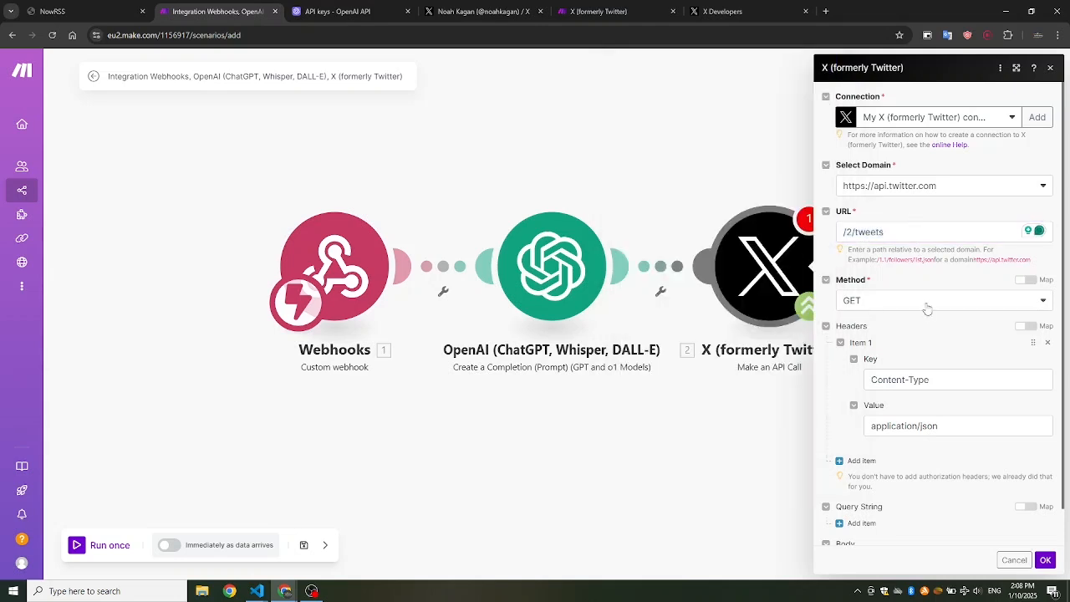
pyautogui.scroll(-3)
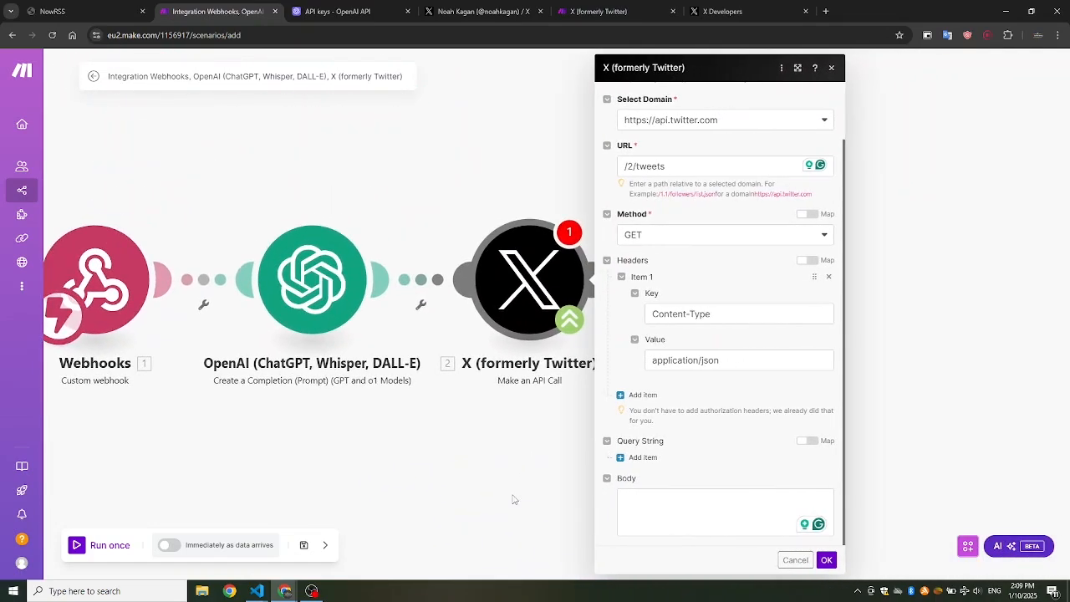
pyautogui.click(723, 511)
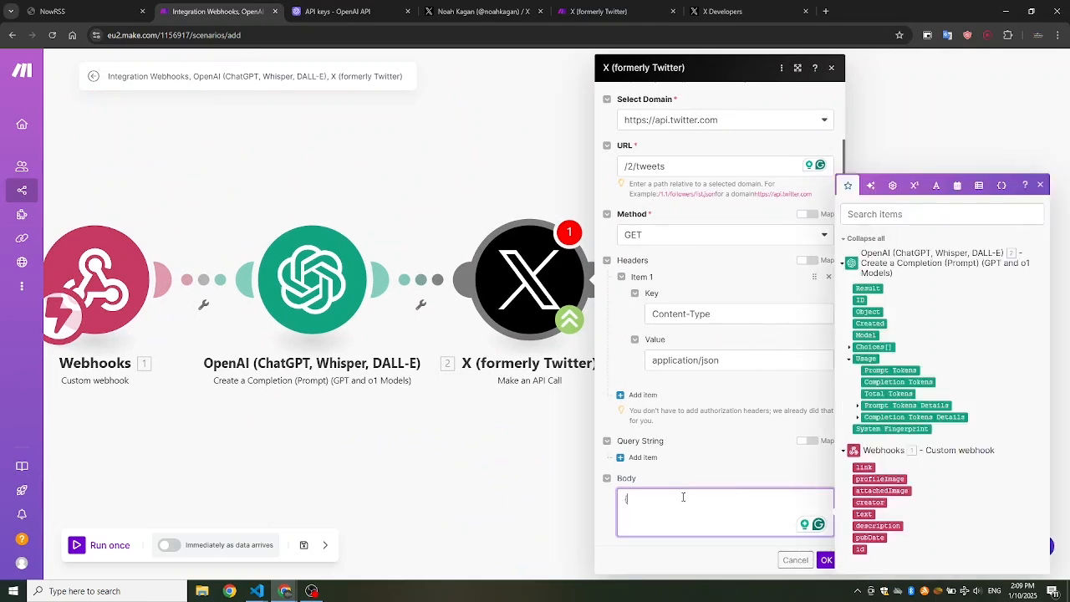
pyautogui.write('{}')
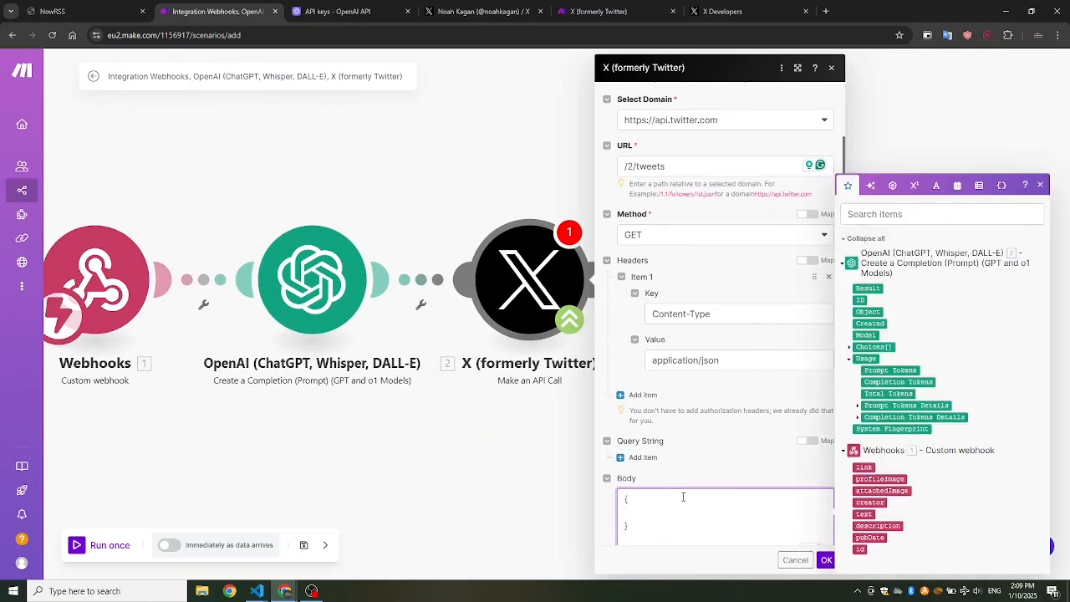
pyautogui.write('"text": 2. Choices[ ]: Message.Content,')
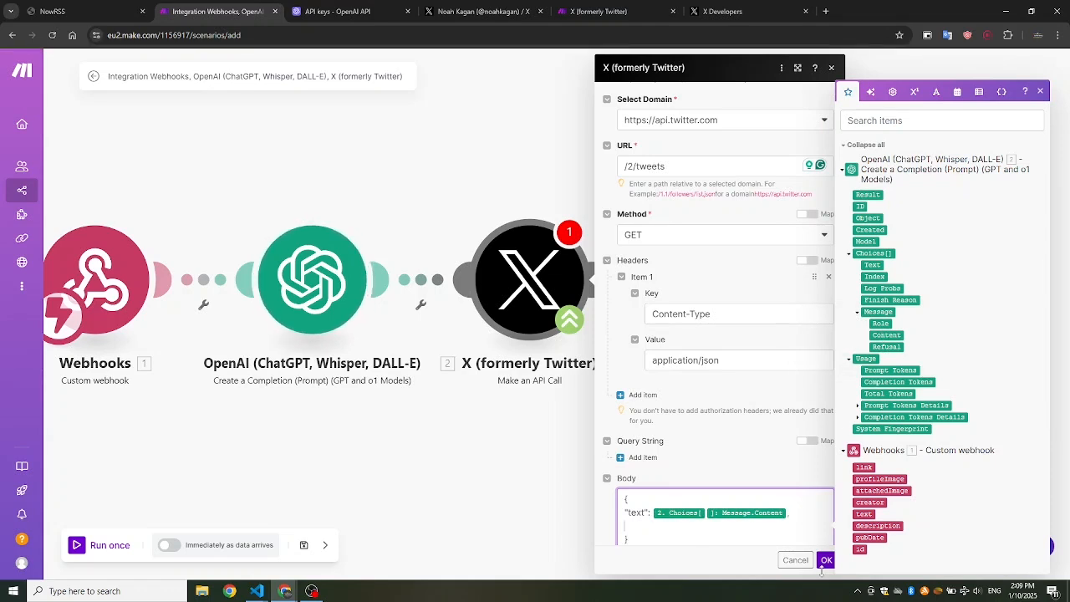
pyautogui.write('"reply": {')
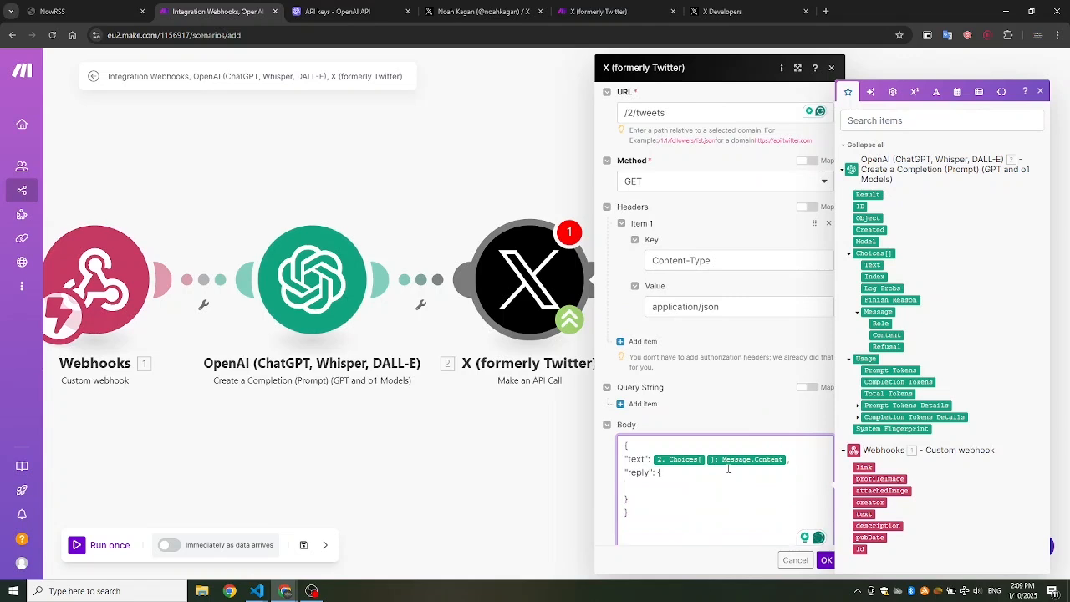
pyautogui.write('"in_reply_to_tweet_id": "1. id')
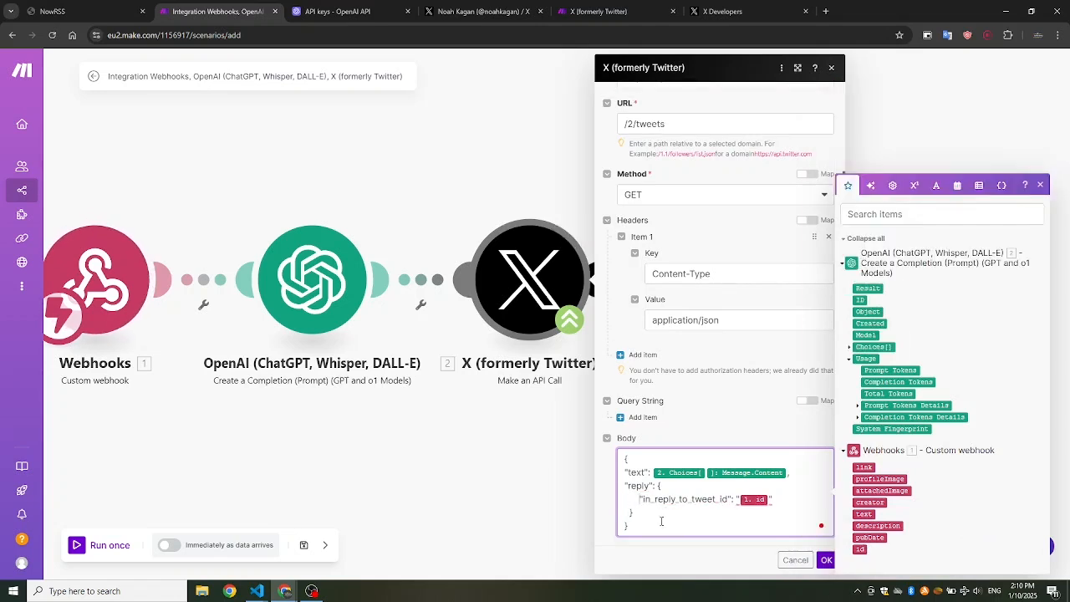
pyautogui.click(826, 560)
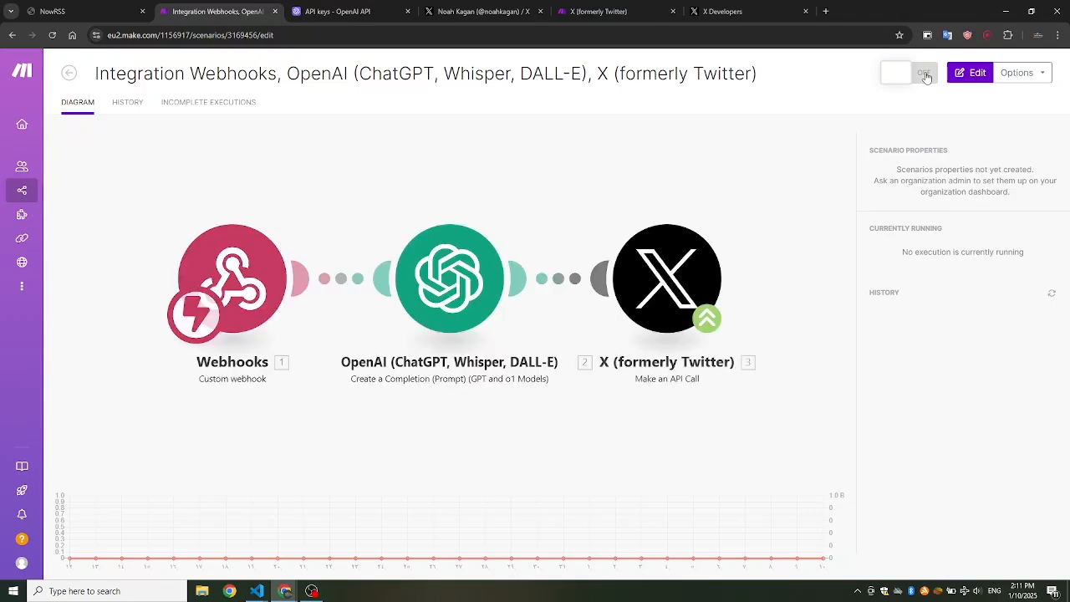
# Switch the scenario on, send a NowRSS test webhook, and open the failed run's log
pyautogui.click(923, 73)
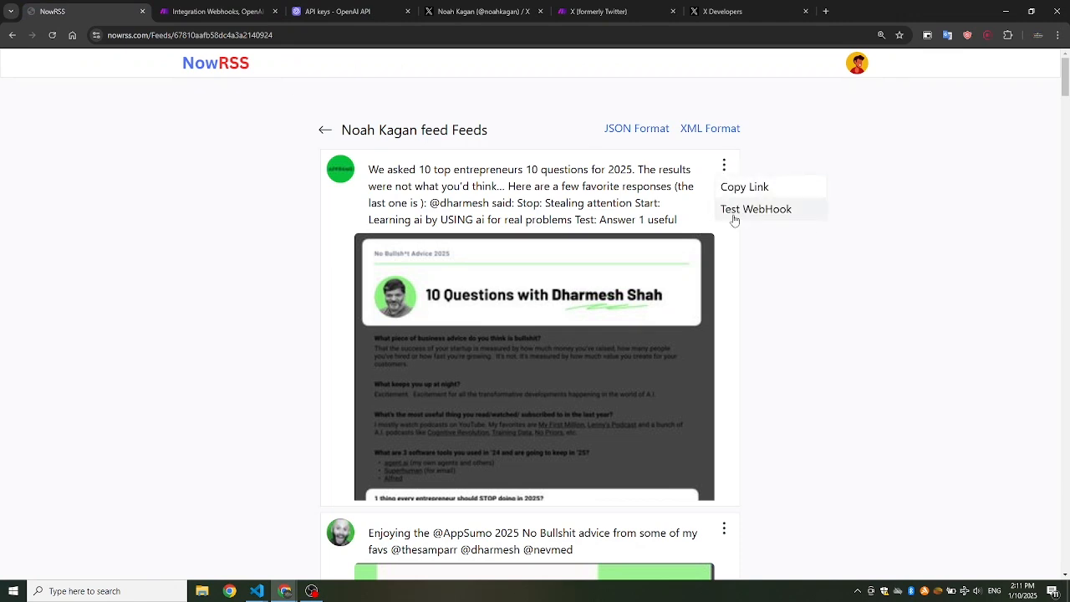
pyautogui.click(756, 209)
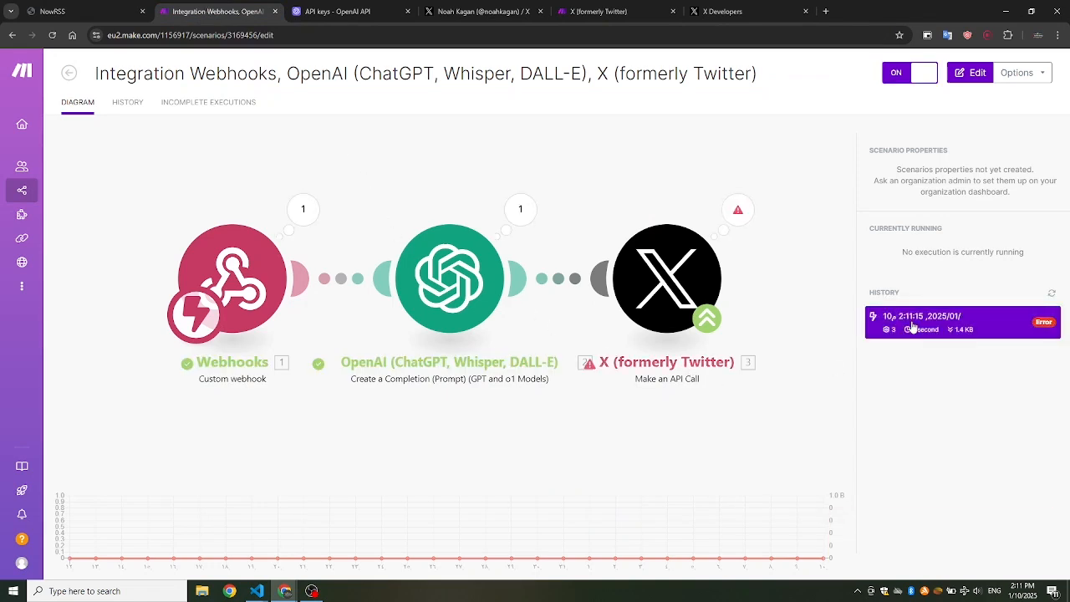
pyautogui.click(962, 322)
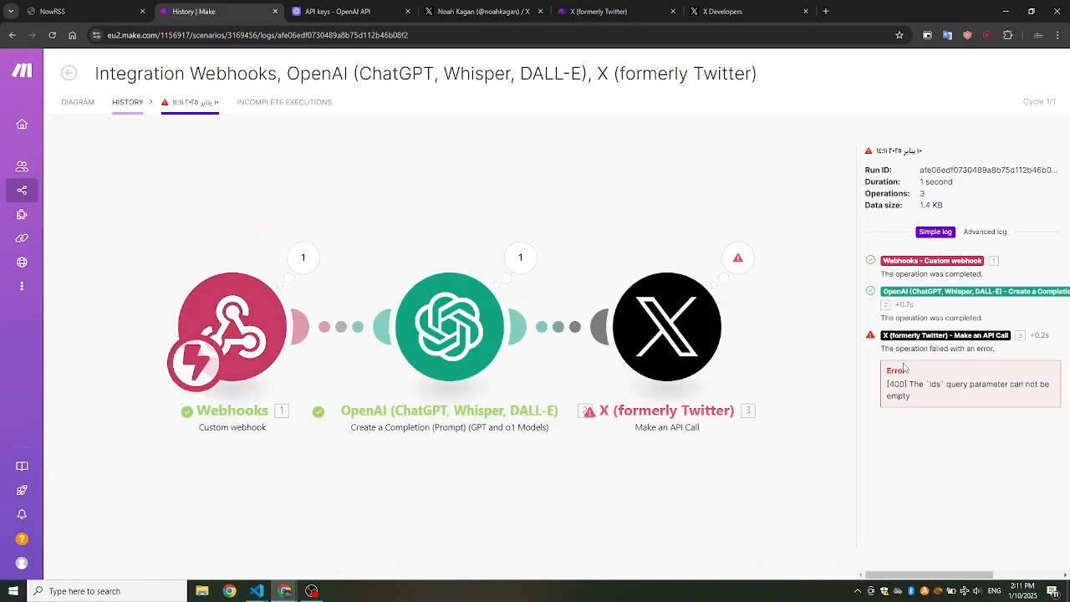
pyautogui.moveTo(888, 420)
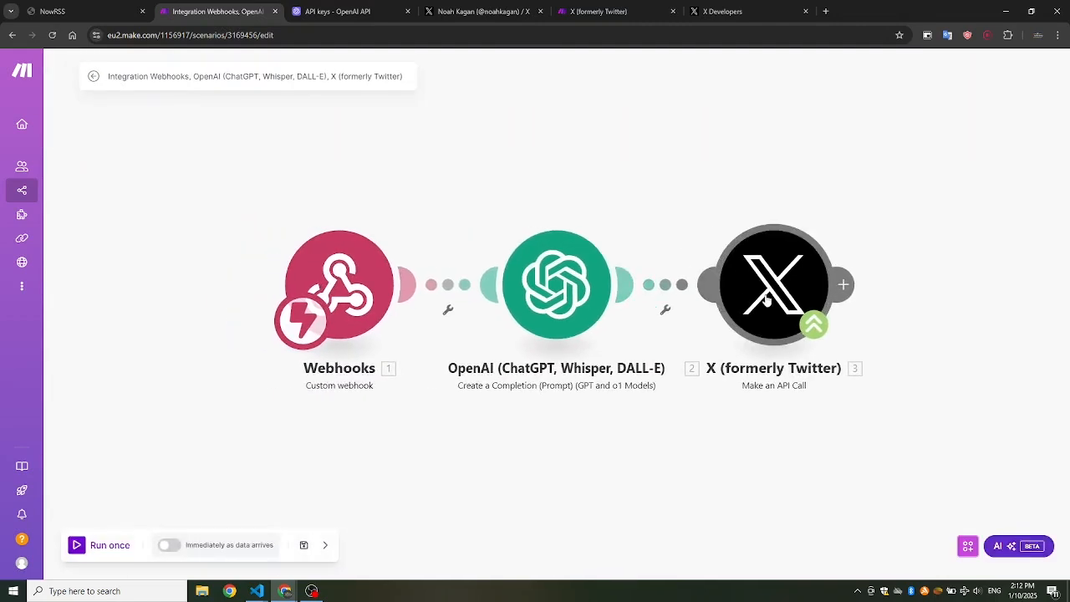
# Change the X API call's method from GET to POST and save the scenario
pyautogui.click(772, 284)
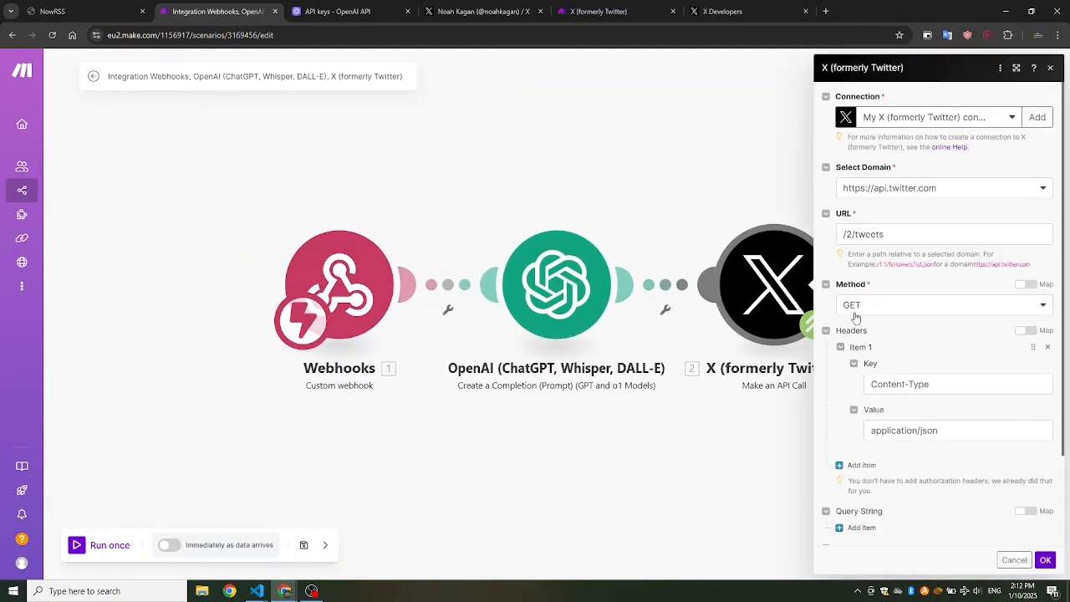
pyautogui.click(100, 545)
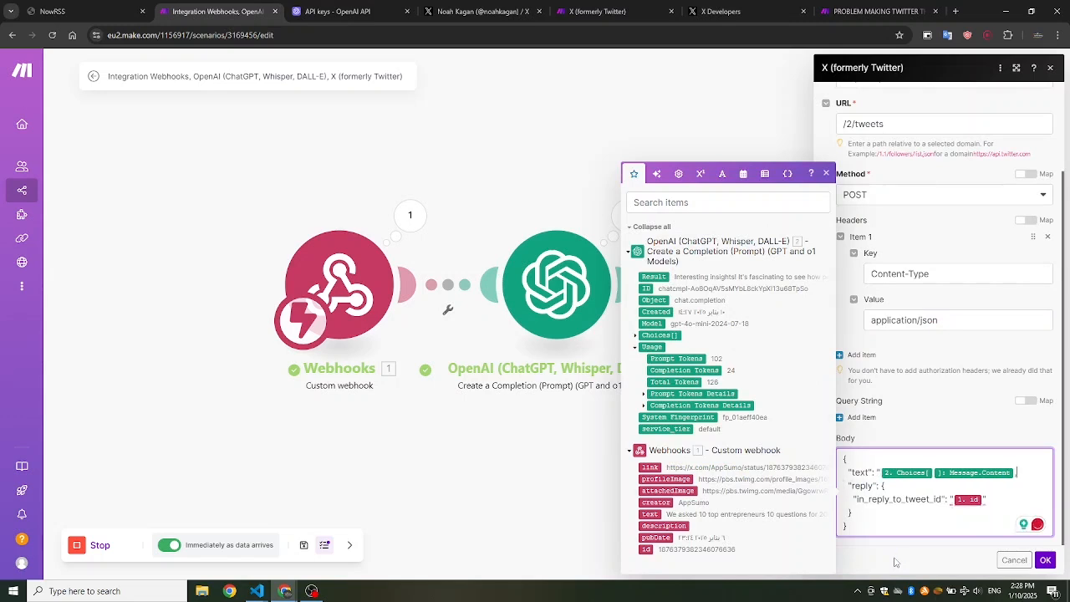
pyautogui.click(1045, 559)
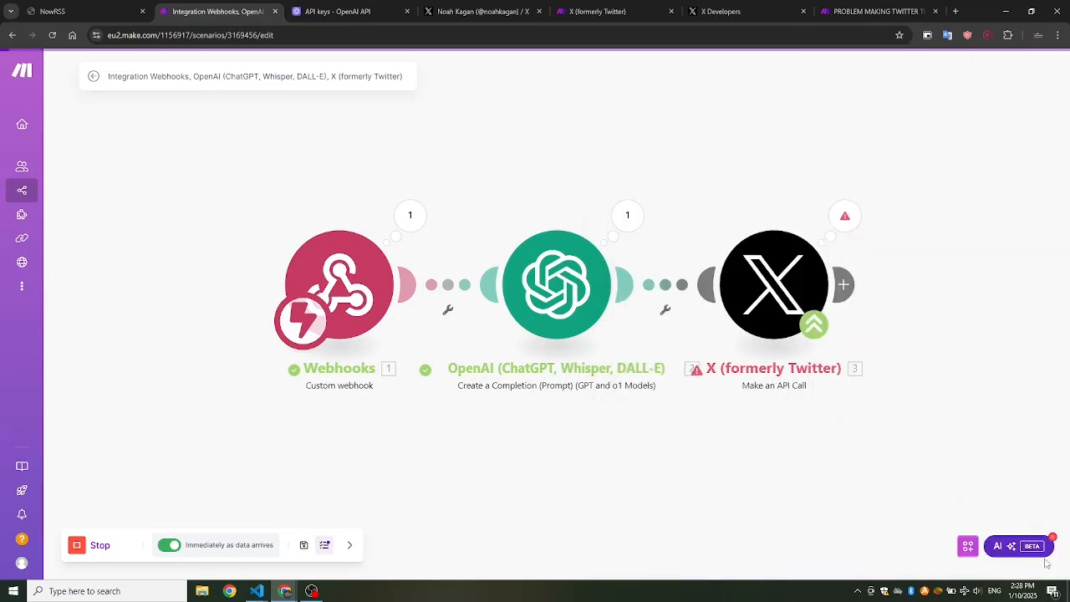
pyautogui.moveTo(276, 461)
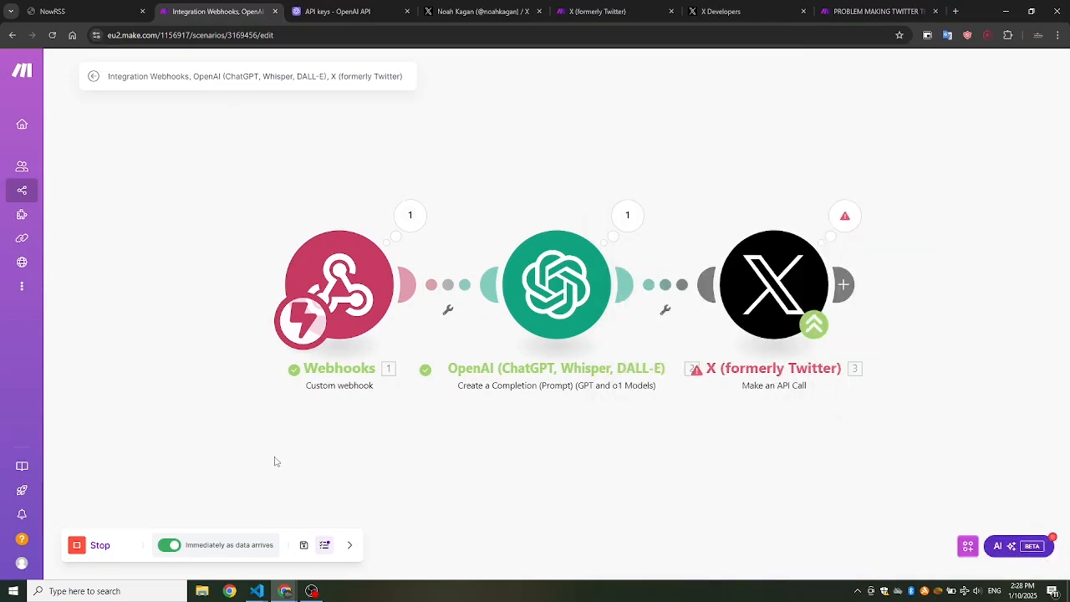
pyautogui.click(303, 544)
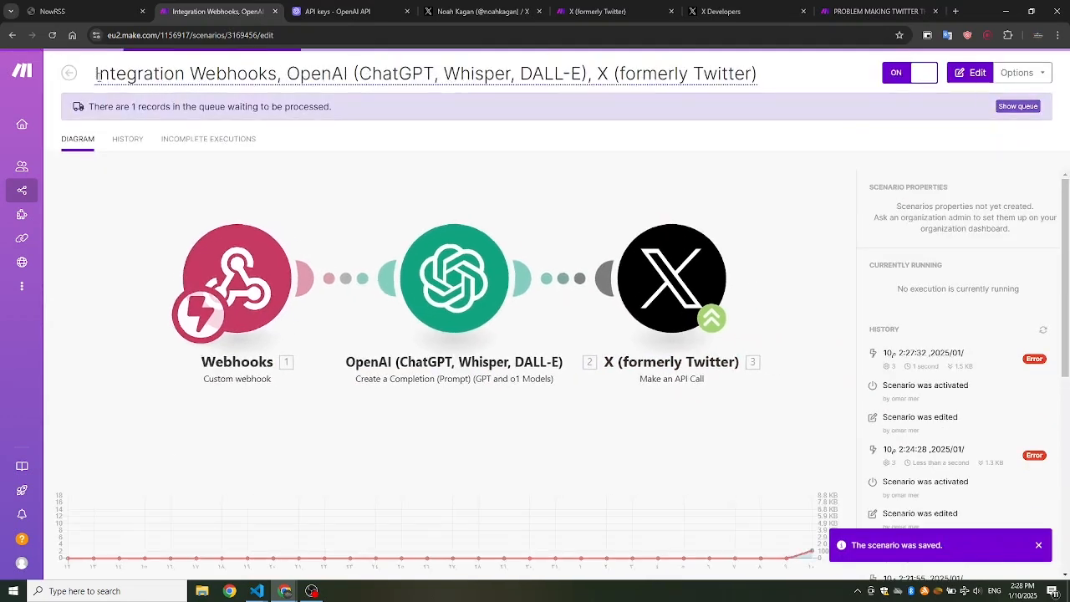
# Reactivate the scenario, delete old queued data, and resend a NowRSS test webhook
pyautogui.click(909, 73)
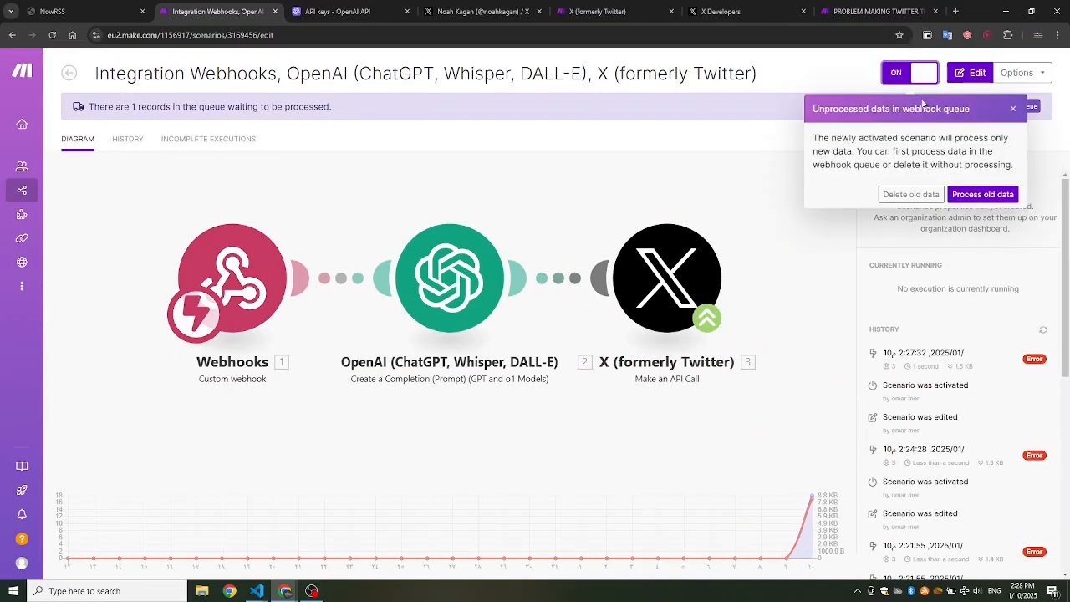
pyautogui.click(911, 194)
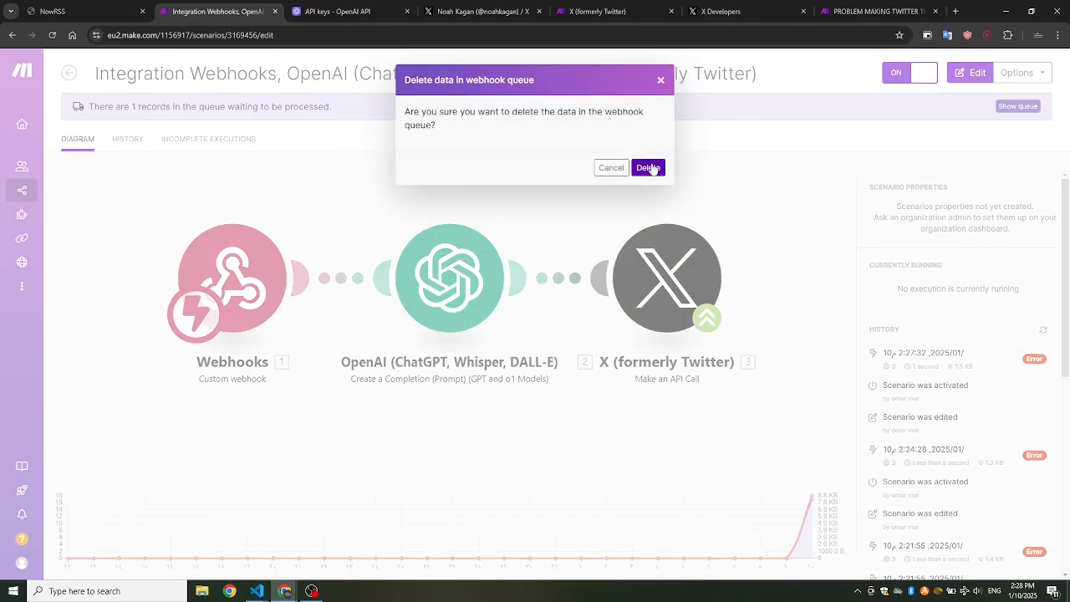
pyautogui.click(648, 168)
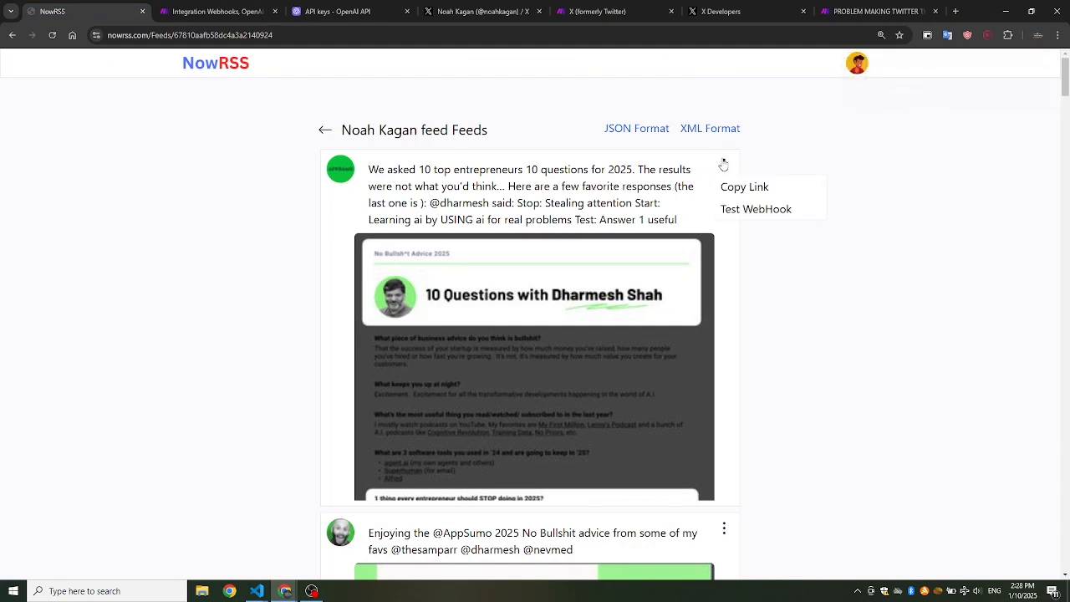
pyautogui.click(755, 208)
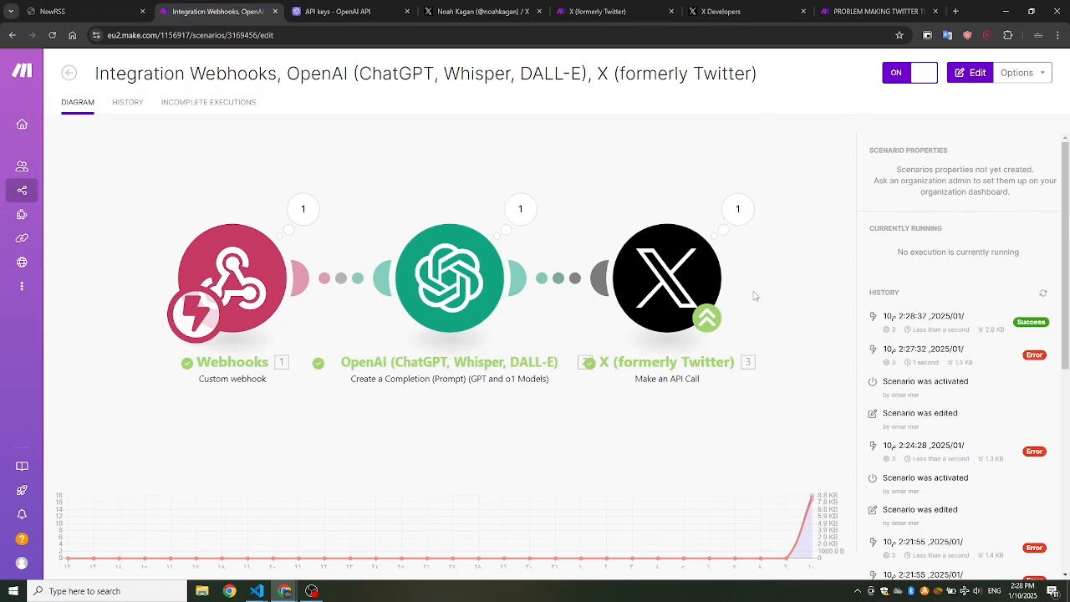
pyautogui.moveTo(875, 332)
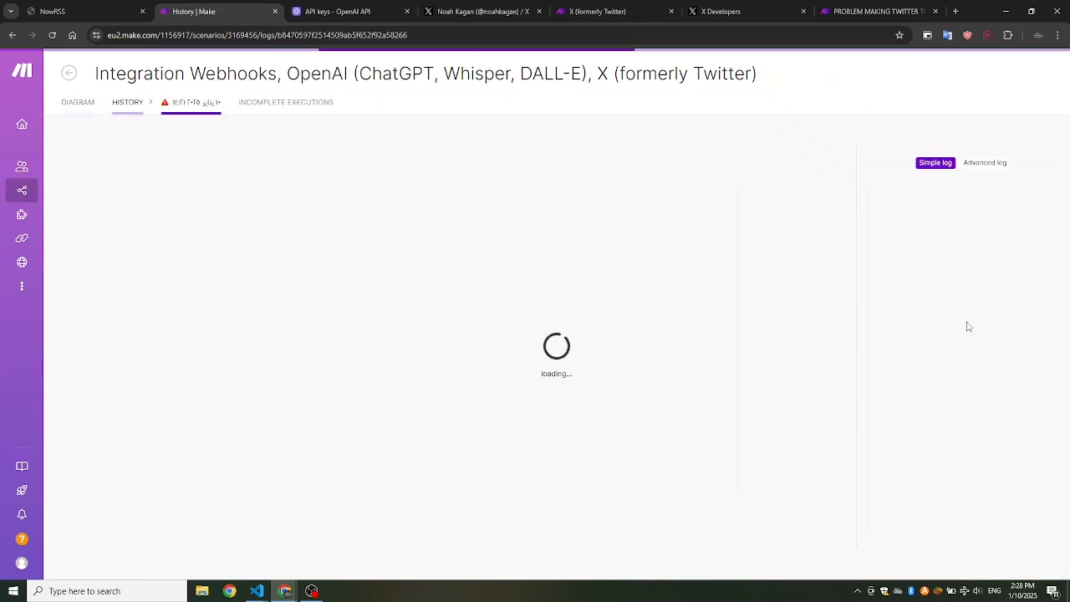
# View the ChatGPT-written reply posted under the latest AppSumo post on X
pyautogui.click(481, 11)
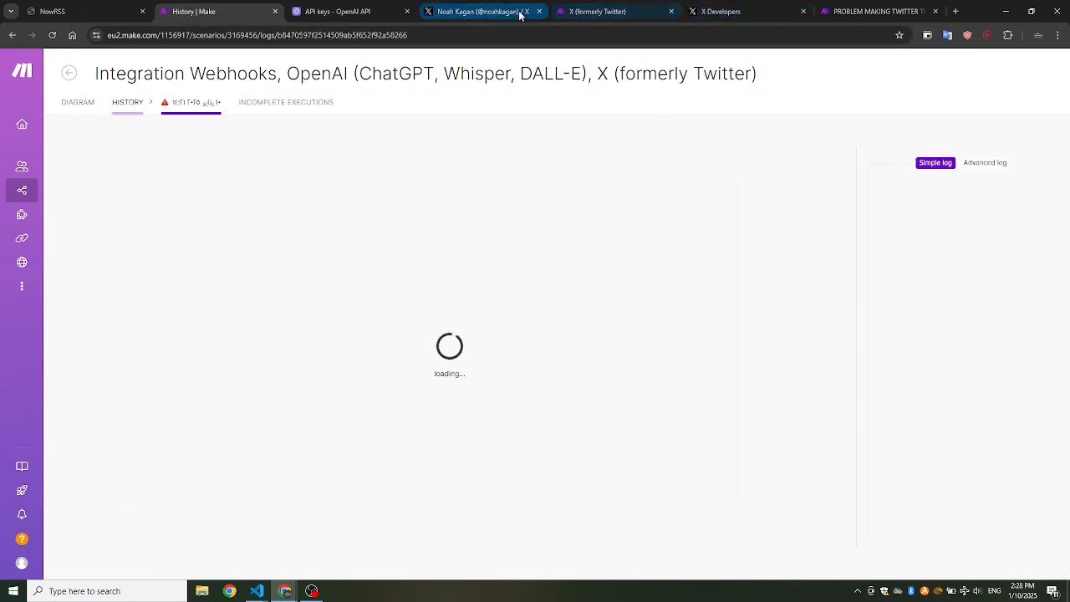
pyautogui.click(480, 11)
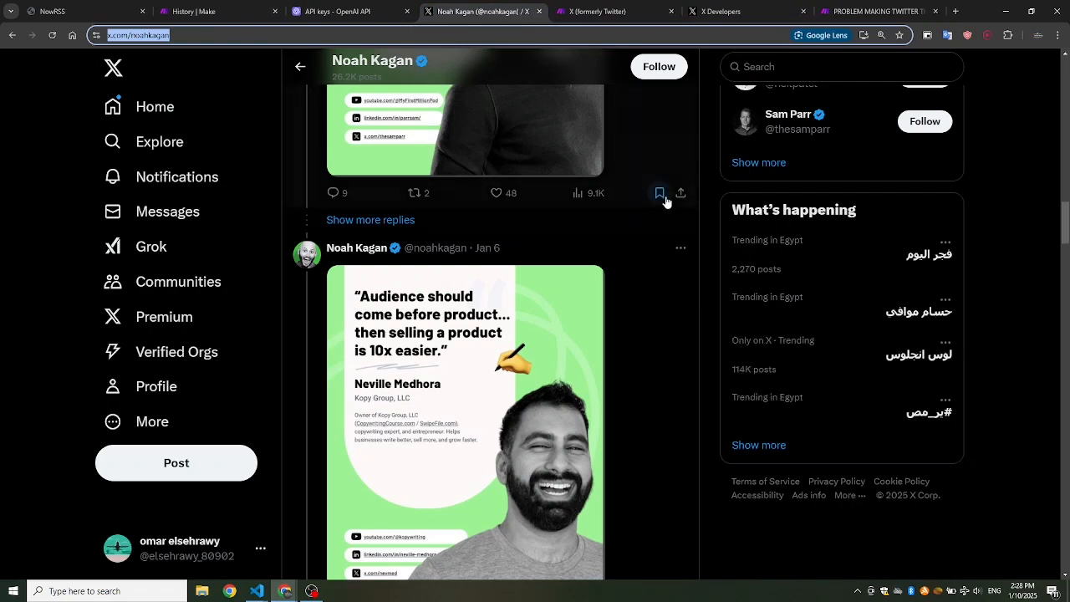
pyautogui.scroll(-3)
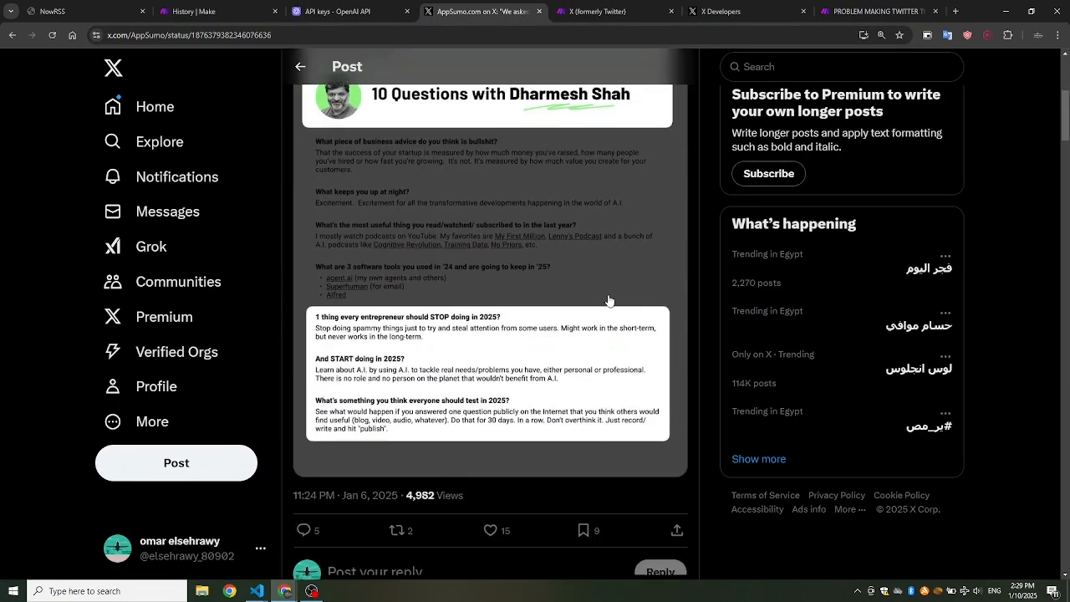
pyautogui.scroll(-3)
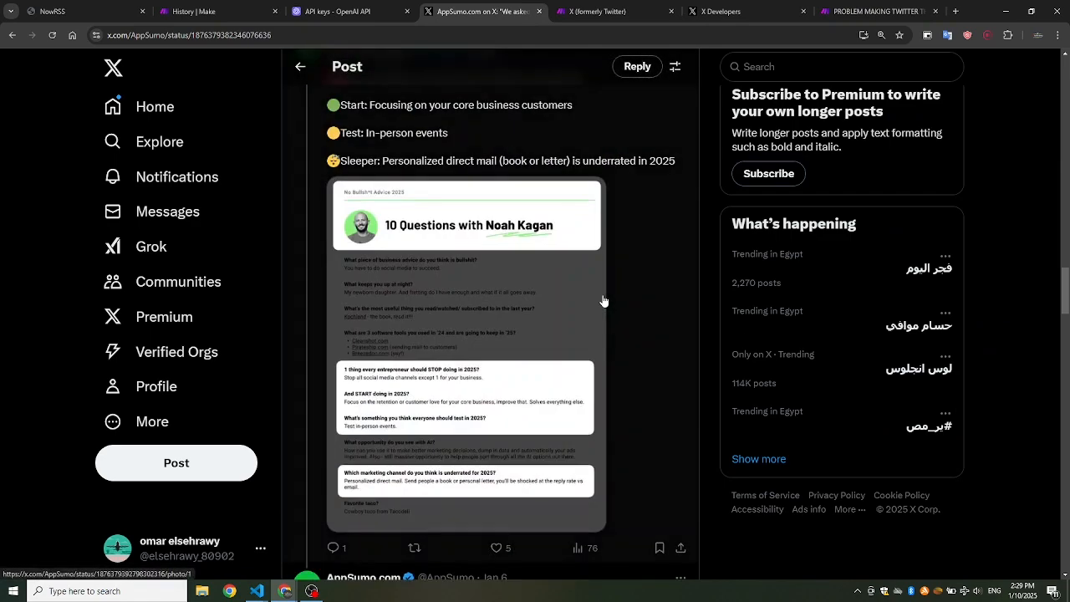
pyautogui.scroll(-3)
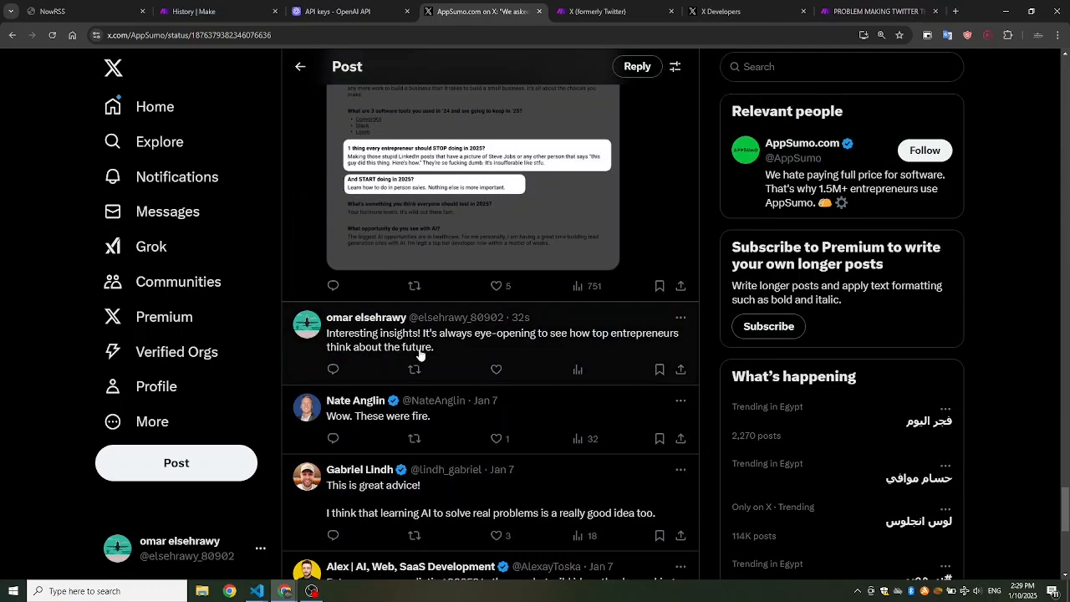
pyautogui.moveTo(538, 321)
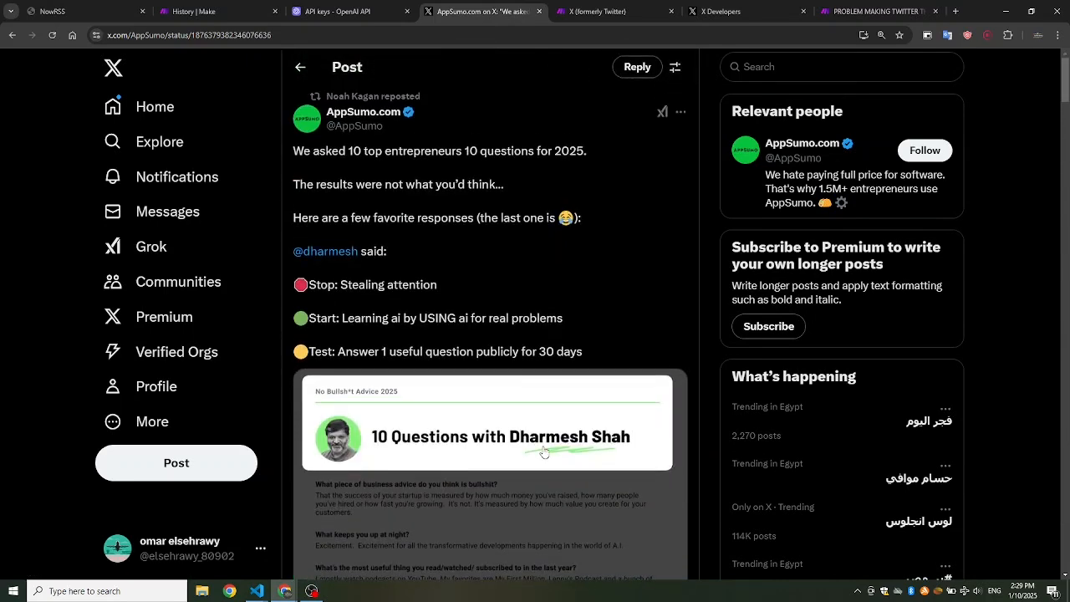
pyautogui.click(217, 11)
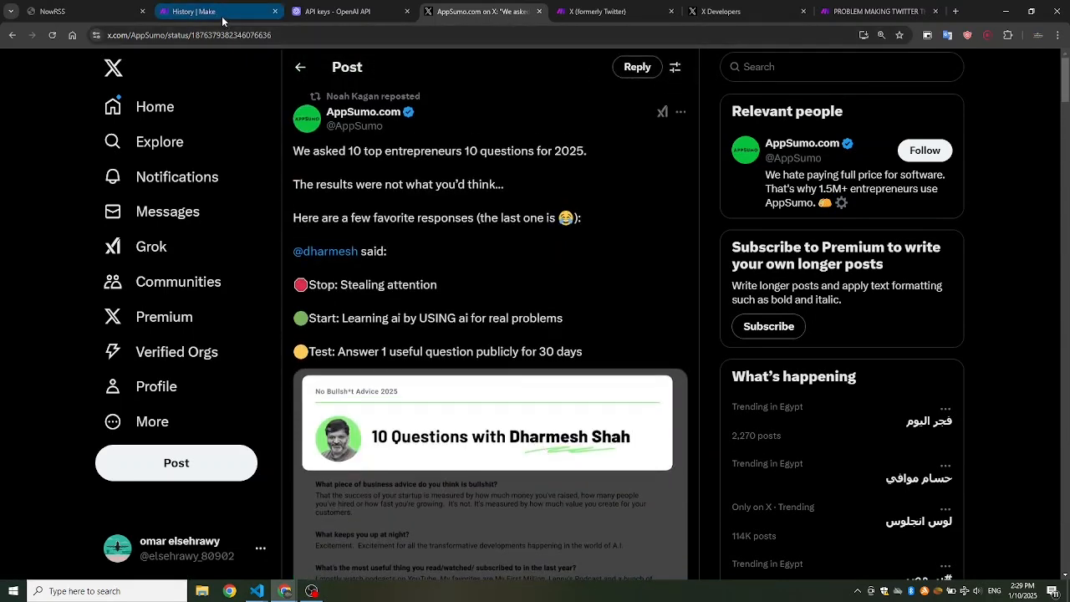
pyautogui.click(218, 10)
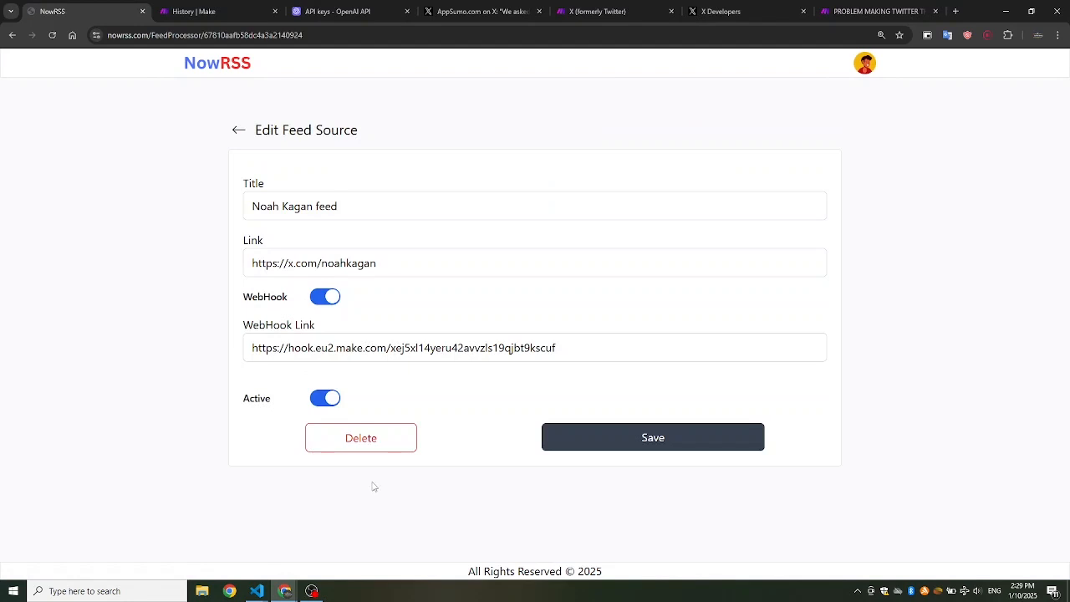
# Save the Noah Kagan feed source with WebHook and Active both on
pyautogui.click(653, 437)
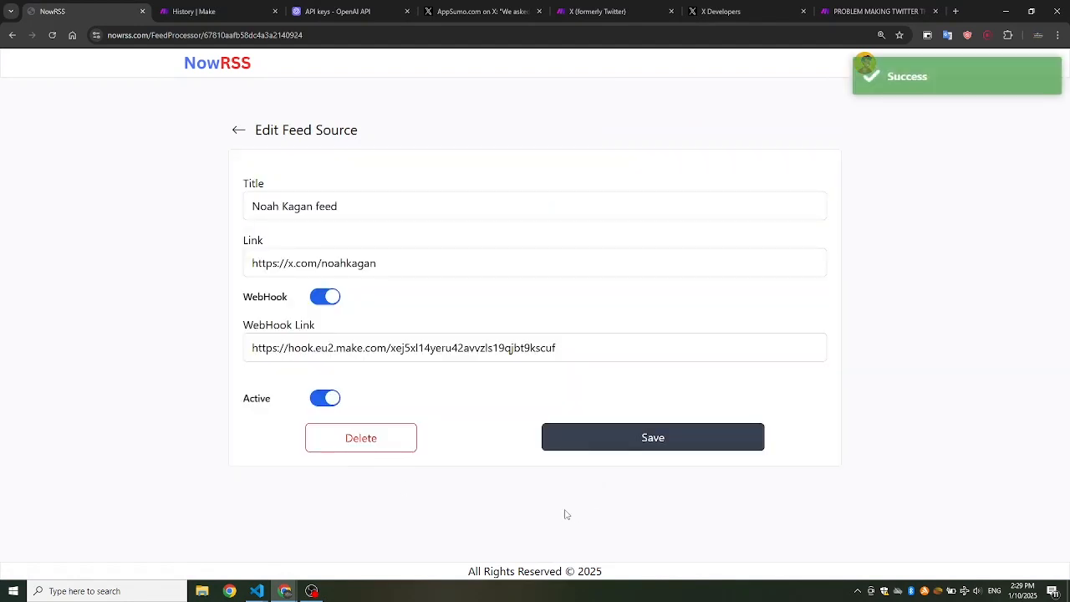